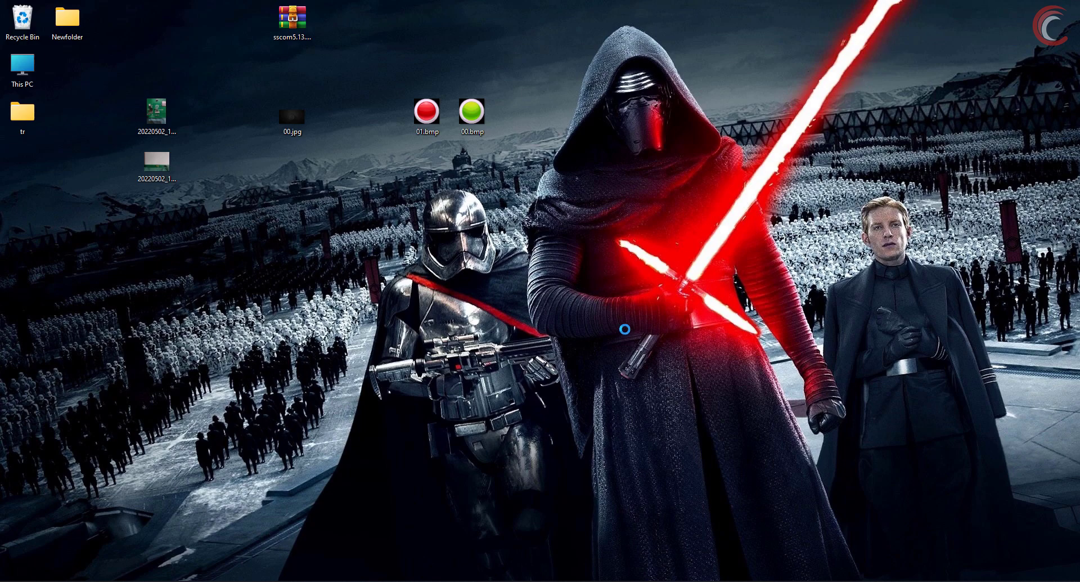
{"action": "mouse_move", "coordinate": [639, 316]}
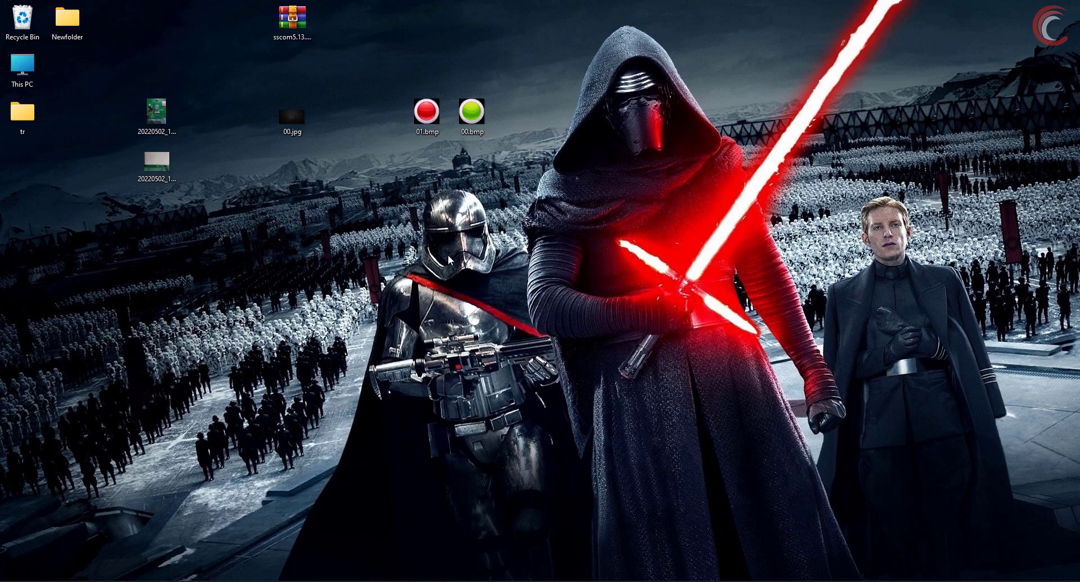
{"action": "mouse_move", "coordinate": [605, 275]}
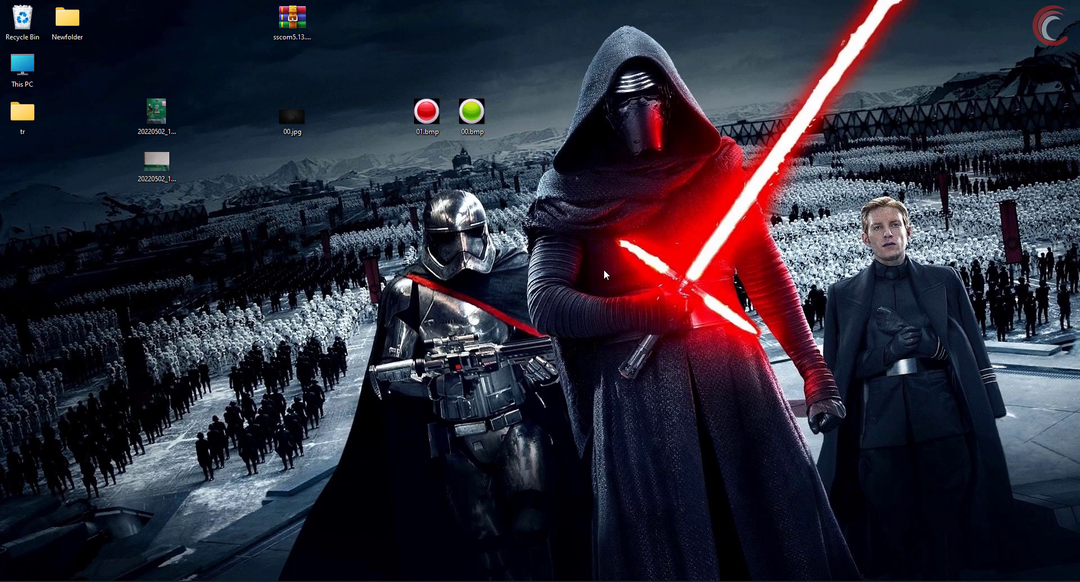
{"action": "mouse_move", "coordinate": [634, 290]}
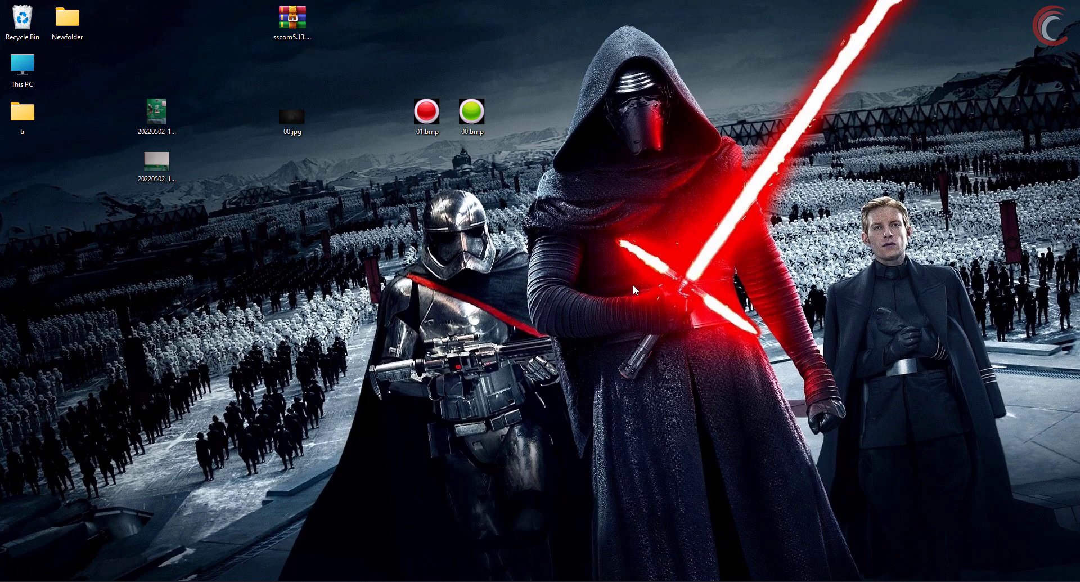
{"action": "mouse_move", "coordinate": [790, 295]}
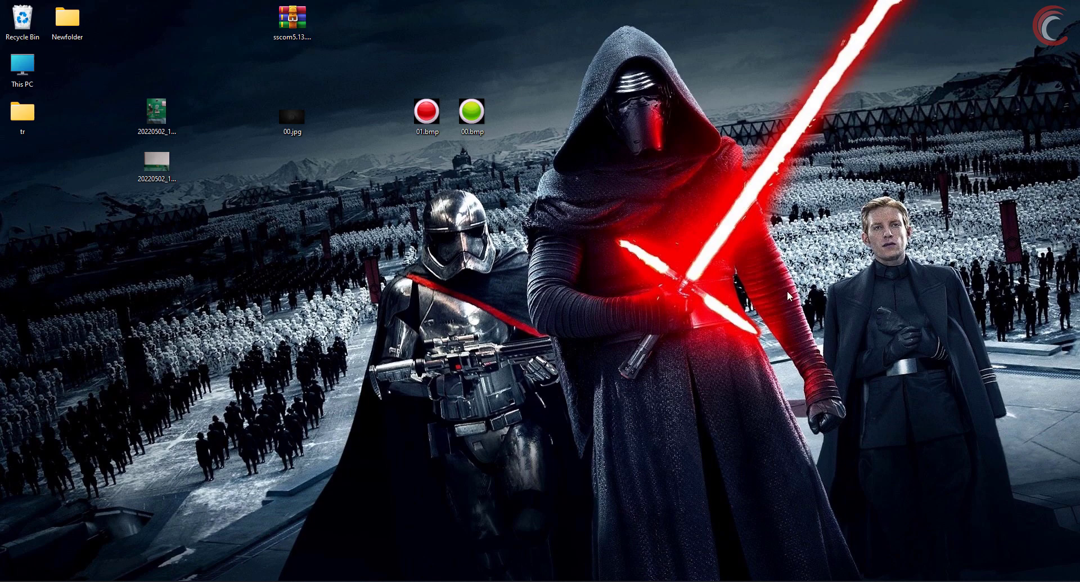
{"action": "mouse_move", "coordinate": [629, 300]}
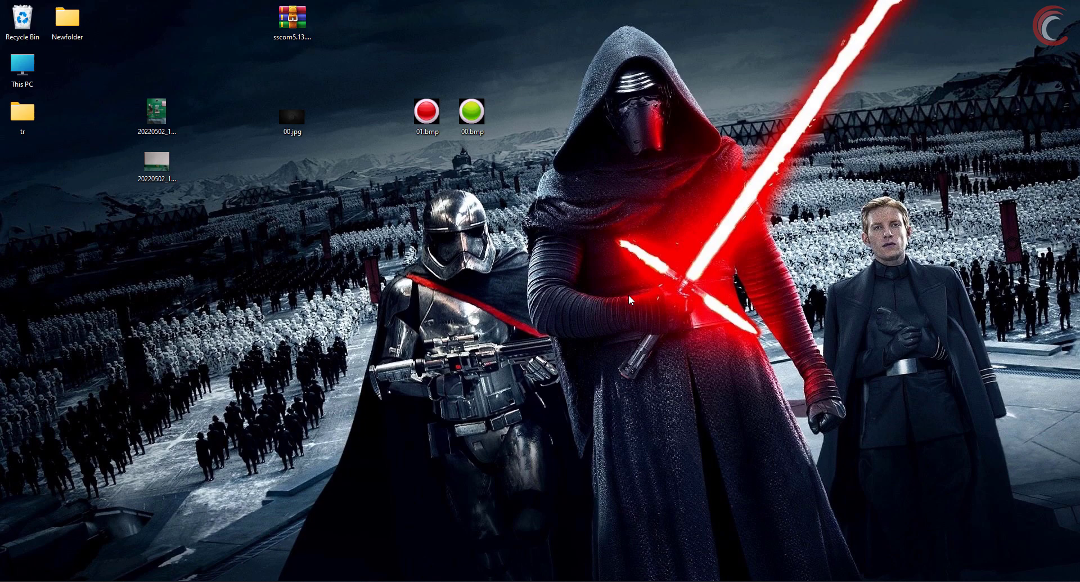
{"action": "mouse_move", "coordinate": [1022, 34]}
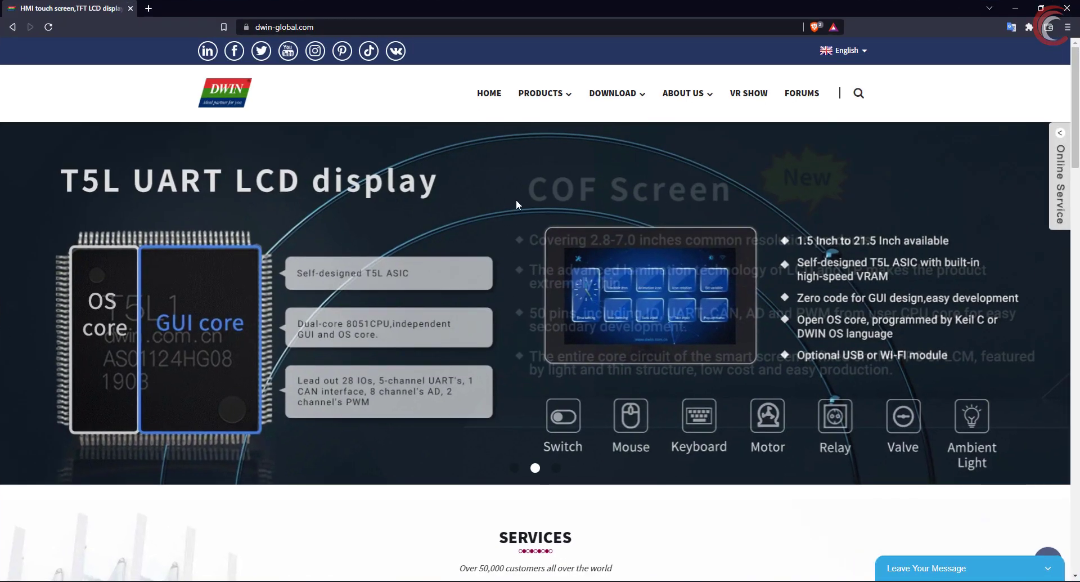
Browse the DWIN Tool downloads page and pick out the DGUS version number
{"action": "left_click", "coordinate": [613, 93]}
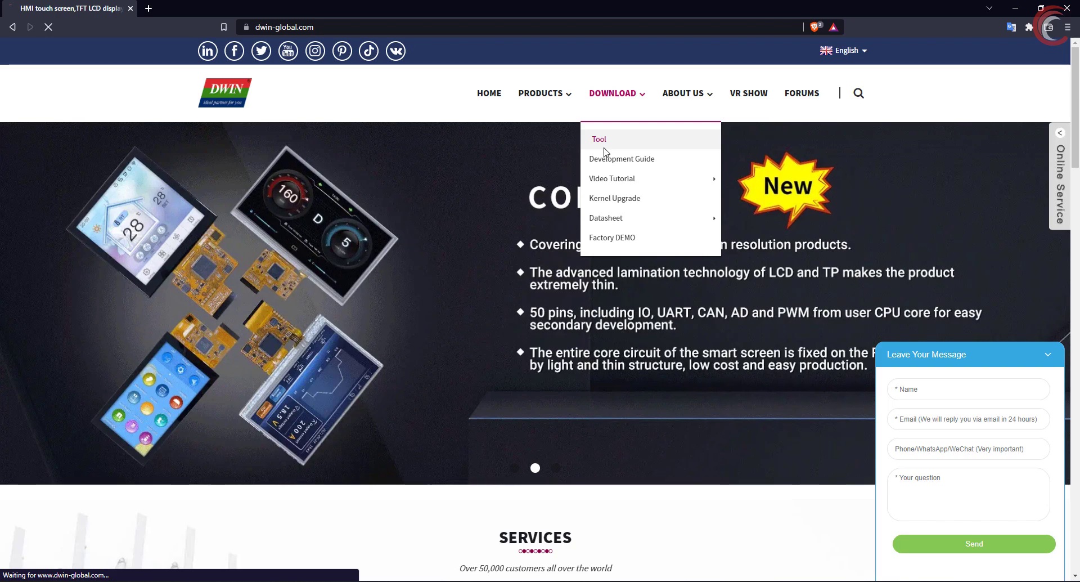
{"action": "left_click", "coordinate": [599, 139]}
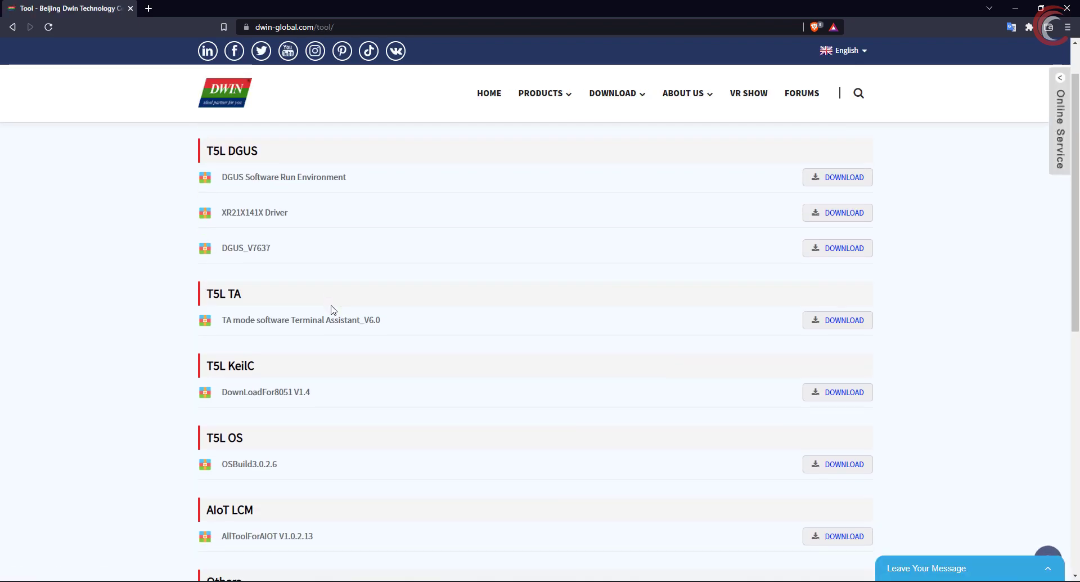
{"action": "double_click", "coordinate": [255, 248]}
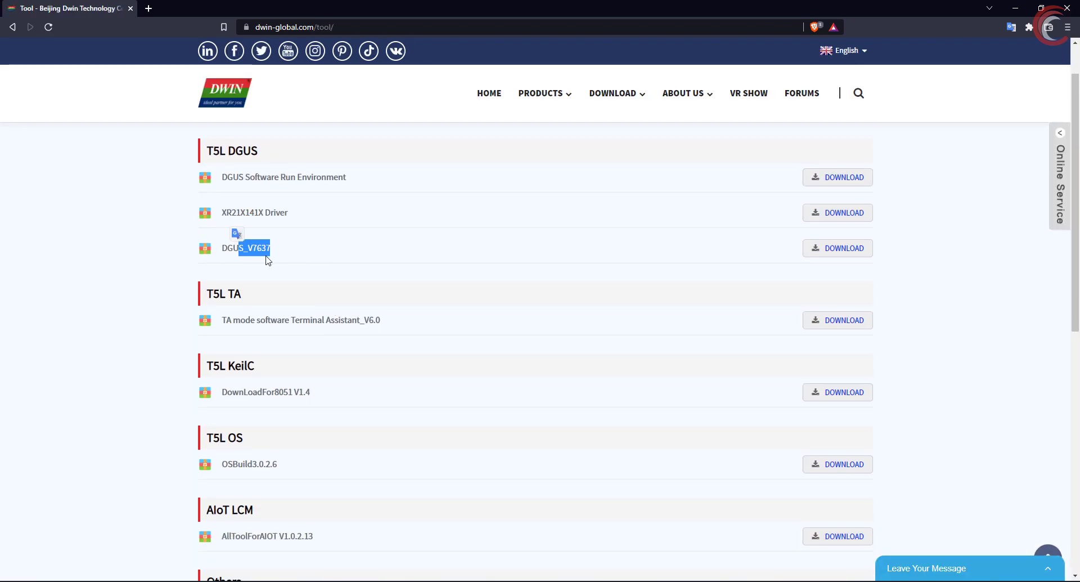
{"action": "scroll", "scroll_direction": "down", "scroll_amount": 3}
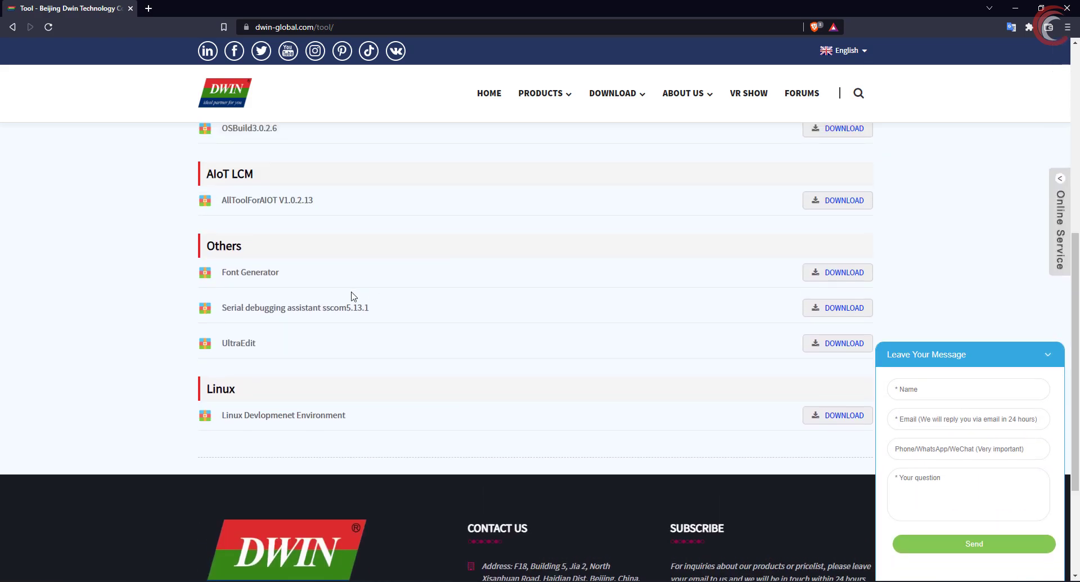
{"action": "mouse_move", "coordinate": [402, 308]}
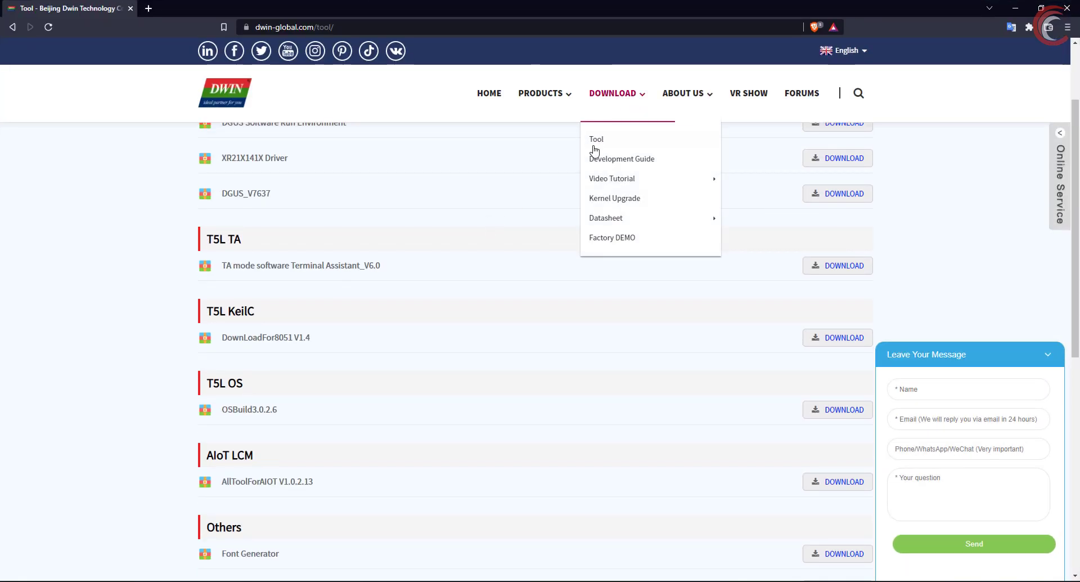
Download the T5L_DGUSII Application Development Guide PDF from the Development Guide page
{"action": "left_click", "coordinate": [620, 159]}
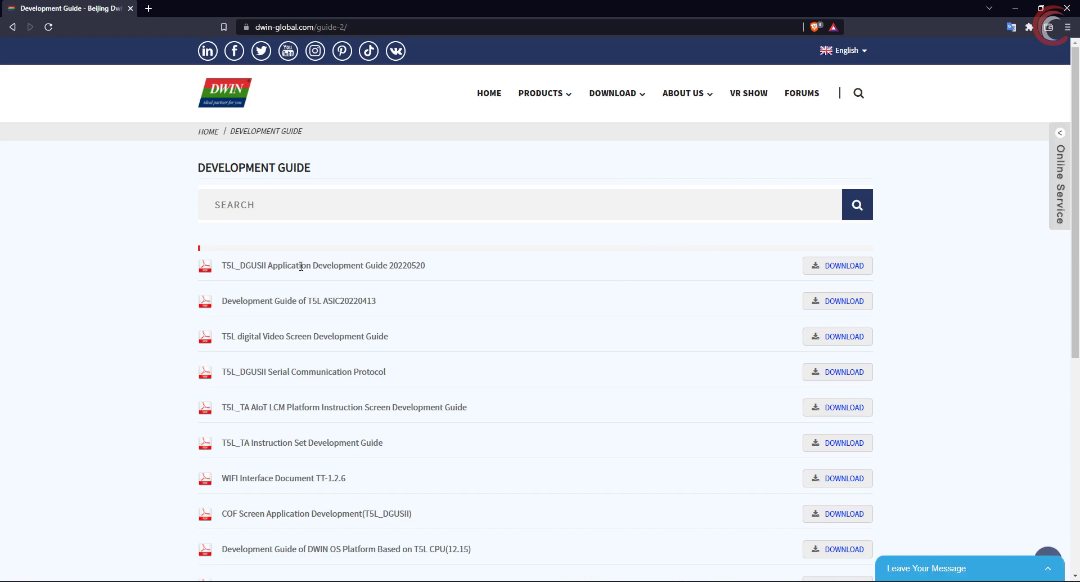
{"action": "mouse_move", "coordinate": [838, 265]}
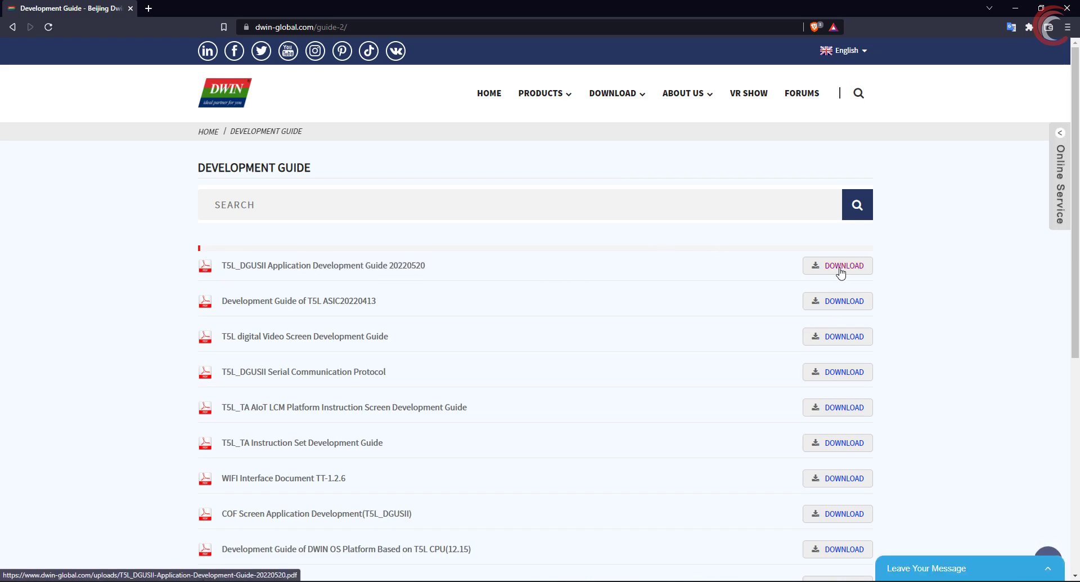
{"action": "left_click", "coordinate": [838, 266]}
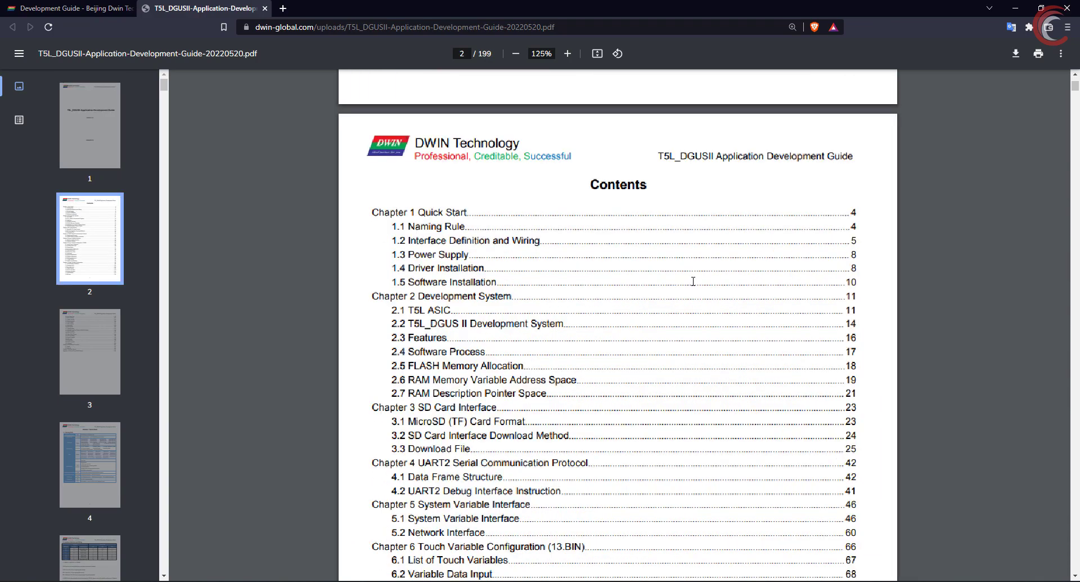
{"action": "left_click", "coordinate": [567, 54]}
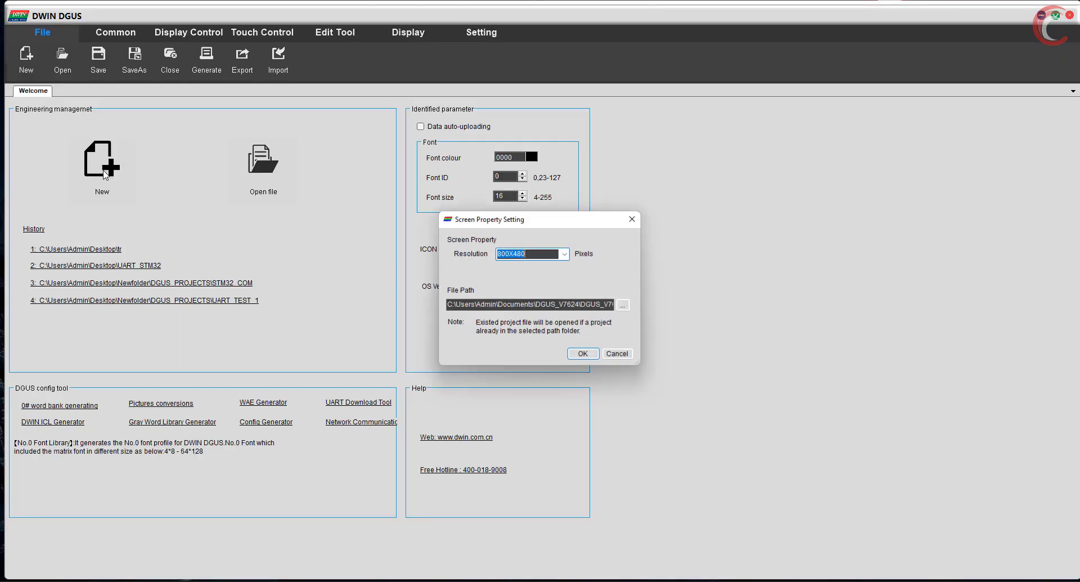
Create an 800X480 DGUS project in a new Desktop folder named STM32_DWIN
{"action": "left_click", "coordinate": [622, 305]}
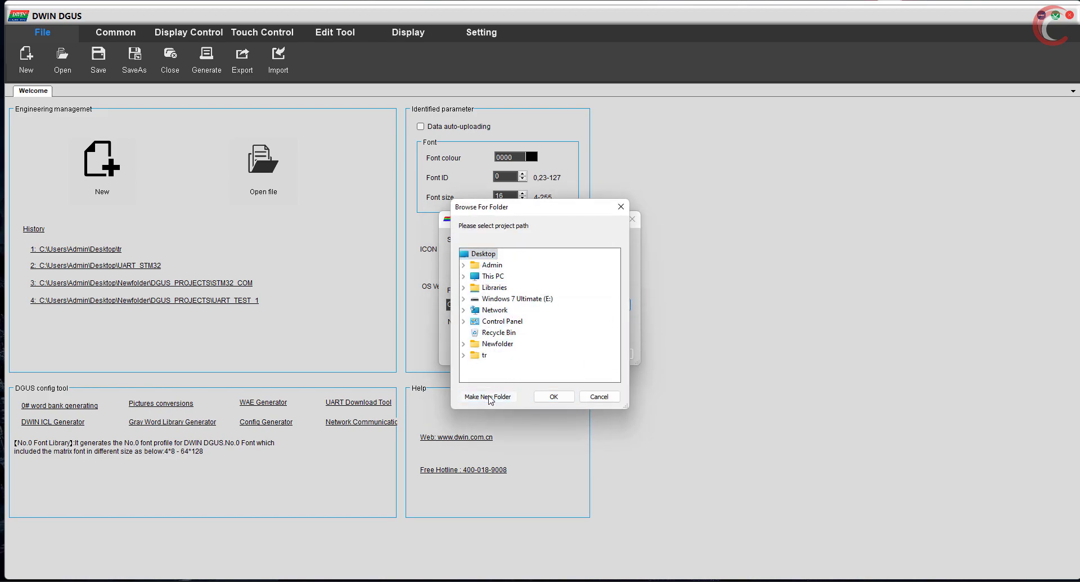
{"action": "left_click", "coordinate": [488, 395]}
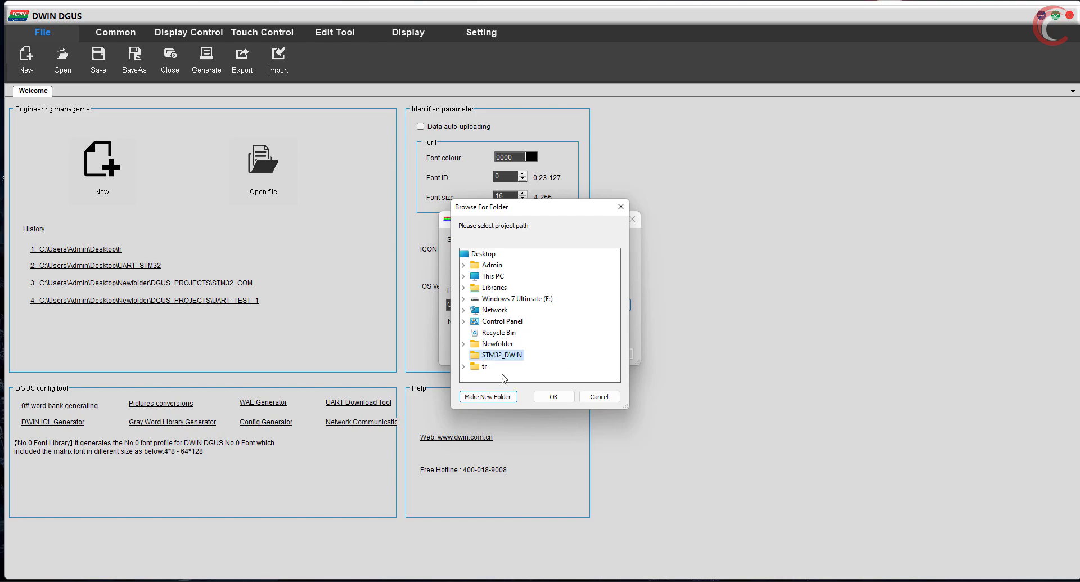
{"action": "left_click", "coordinate": [553, 396]}
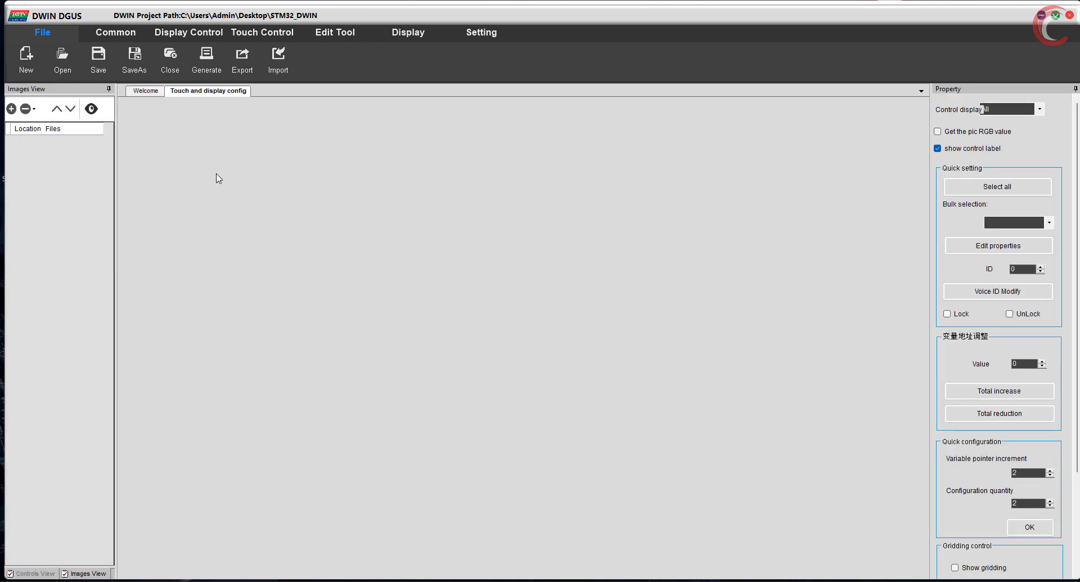
{"action": "left_click", "coordinate": [145, 90]}
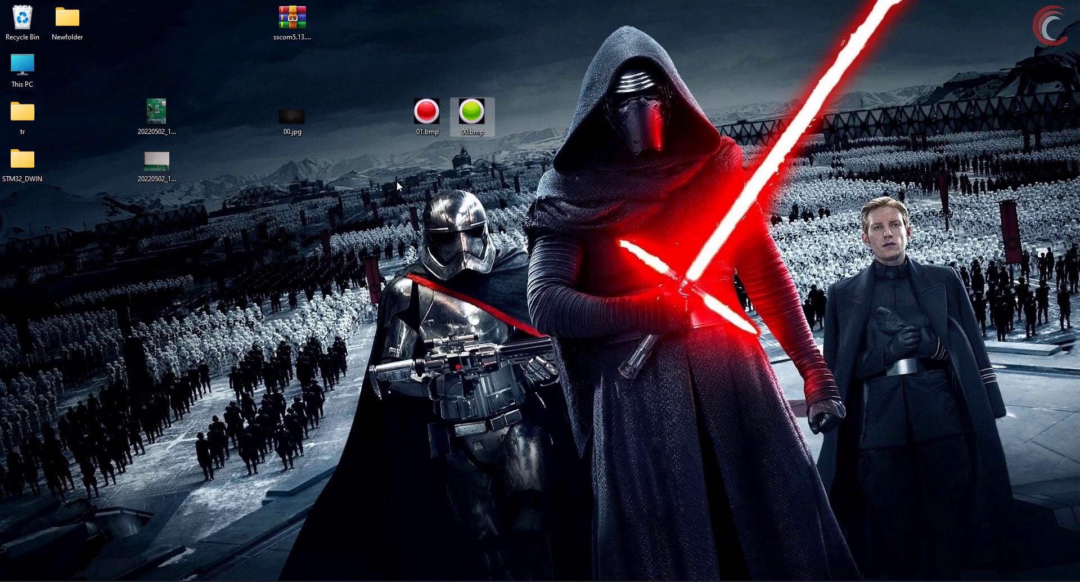
{"action": "mouse_move", "coordinate": [395, 196]}
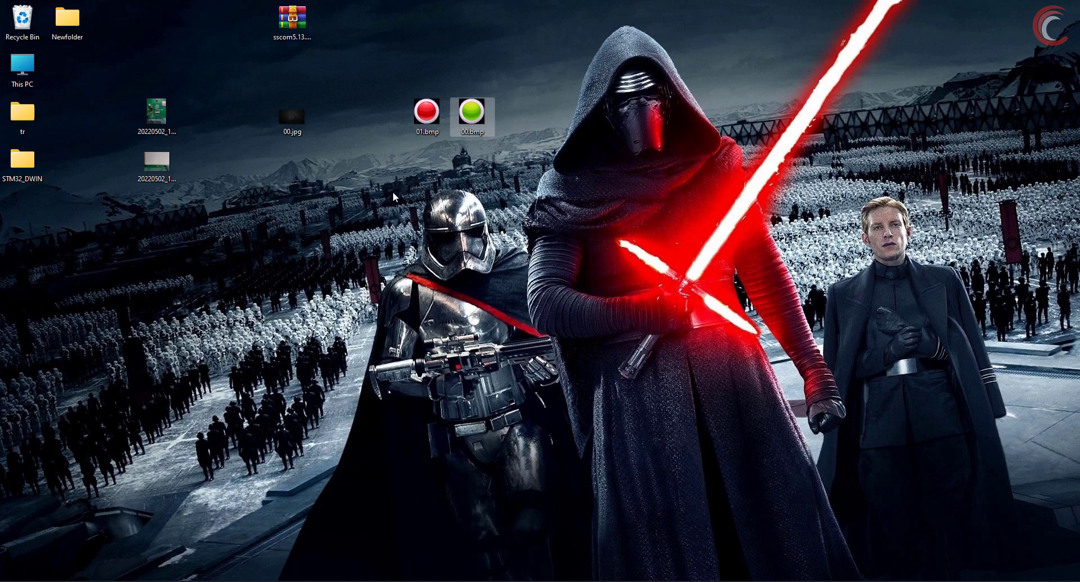
{"action": "left_click", "coordinate": [292, 117]}
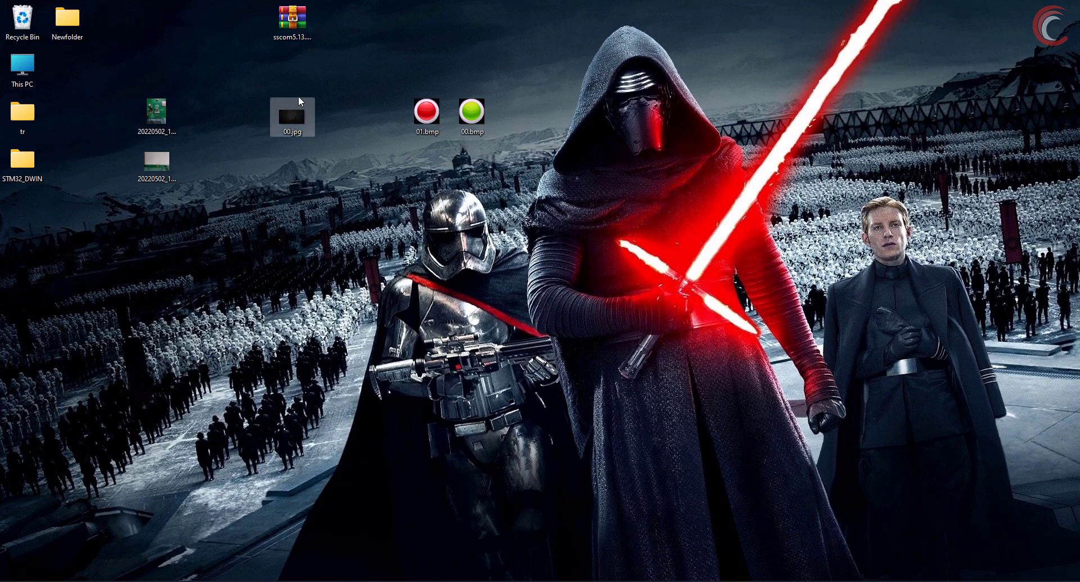
{"action": "mouse_move", "coordinate": [575, 425]}
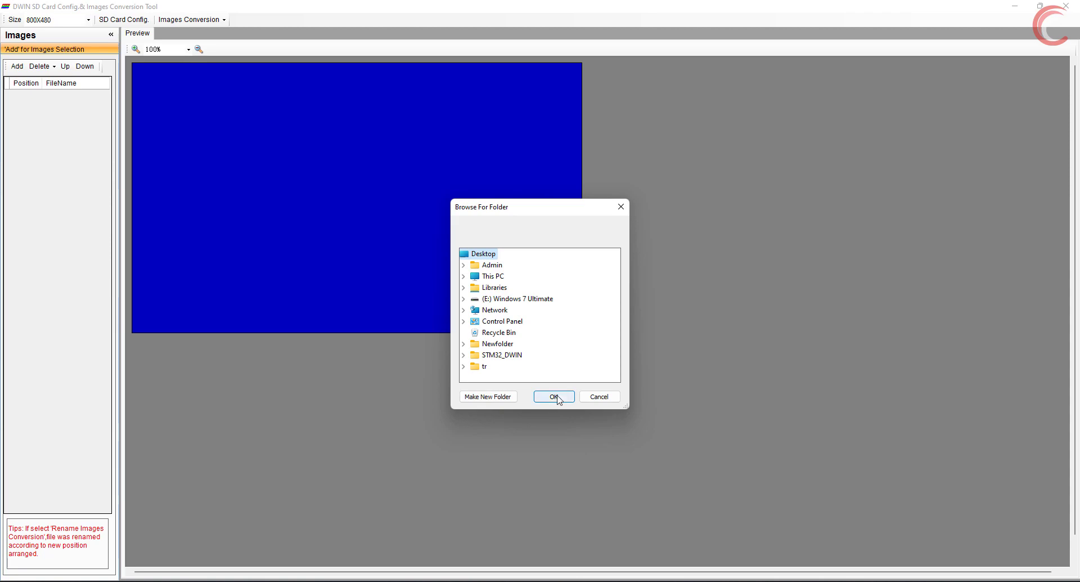
Load the Desktop images, delete all but 00.jpg, and convert it into STM32_DWIN\image
{"action": "left_click", "coordinate": [554, 396]}
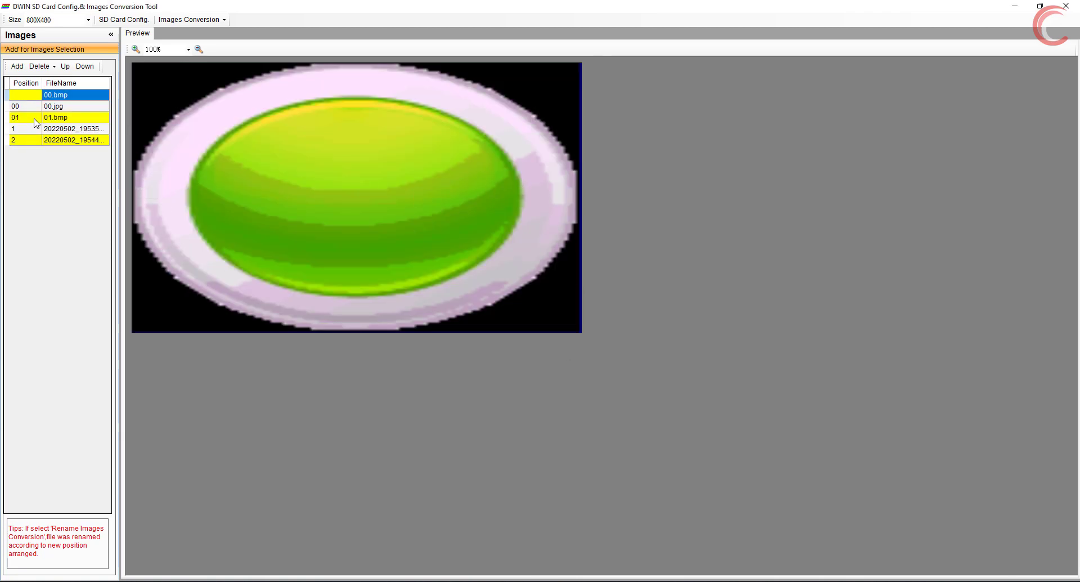
{"action": "left_click", "coordinate": [39, 65]}
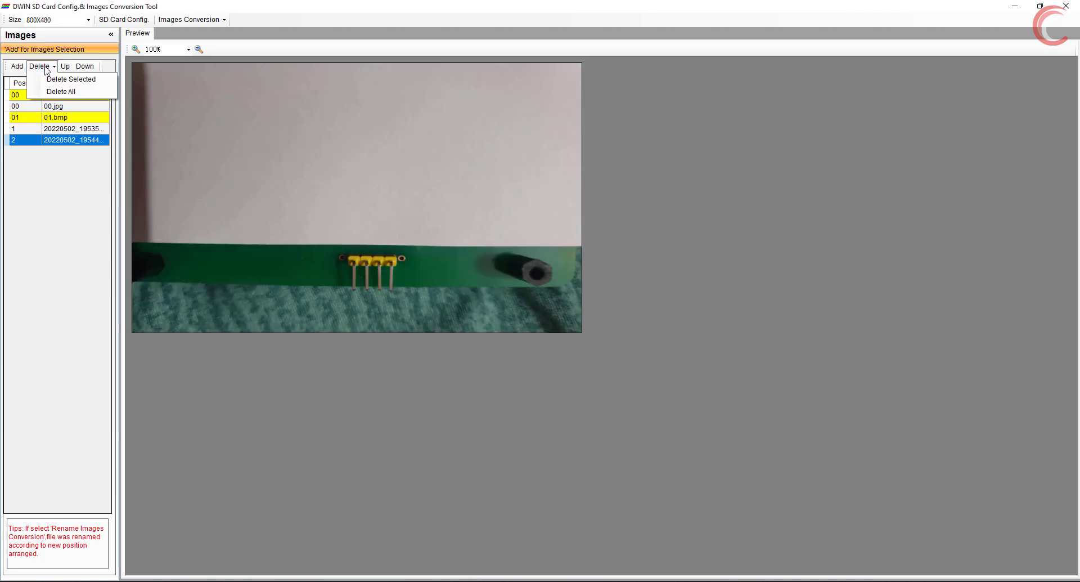
{"action": "left_click", "coordinate": [70, 79]}
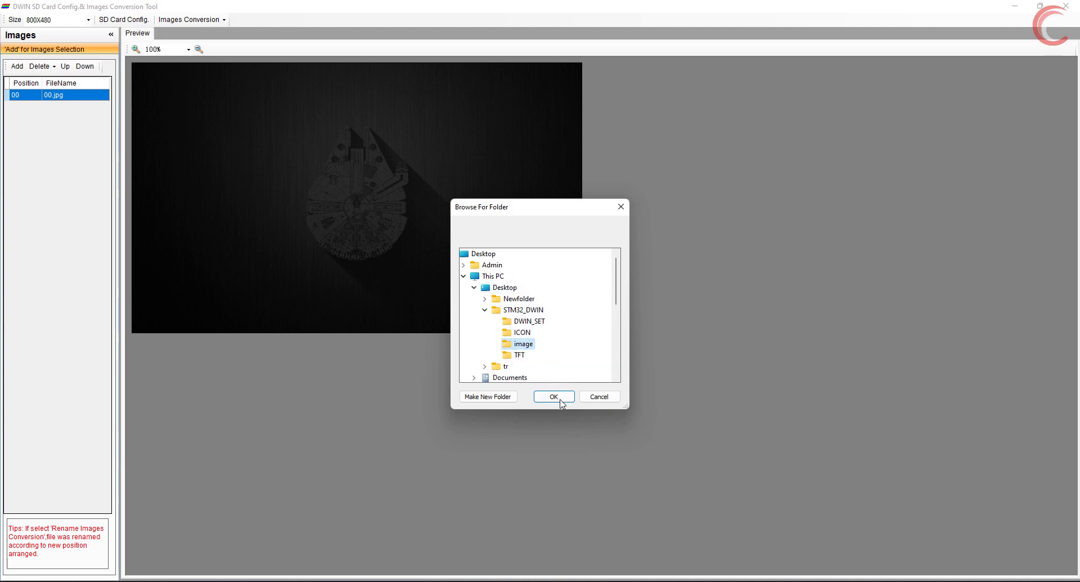
{"action": "left_click", "coordinate": [553, 397]}
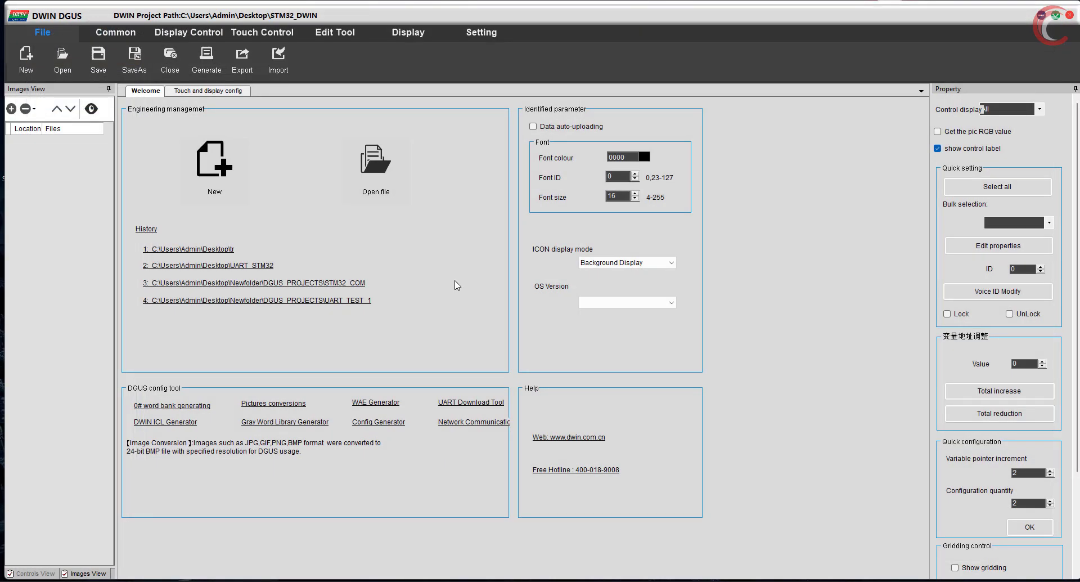
{"action": "mouse_move", "coordinate": [165, 422]}
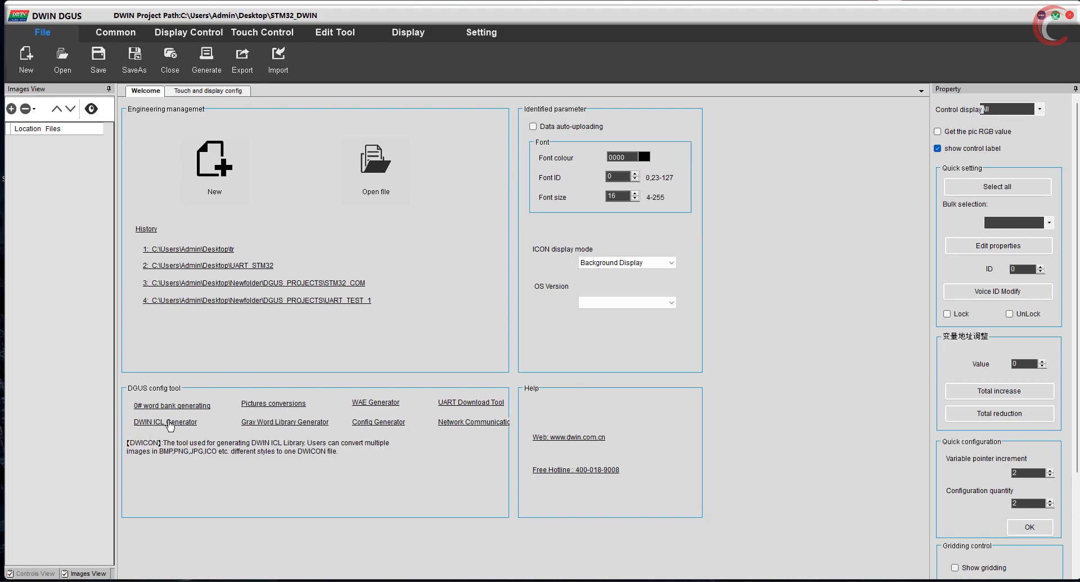
Load the converted 00.bmp background into the ICL Tool and choose DWIN_SET as save folder
{"action": "left_click", "coordinate": [165, 421]}
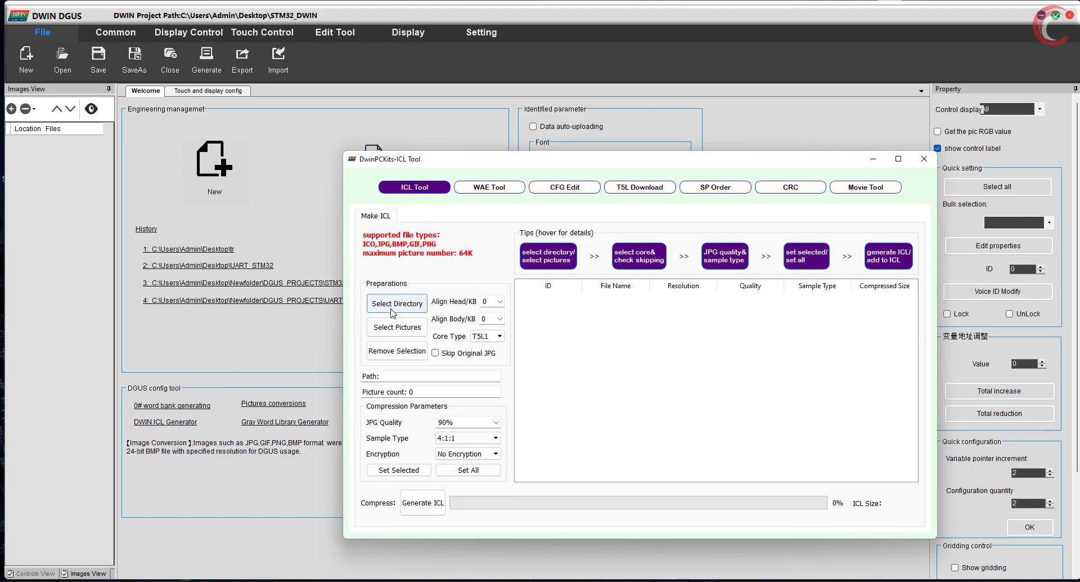
{"action": "left_click", "coordinate": [397, 327]}
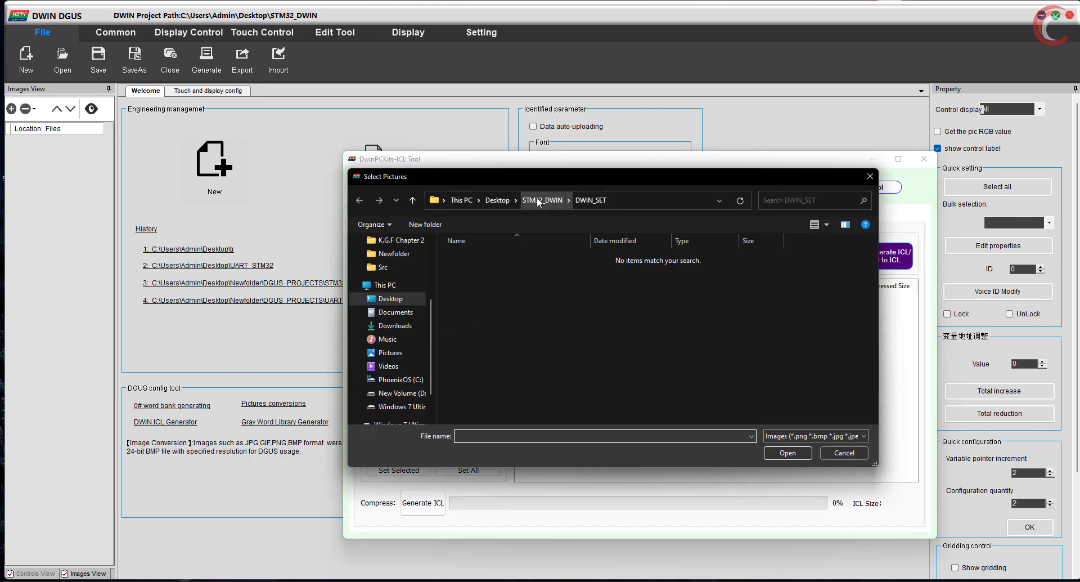
{"action": "left_click", "coordinate": [497, 200]}
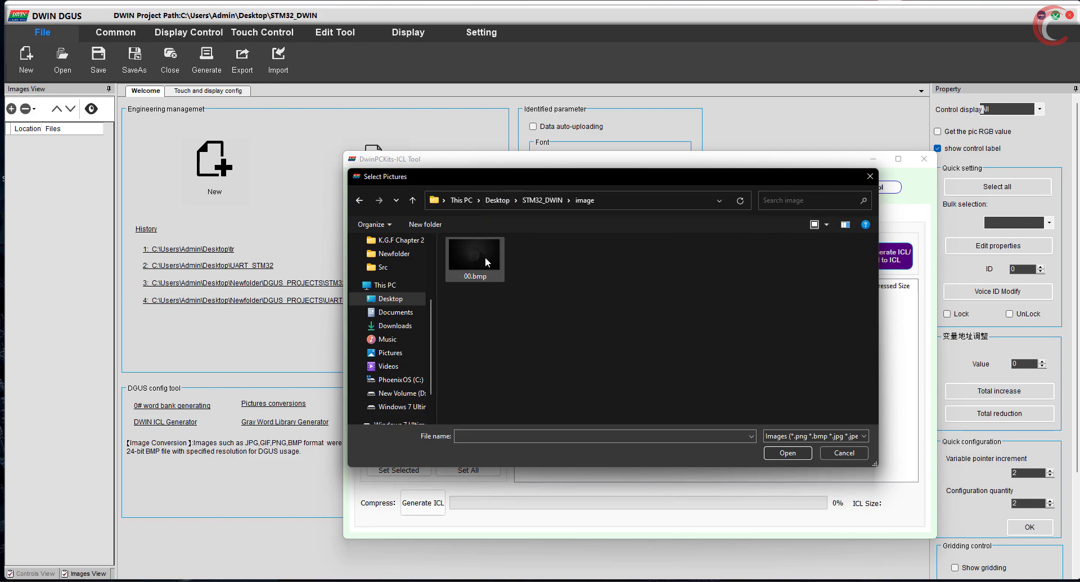
{"action": "left_click", "coordinate": [787, 452]}
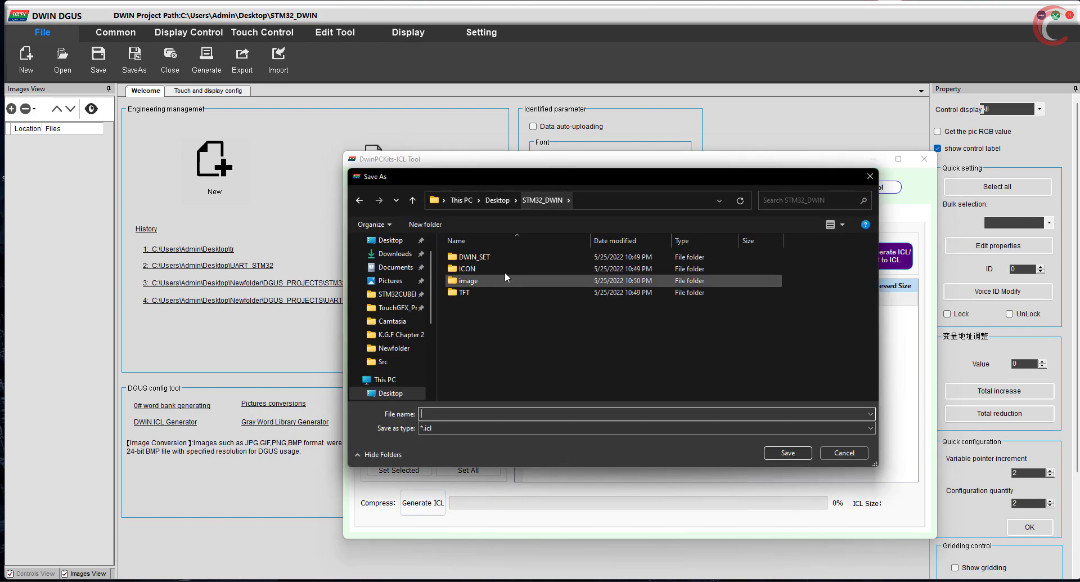
{"action": "double_click", "coordinate": [474, 257]}
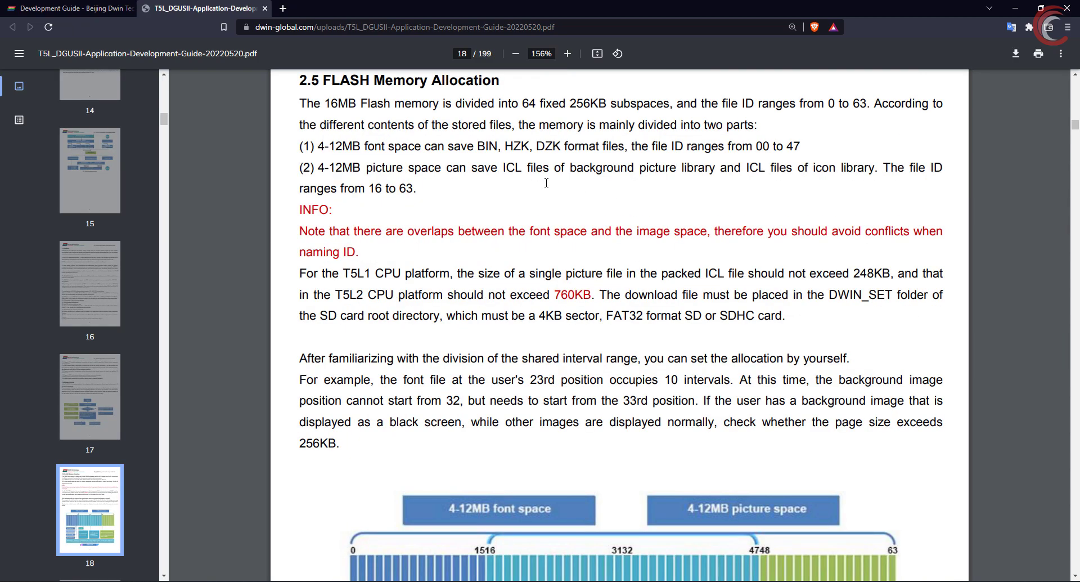
Scroll page 18 of the guide to the 16MB FLASH memory allocation diagram
{"action": "scroll", "scroll_direction": "down", "scroll_amount": 3}
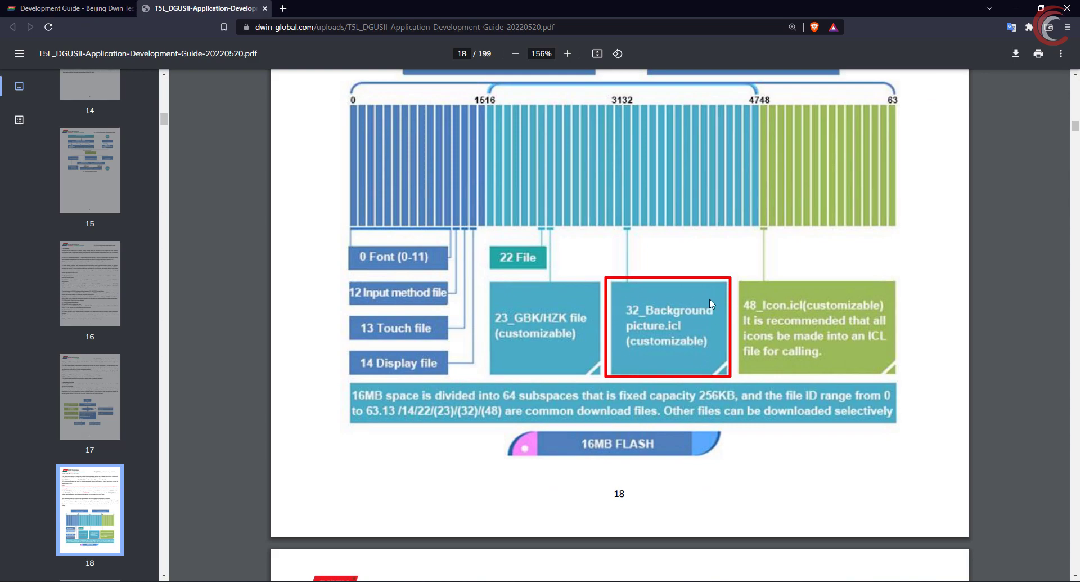
{"action": "mouse_move", "coordinate": [556, 474]}
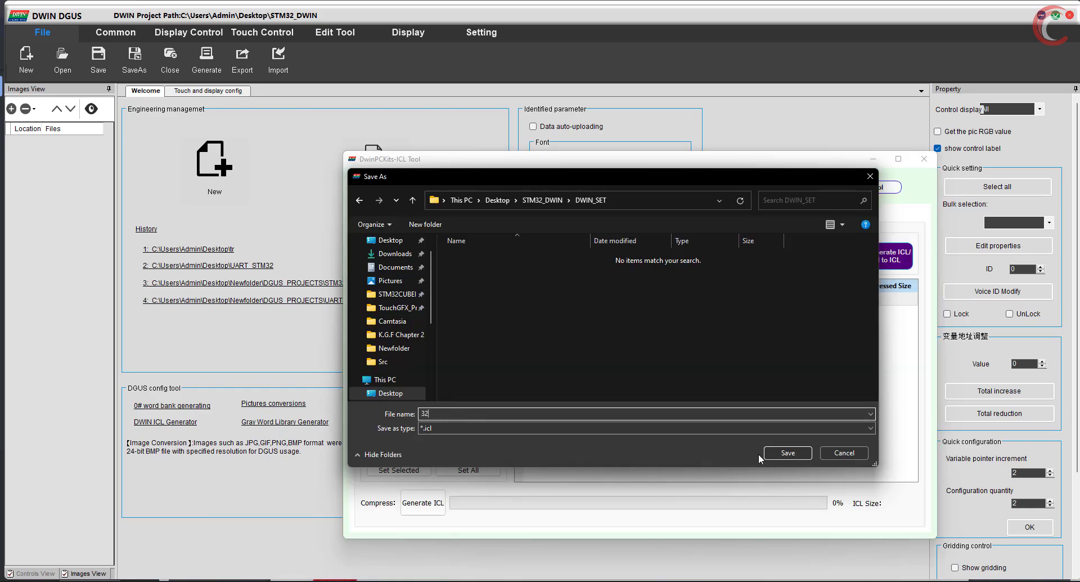
Save the background as ICL file 32, then load the 00.bmp and 01.bmp button images
{"action": "left_click", "coordinate": [788, 453]}
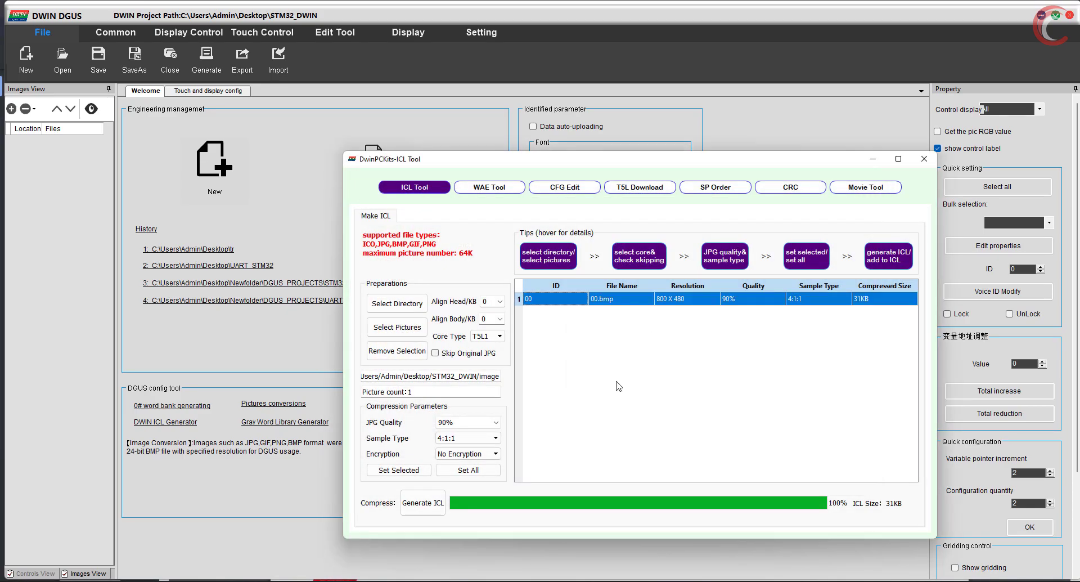
{"action": "left_click", "coordinate": [396, 327]}
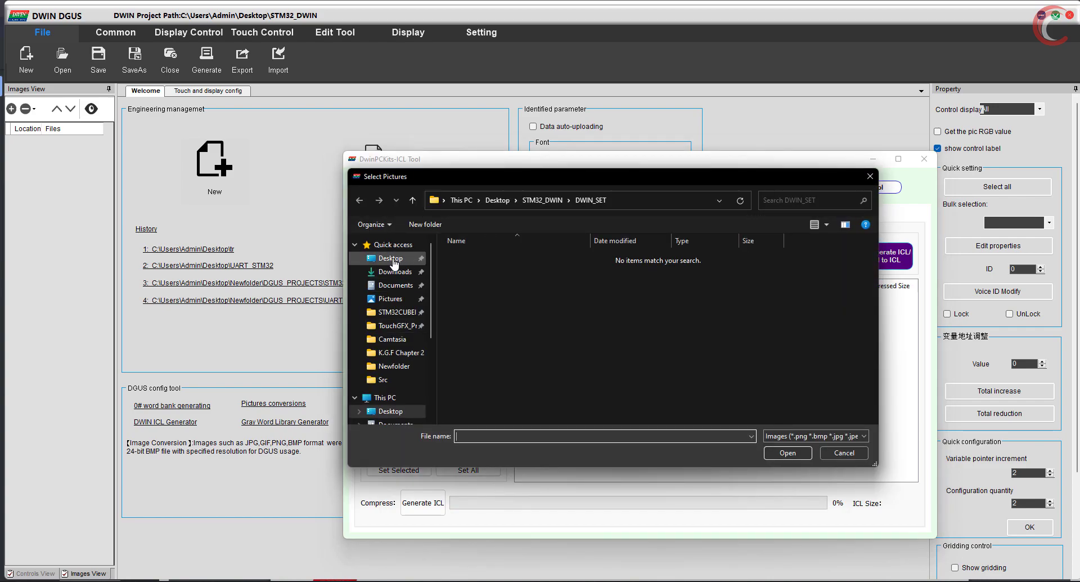
{"action": "left_click", "coordinate": [390, 258]}
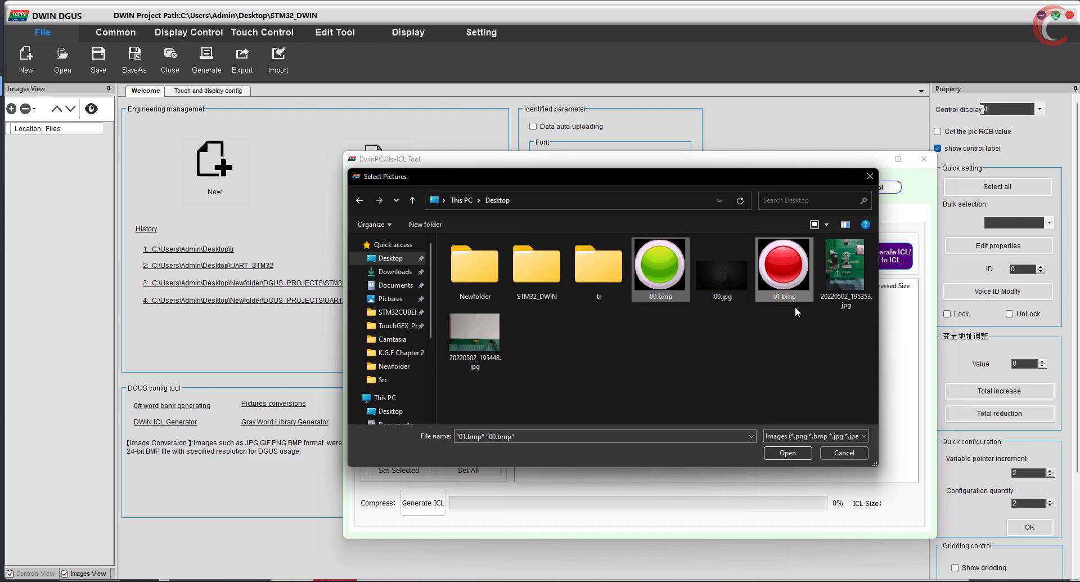
{"action": "left_click", "coordinate": [787, 453]}
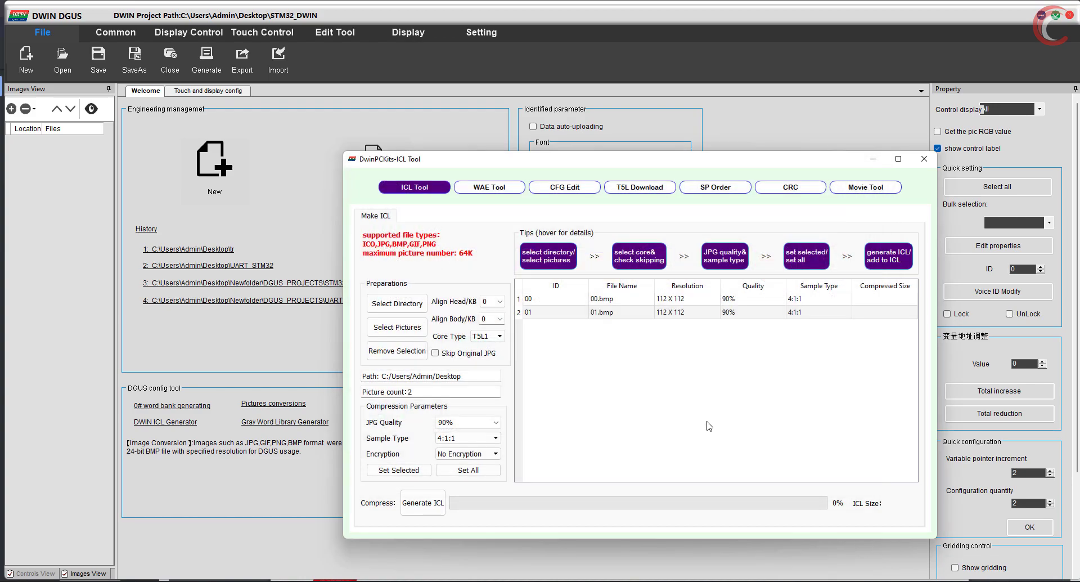
{"action": "mouse_move", "coordinate": [560, 311]}
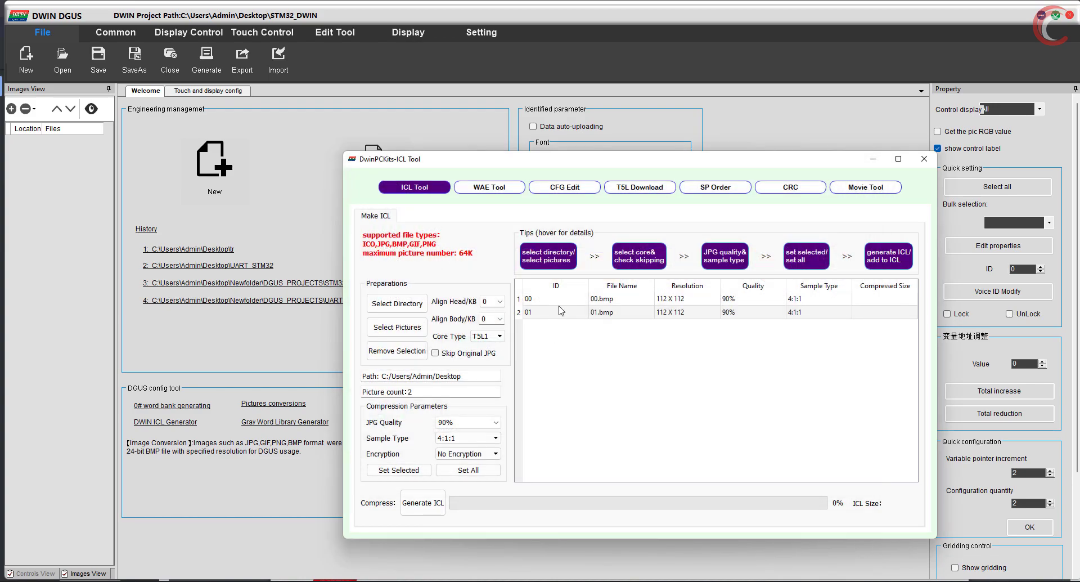
{"action": "left_click", "coordinate": [422, 502]}
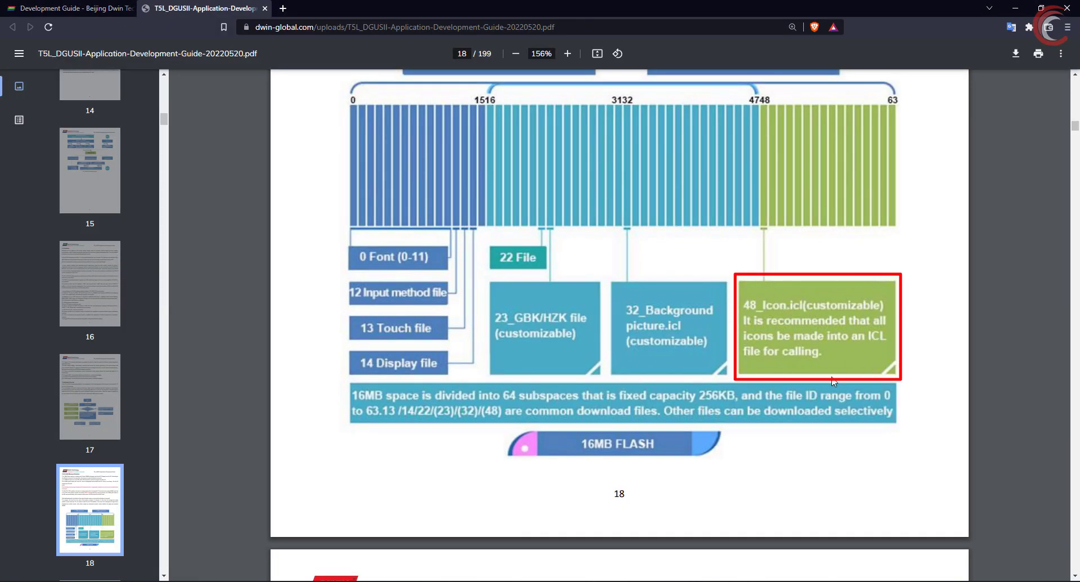
{"action": "mouse_move", "coordinate": [937, 322]}
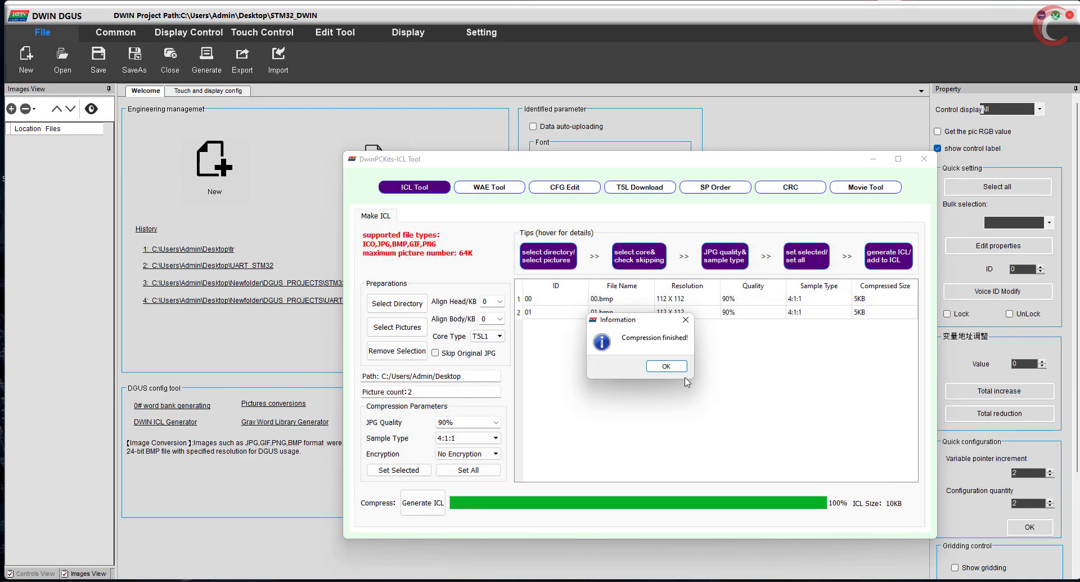
Dismiss the compression-finished message, close the ICL Tool, and select the STM32_DWIN folder
{"action": "left_click", "coordinate": [666, 366]}
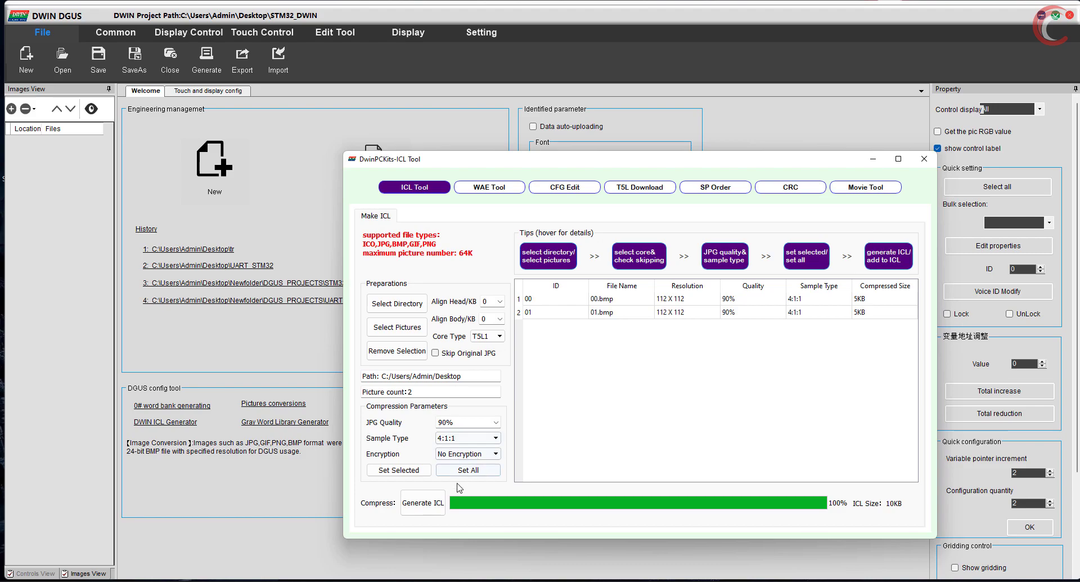
{"action": "mouse_move", "coordinate": [923, 158]}
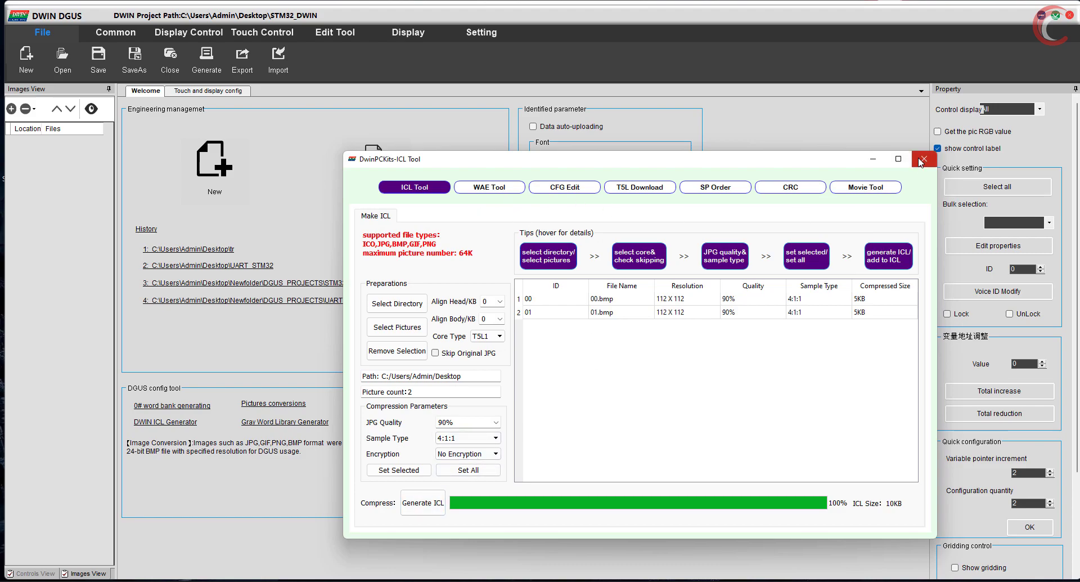
{"action": "left_click", "coordinate": [924, 159]}
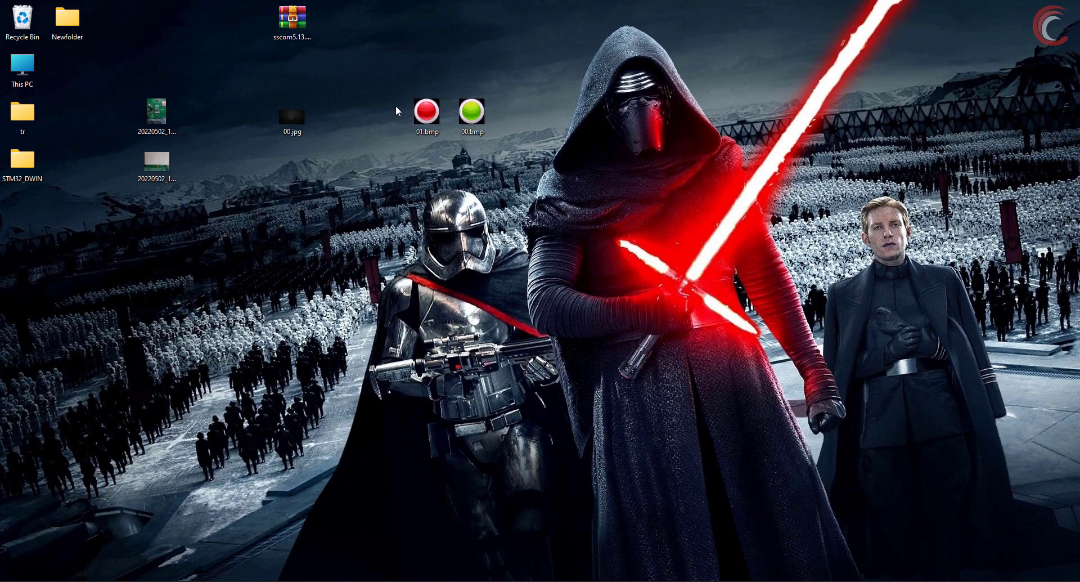
{"action": "left_click", "coordinate": [23, 159]}
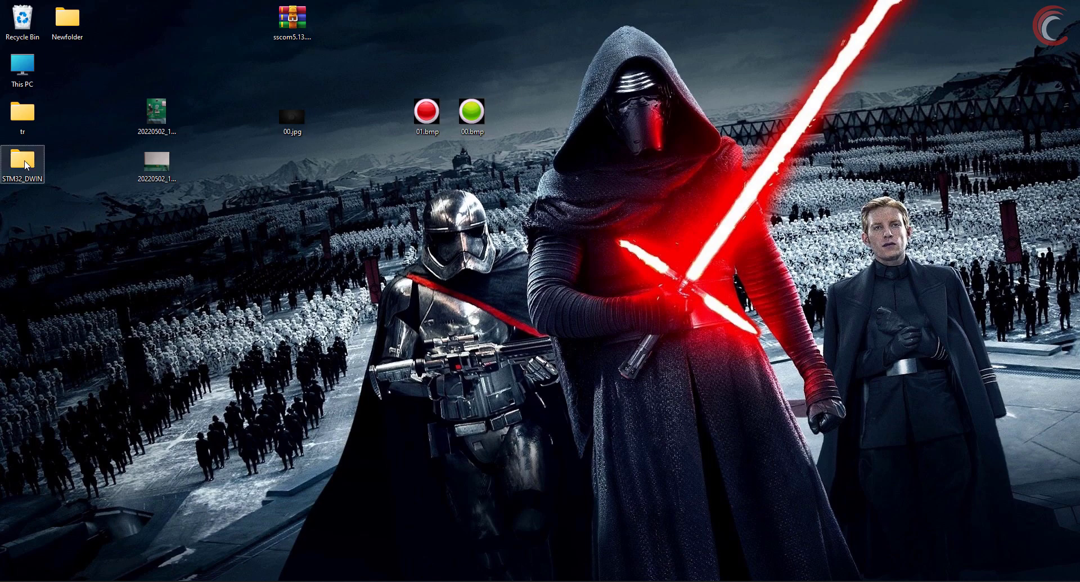
Open STM32_DWIN in File Explorer, return to its contents, and open DWIN_SET
{"action": "double_click", "coordinate": [22, 160]}
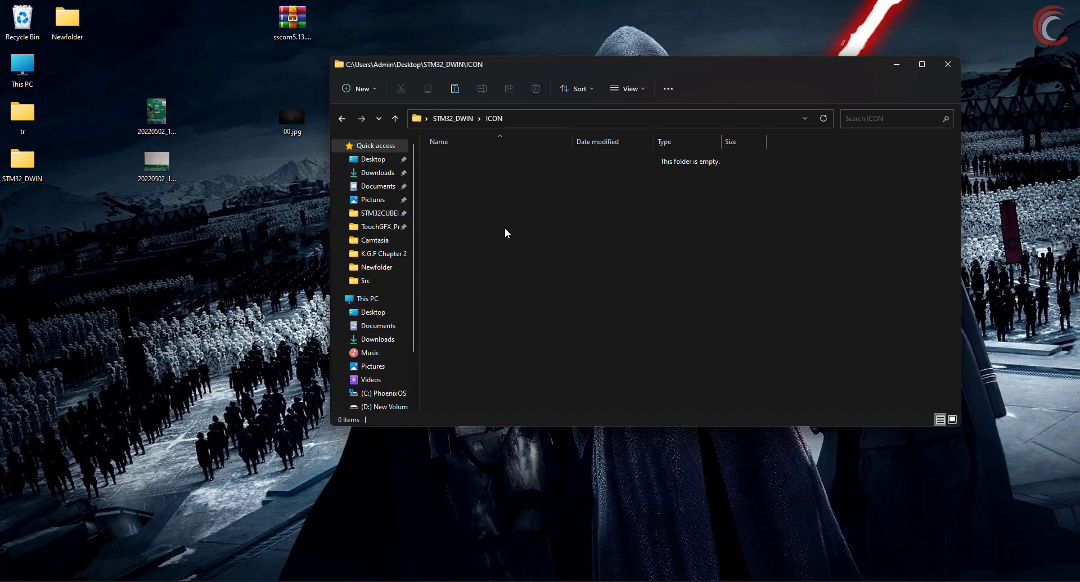
{"action": "left_click", "coordinate": [453, 117]}
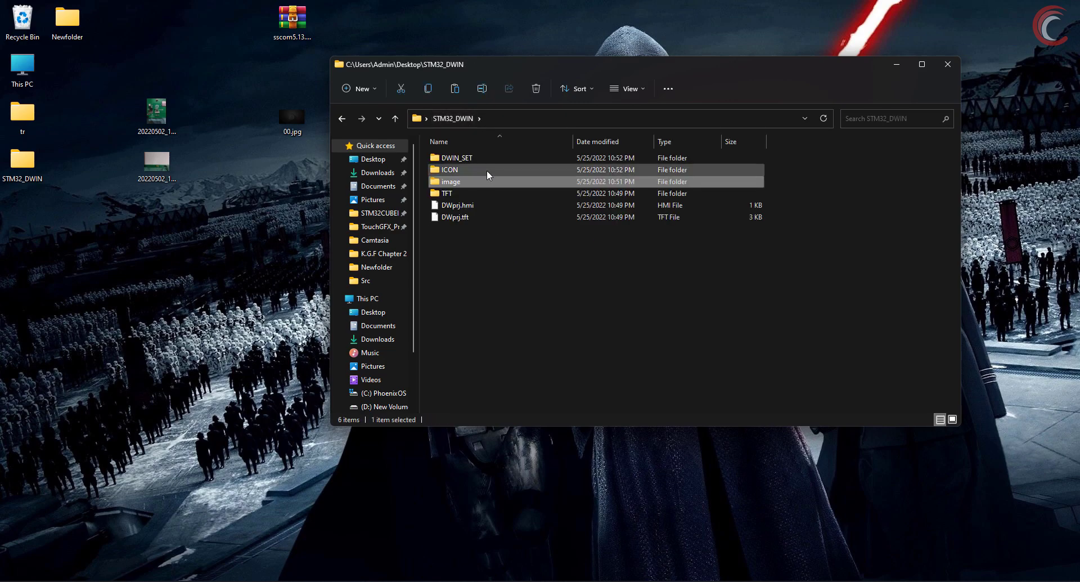
{"action": "left_click", "coordinate": [455, 157]}
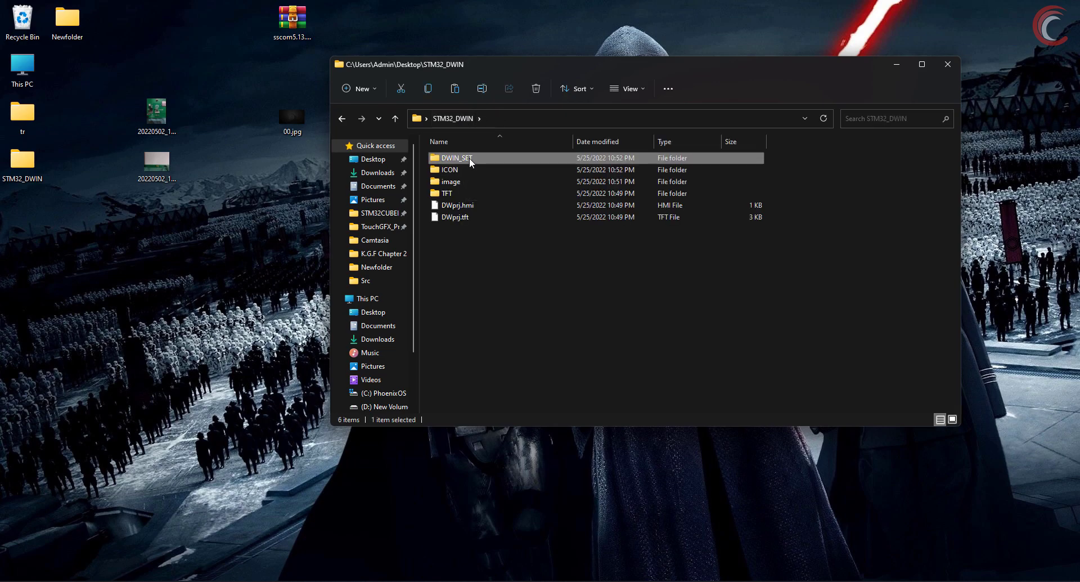
{"action": "double_click", "coordinate": [455, 158]}
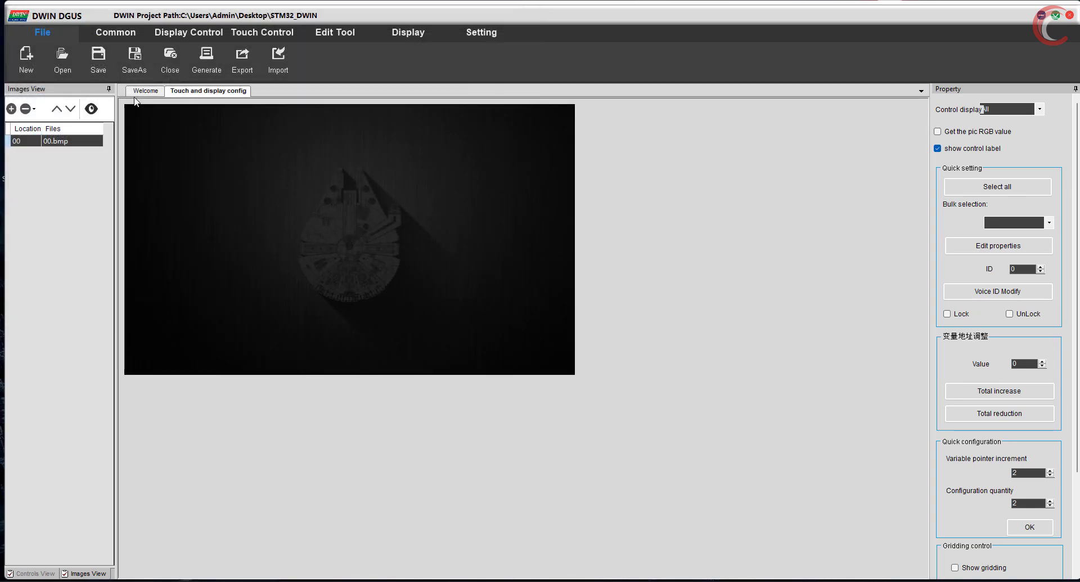
Switch DGUS to the Display Control tools over the 00.bmp page
{"action": "left_click", "coordinate": [188, 33]}
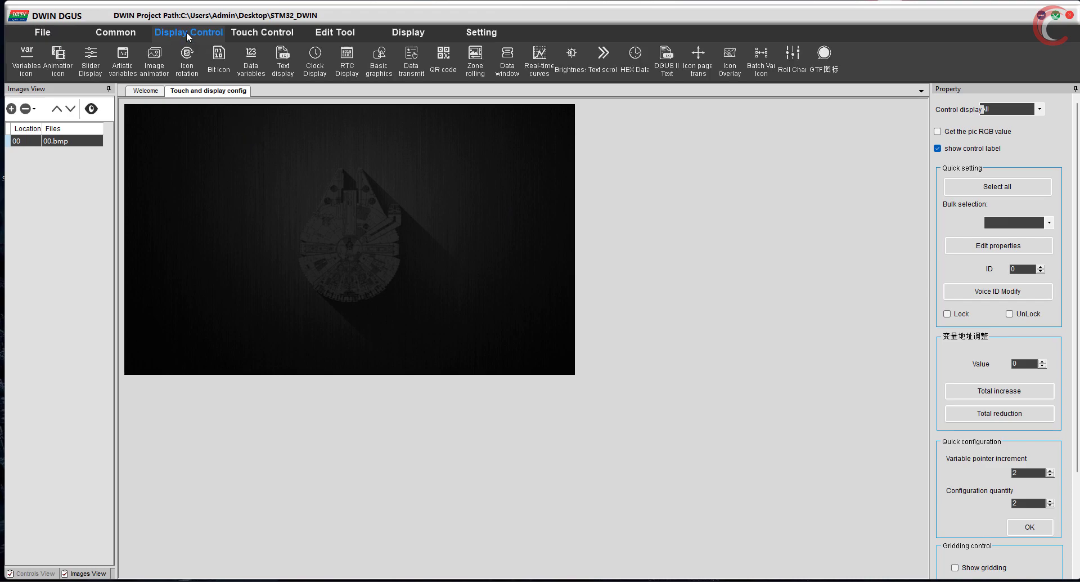
{"action": "mouse_move", "coordinate": [441, 233]}
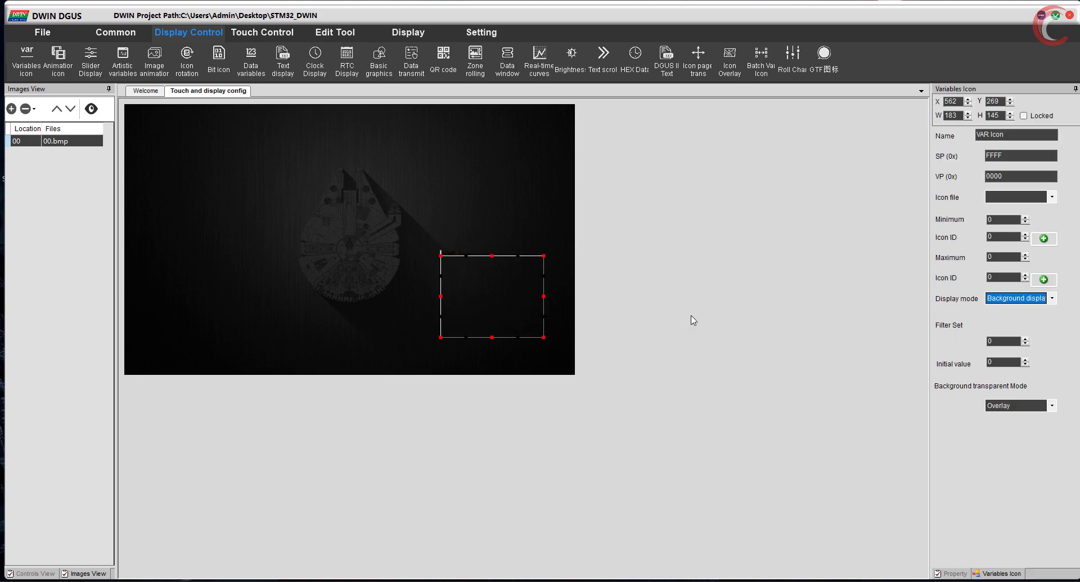
{"action": "mouse_move", "coordinate": [954, 341]}
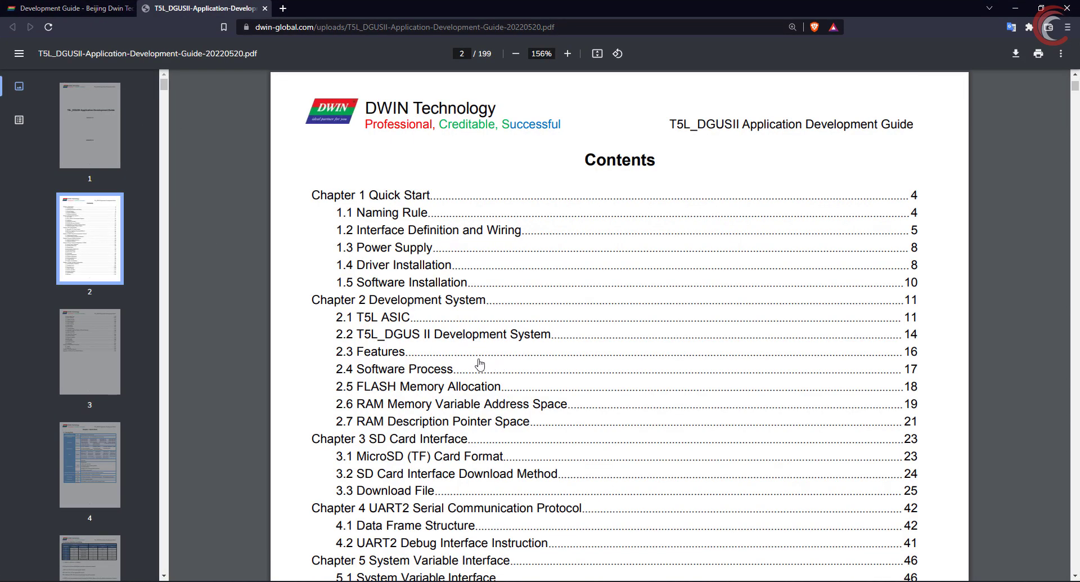
Highlight the Variables Icon description and scroll to section 7.2.2 Software Setting
{"action": "scroll", "scroll_direction": "down", "scroll_amount": 3}
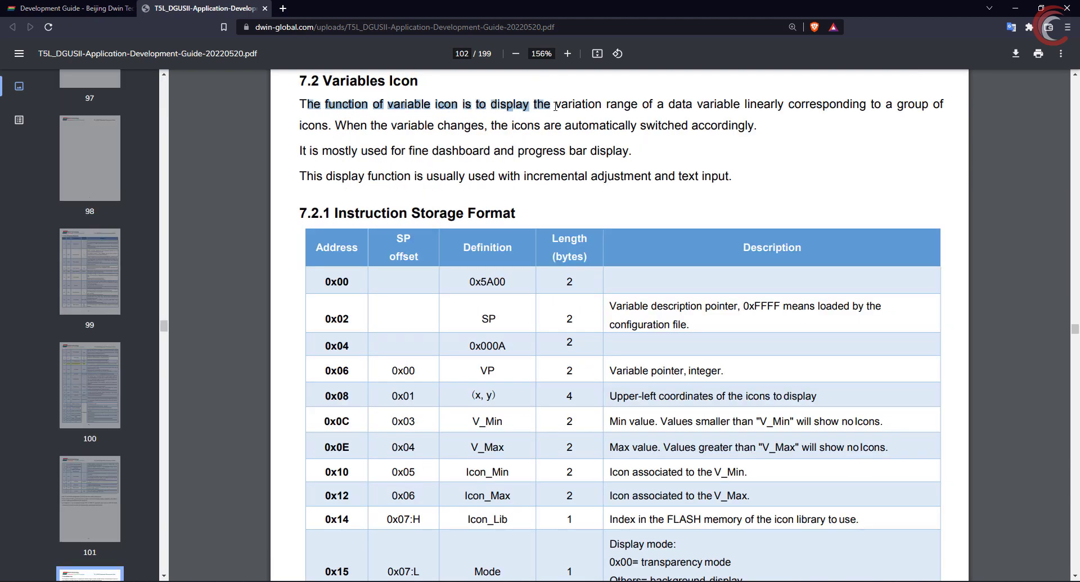
{"action": "left_click_drag", "start_coordinate": [554, 104], "coordinate": [889, 104]}
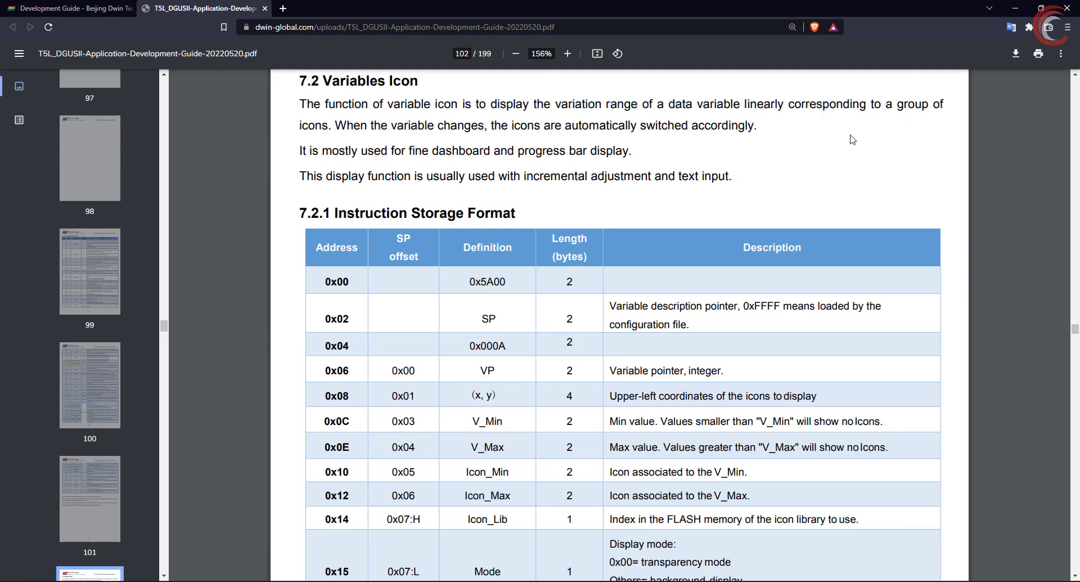
{"action": "left_click_drag", "start_coordinate": [489, 126], "coordinate": [755, 125]}
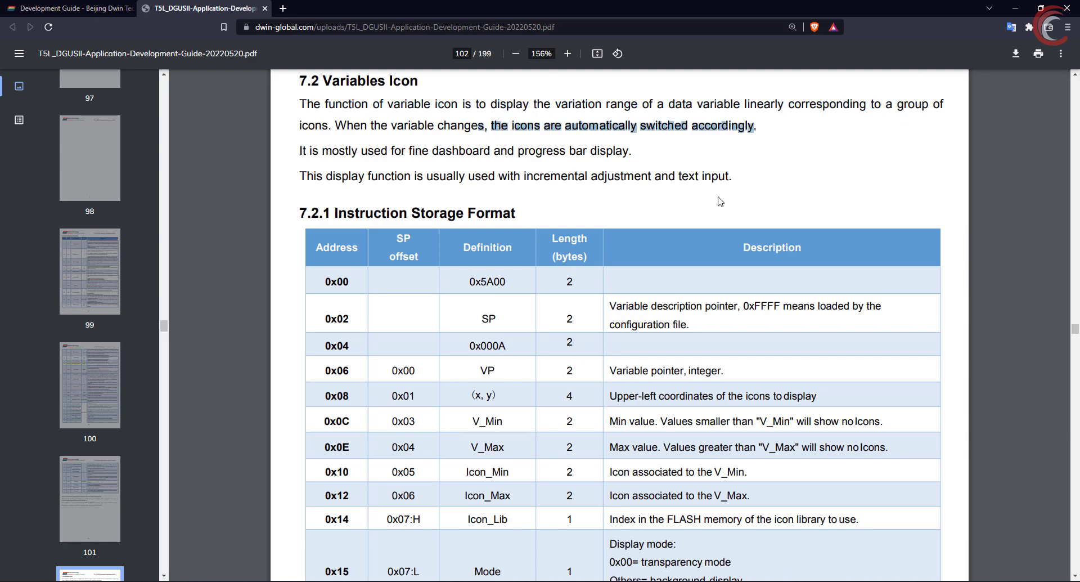
{"action": "mouse_move", "coordinate": [759, 166]}
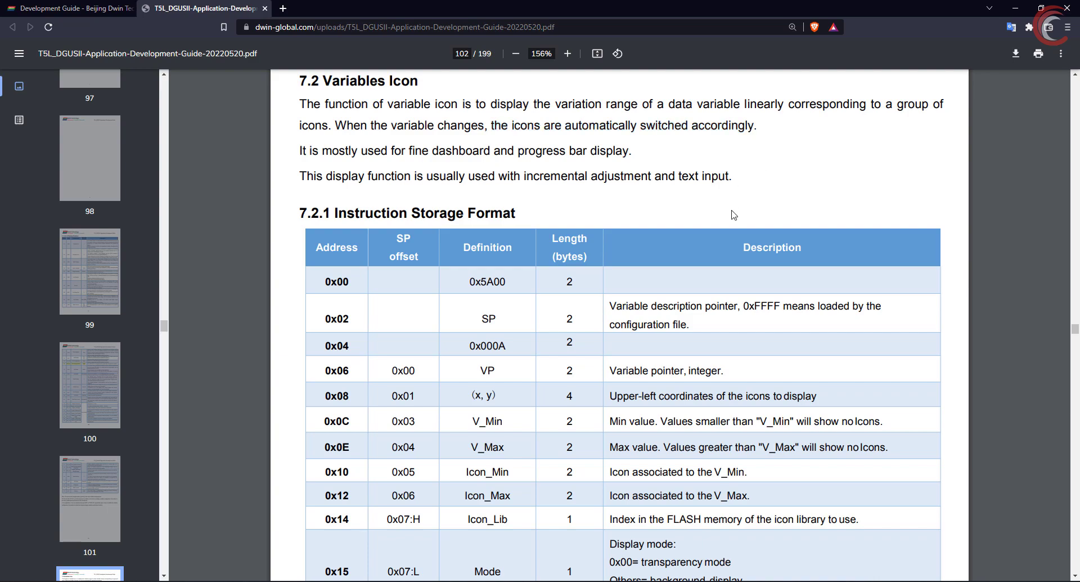
{"action": "scroll", "scroll_direction": "down", "scroll_amount": 3}
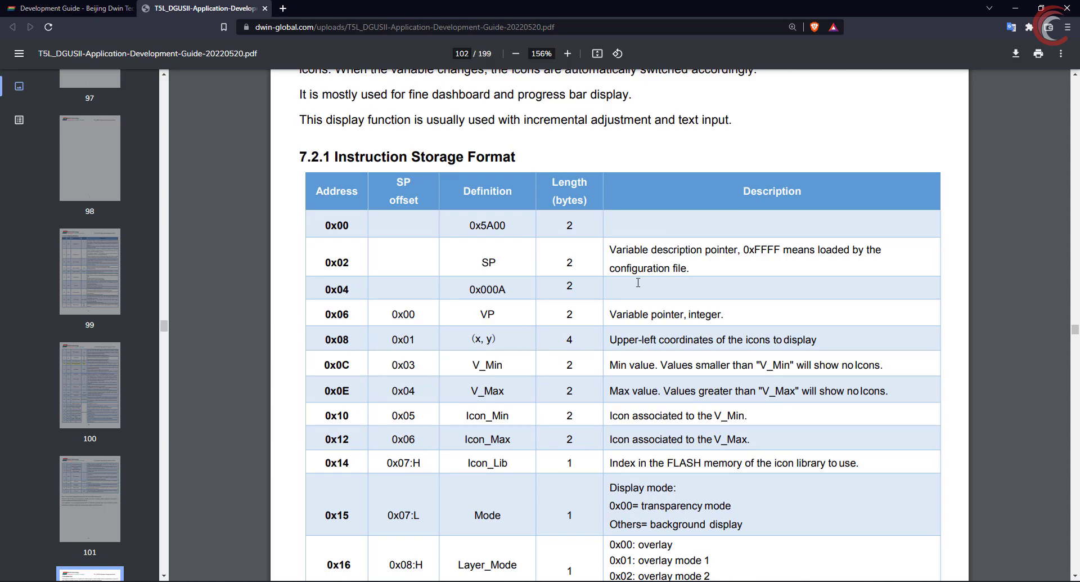
{"action": "scroll", "scroll_direction": "down", "scroll_amount": 3}
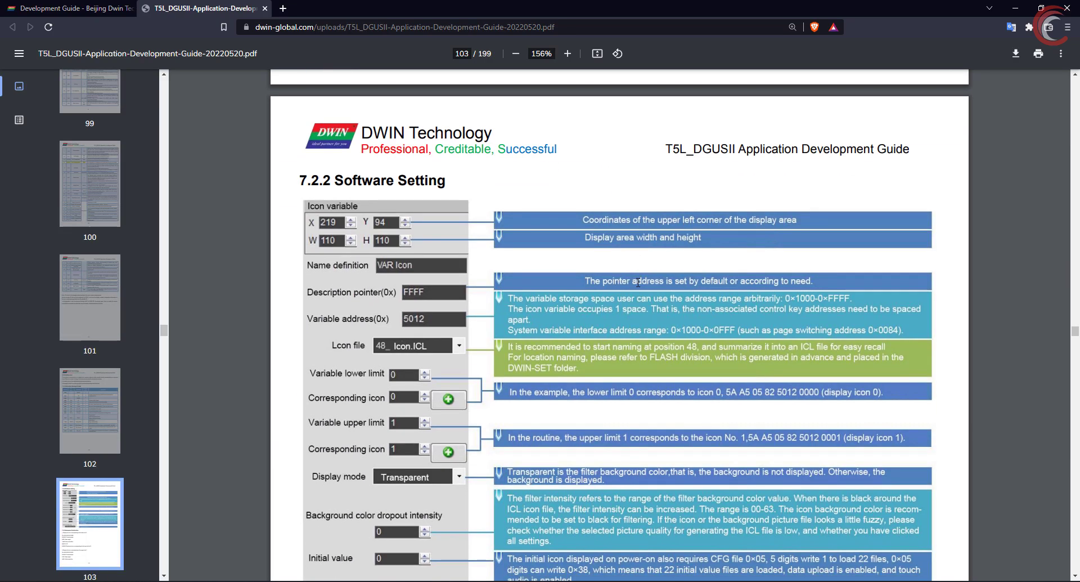
{"action": "scroll", "scroll_direction": "down", "scroll_amount": 3}
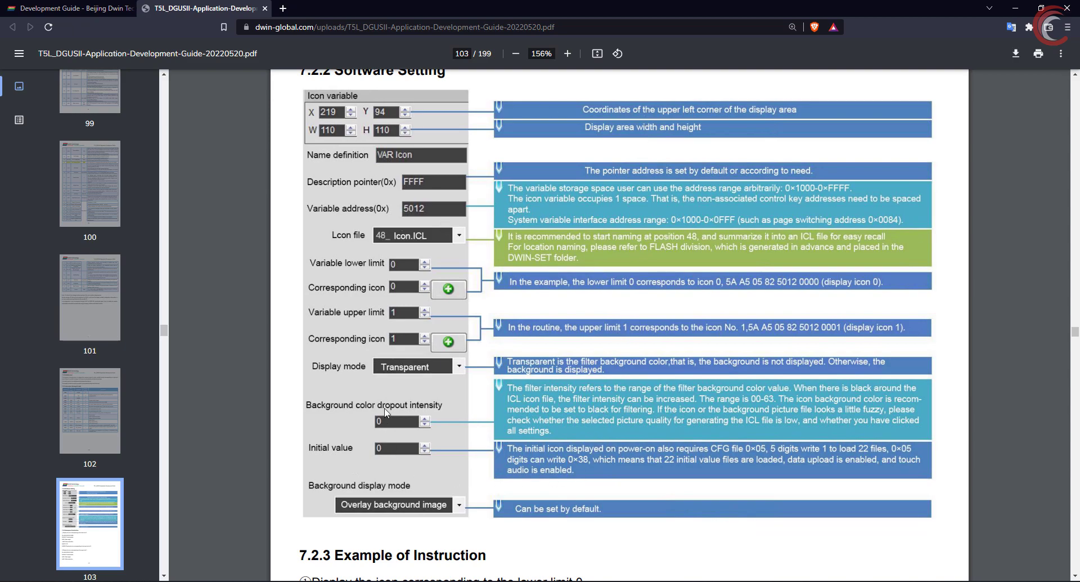
{"action": "mouse_move", "coordinate": [512, 224]}
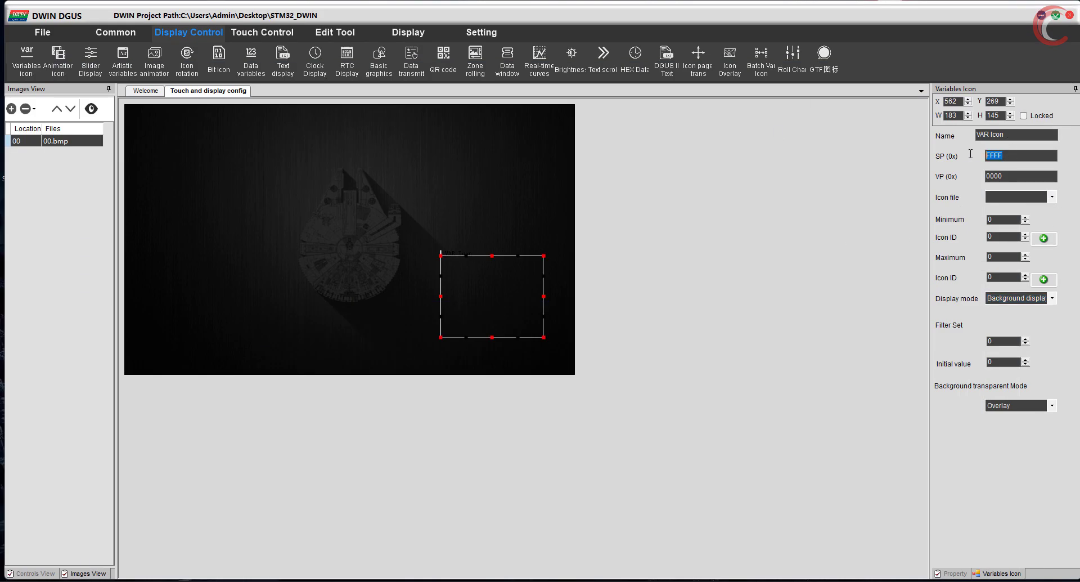
Set the variable icon's Icon file to 48.icl and its Maximum to 1, then pick the minimum's icon
{"action": "left_click", "coordinate": [1019, 176]}
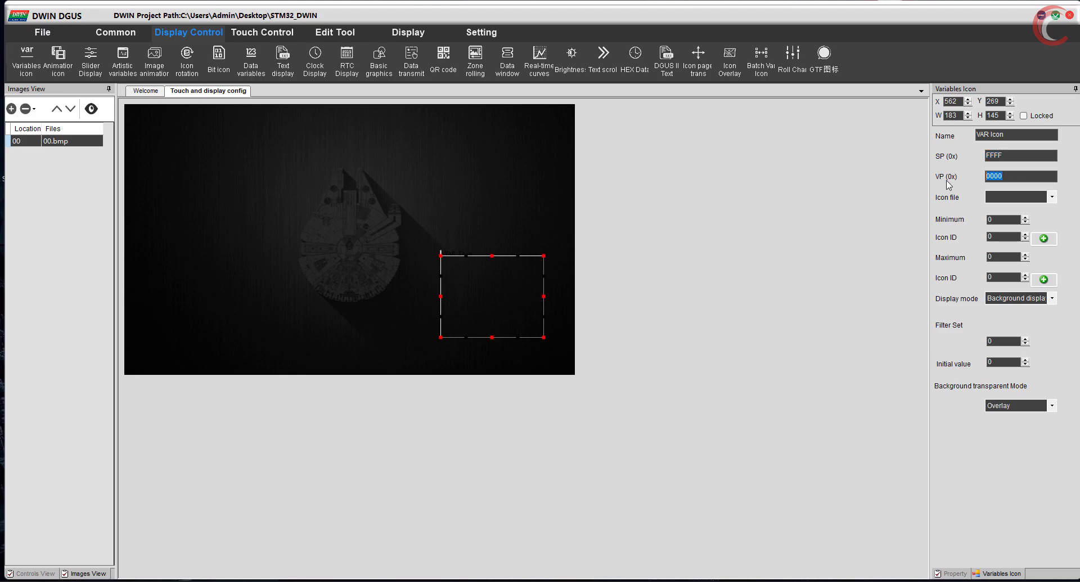
{"action": "mouse_move", "coordinate": [954, 186]}
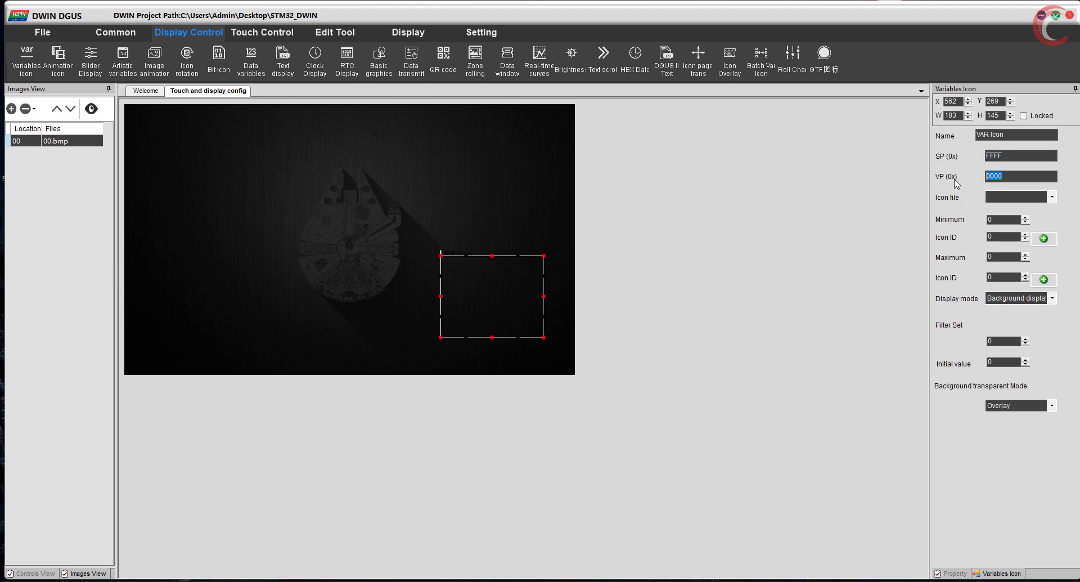
{"action": "left_click", "coordinate": [1020, 176]}
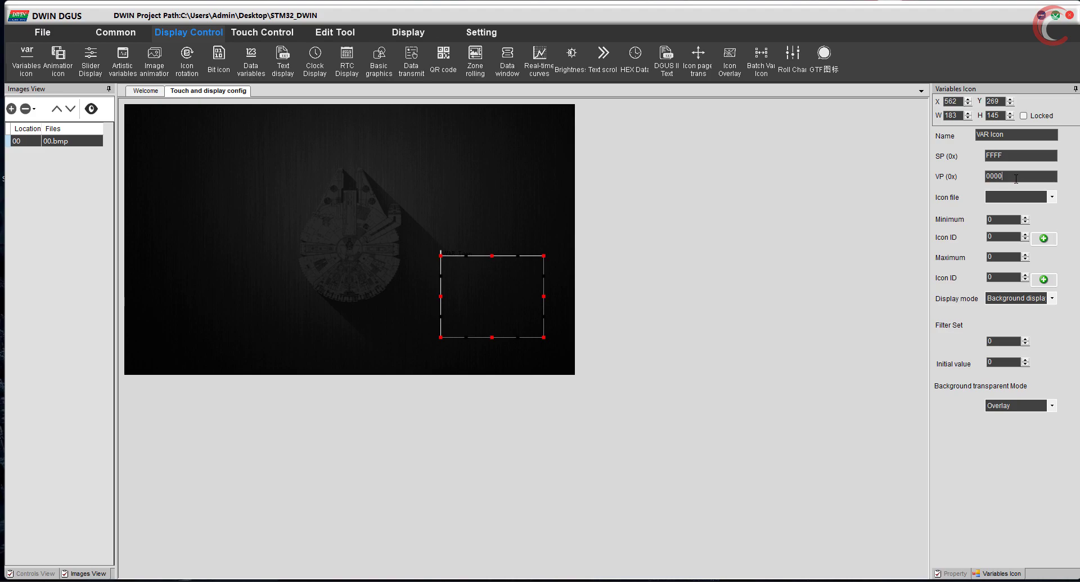
{"action": "left_click", "coordinate": [1050, 196]}
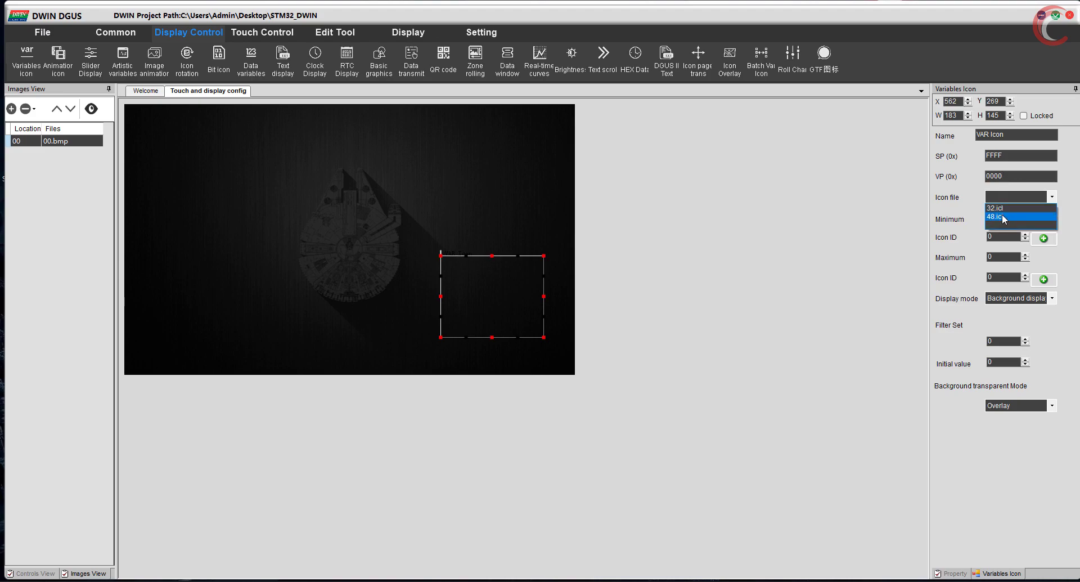
{"action": "left_click", "coordinate": [1001, 216]}
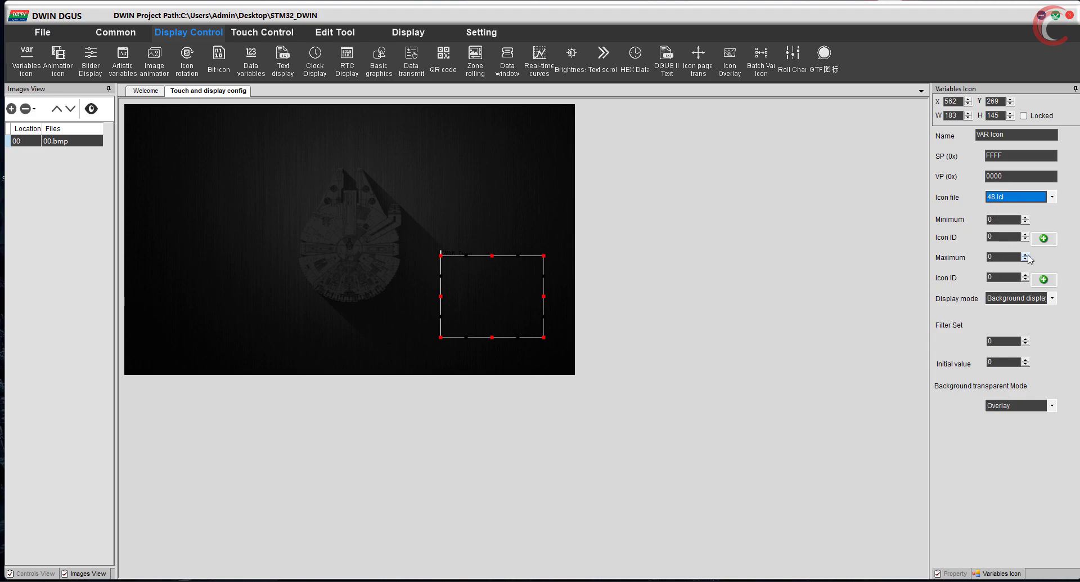
{"action": "left_click", "coordinate": [1028, 254]}
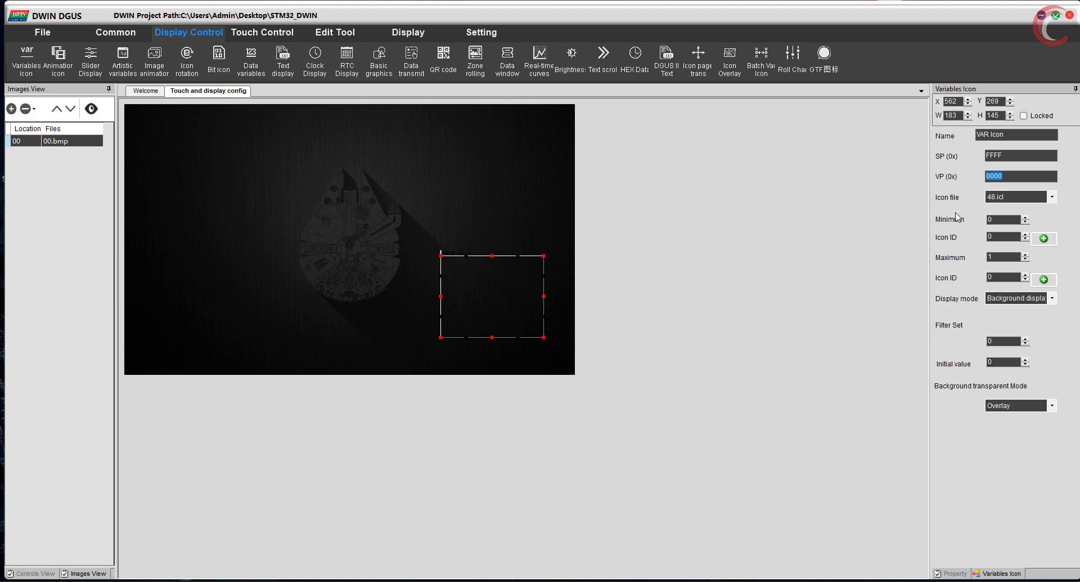
{"action": "mouse_move", "coordinate": [953, 256]}
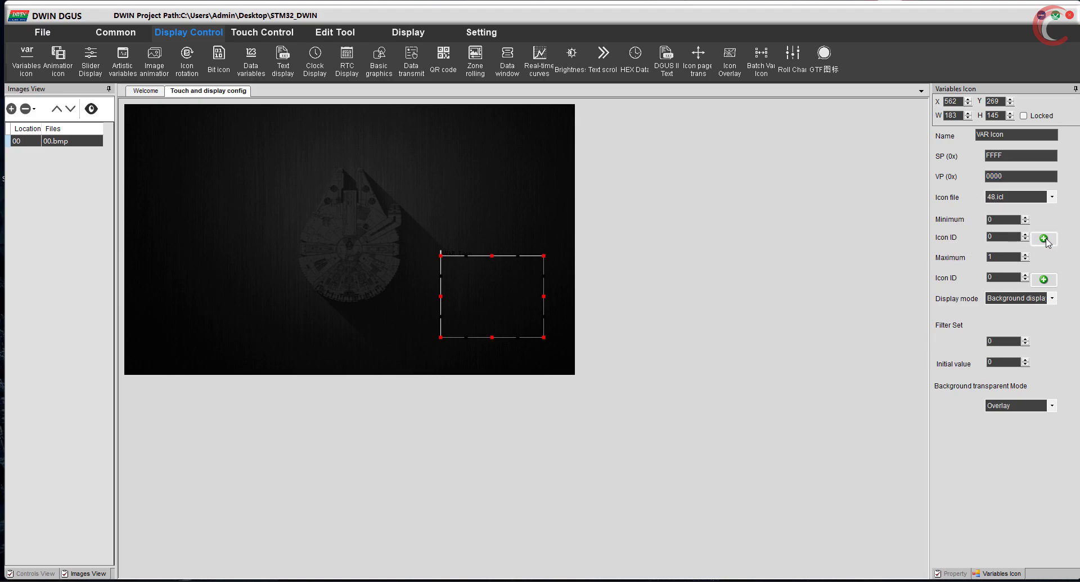
{"action": "left_click", "coordinate": [1043, 238]}
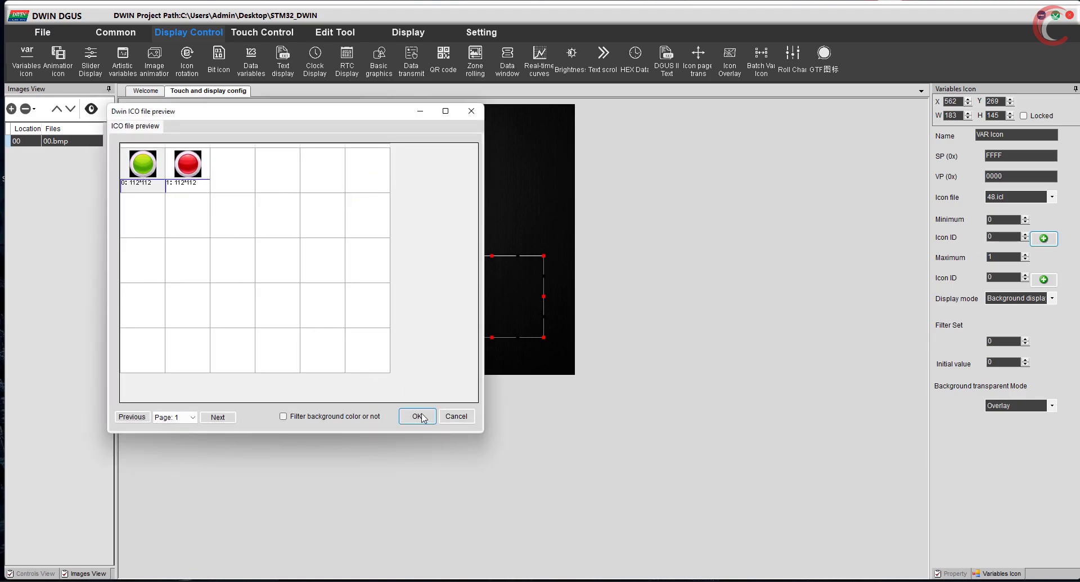
Confirm icon 0 for the minimum value and icon 1 for the maximum value
{"action": "left_click", "coordinate": [417, 416]}
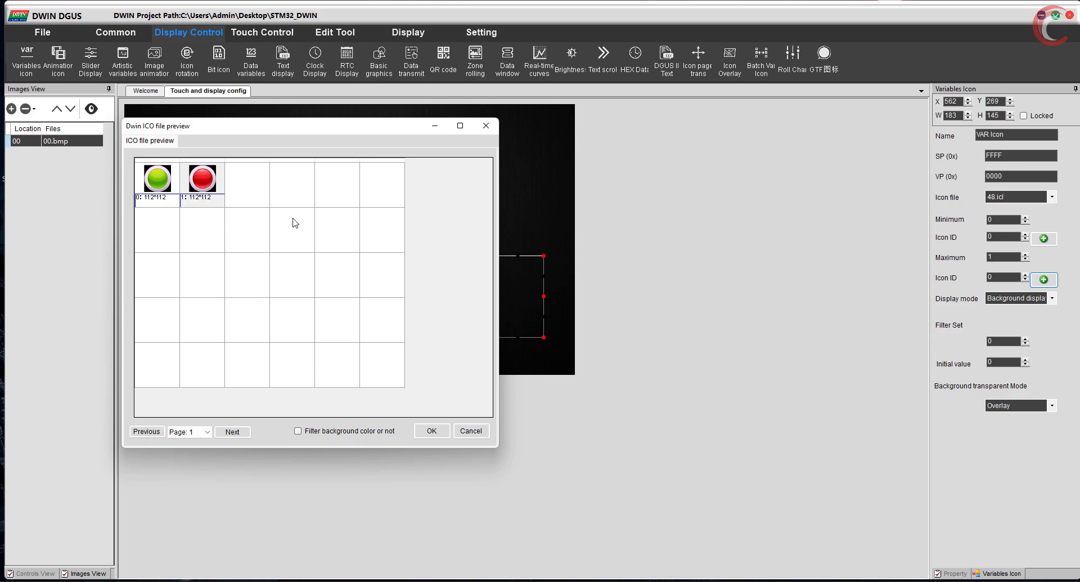
{"action": "mouse_move", "coordinate": [270, 394]}
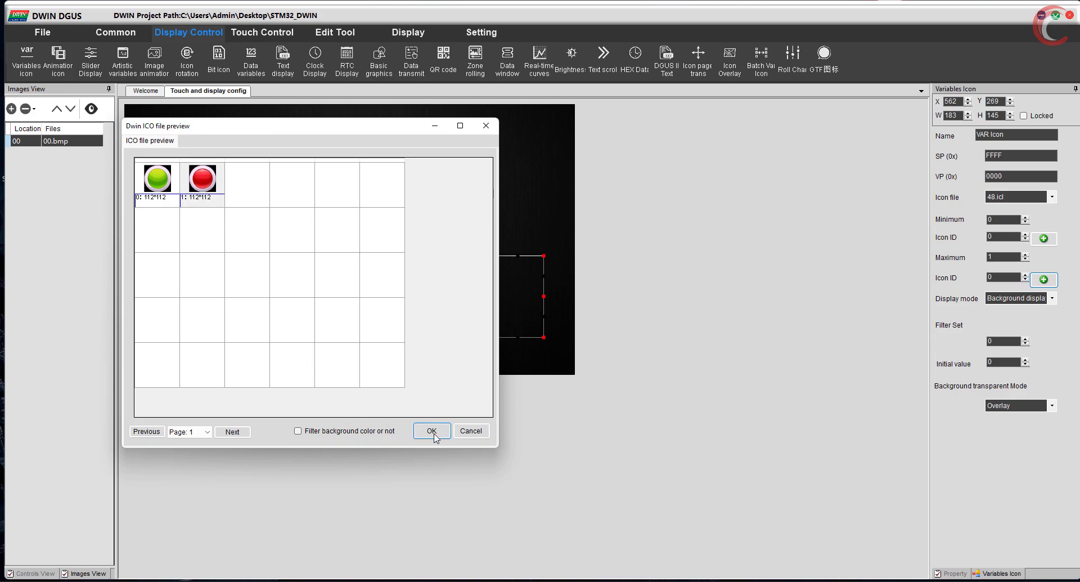
{"action": "left_click", "coordinate": [432, 430]}
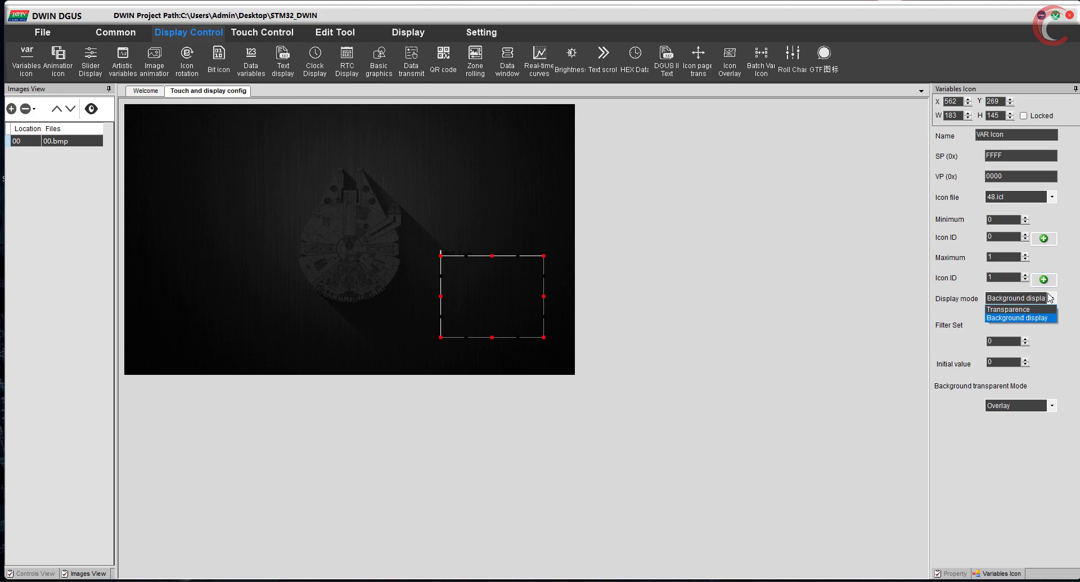
Keep Background display with Overlay transparency and move the green button to the lower-left corner
{"action": "left_click", "coordinate": [1019, 317]}
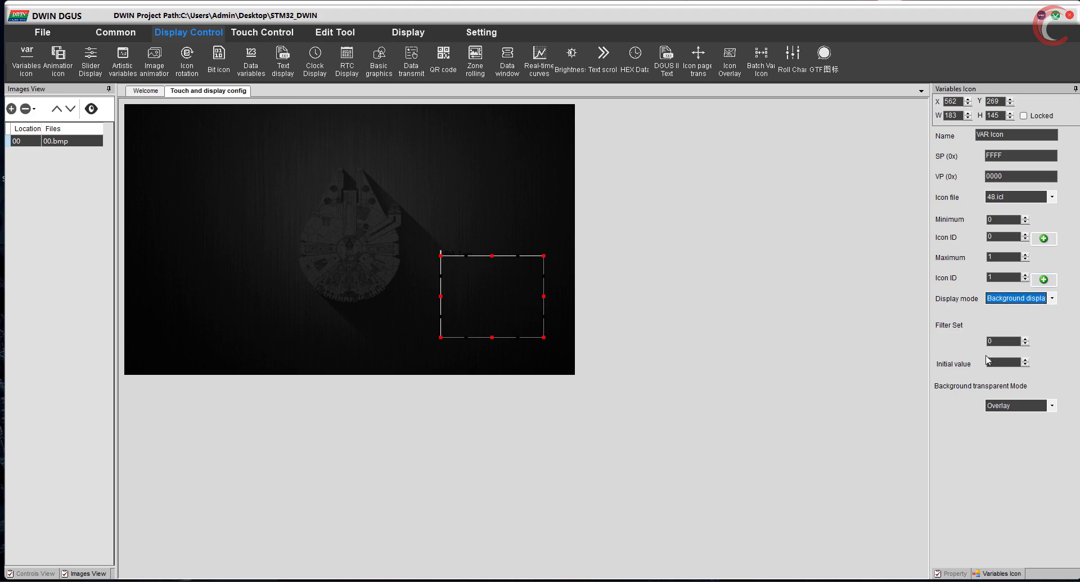
{"action": "left_click", "coordinate": [1052, 405]}
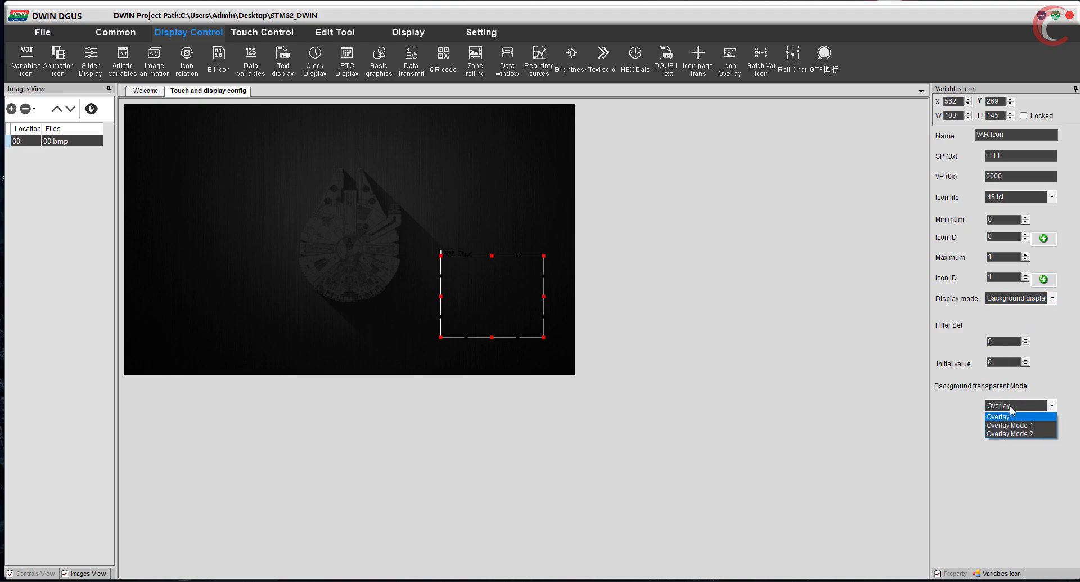
{"action": "left_click", "coordinate": [998, 416]}
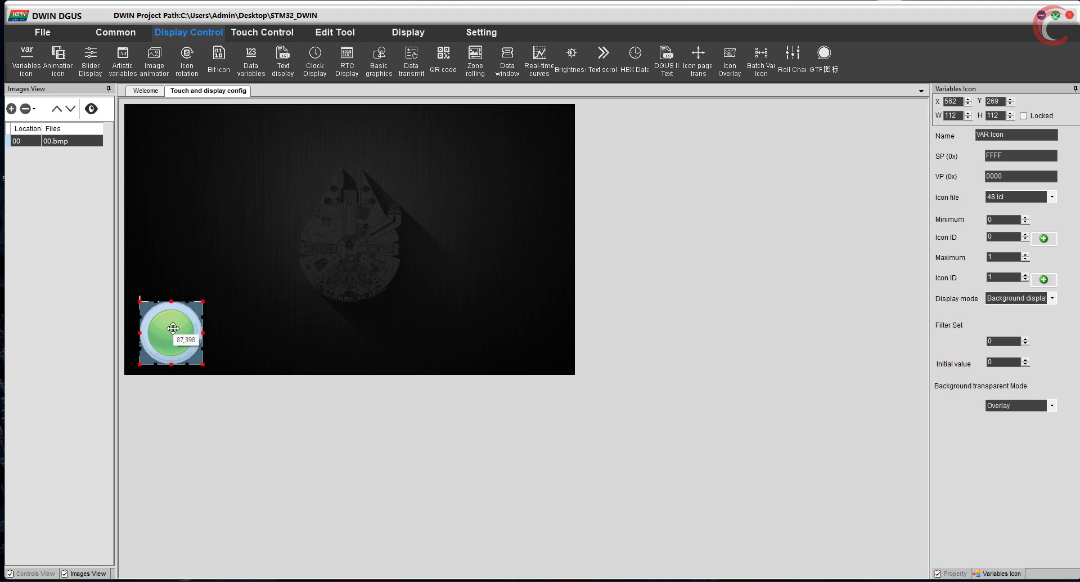
{"action": "left_click_drag", "start_coordinate": [170, 333], "coordinate": [156, 343]}
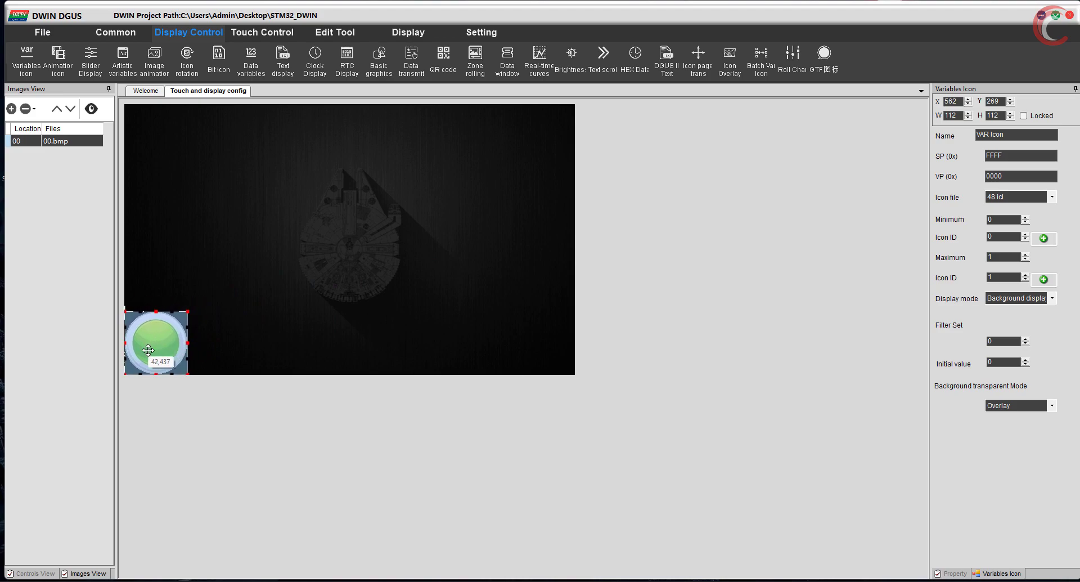
{"action": "left_click", "coordinate": [1021, 175]}
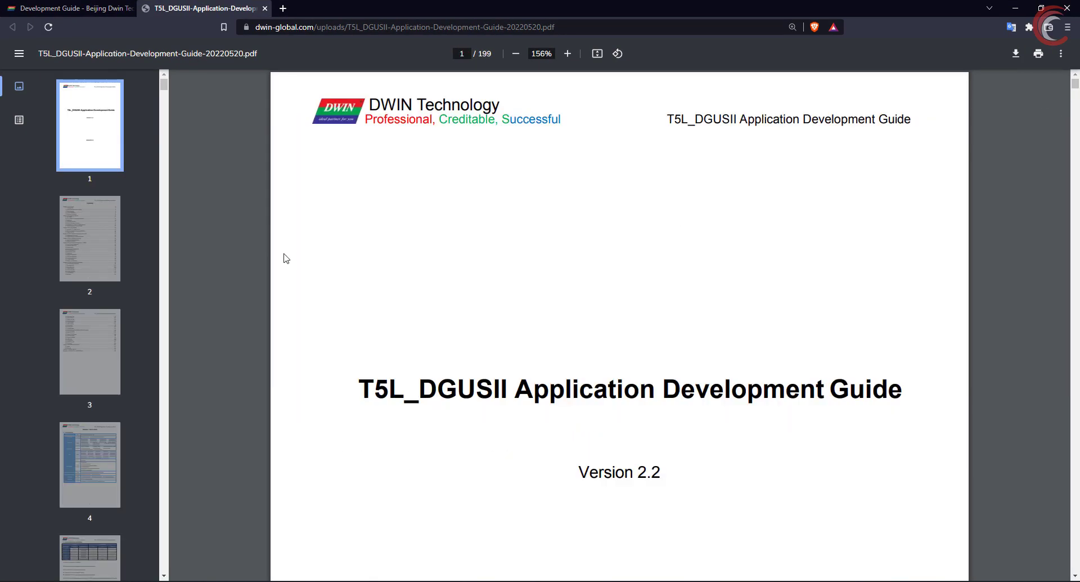
Jump to section 2.6 and highlight the two-byte address size and 0x0000-0x0FFF system range
{"action": "scroll", "scroll_direction": "down", "scroll_amount": 3}
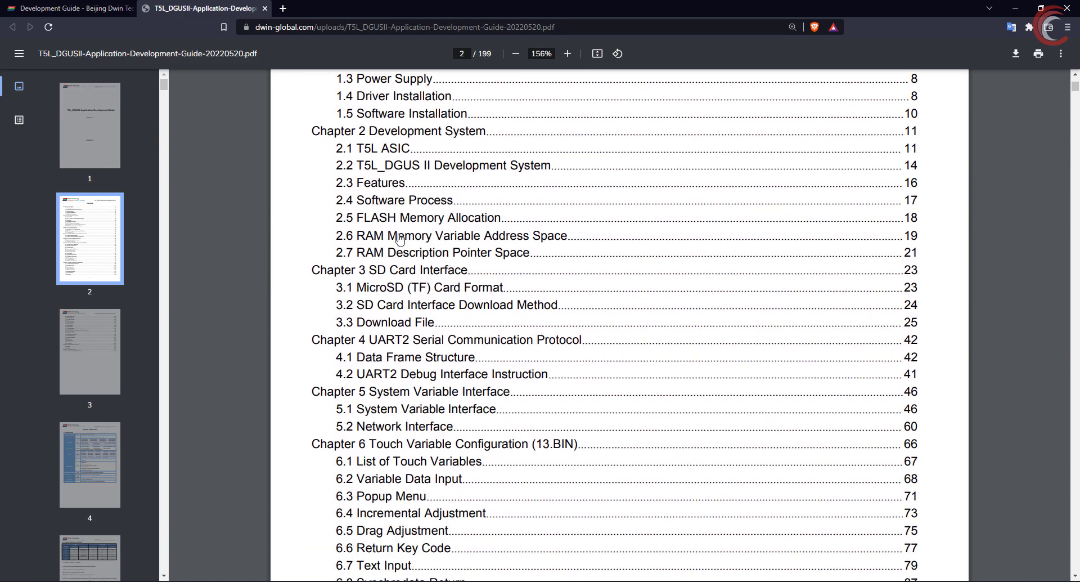
{"action": "left_click", "coordinate": [448, 235]}
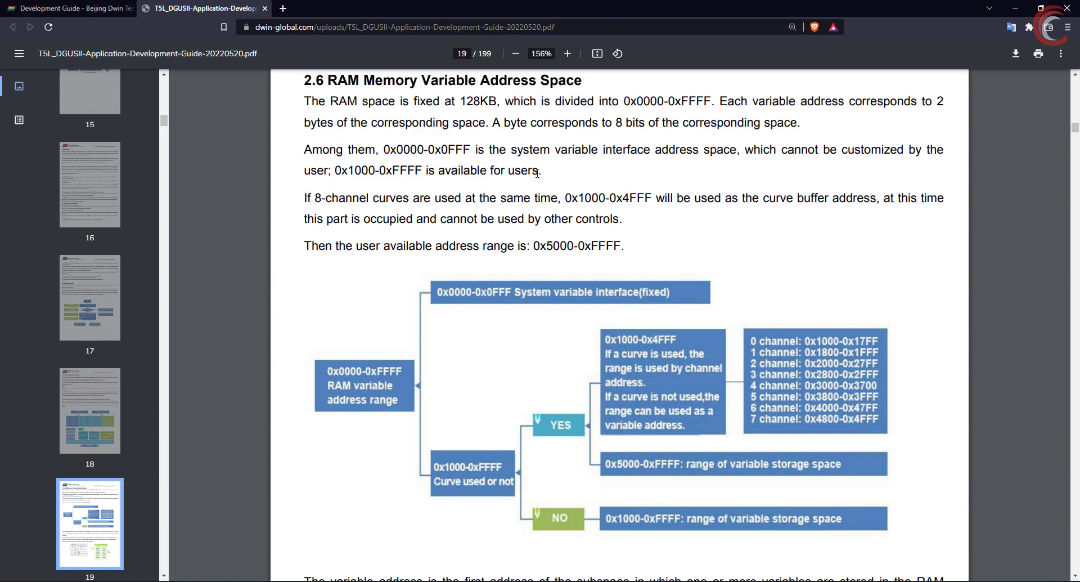
{"action": "left_click_drag", "start_coordinate": [412, 102], "coordinate": [549, 101]}
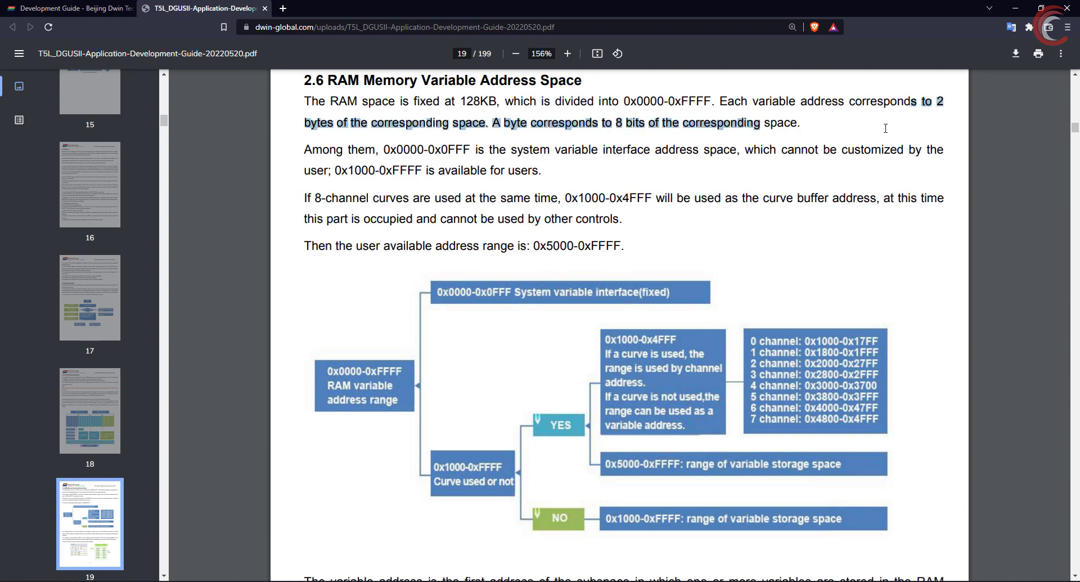
{"action": "left_click", "coordinate": [482, 123]}
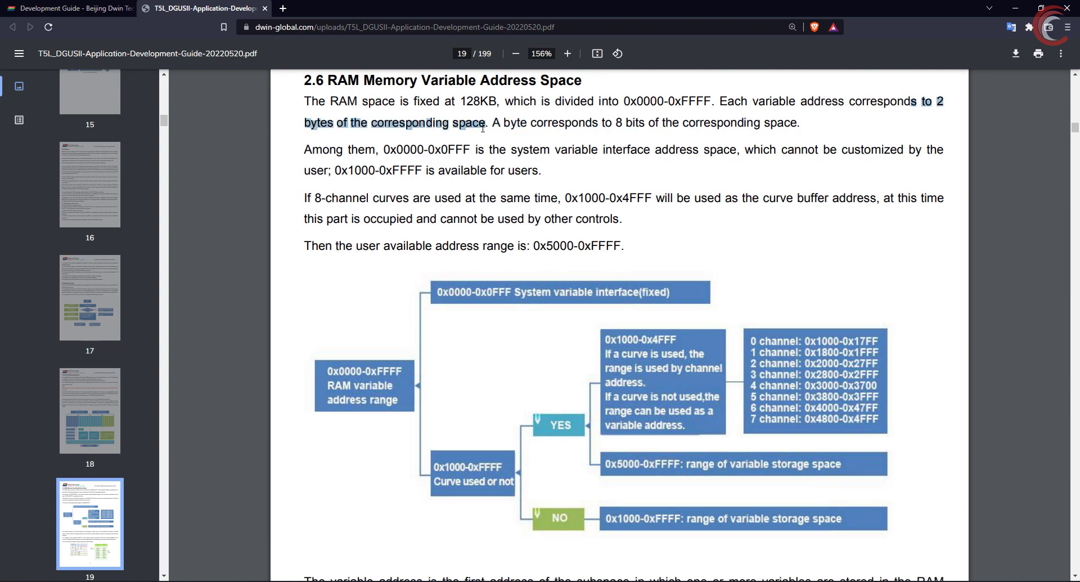
{"action": "left_click_drag", "start_coordinate": [492, 123], "coordinate": [796, 122]}
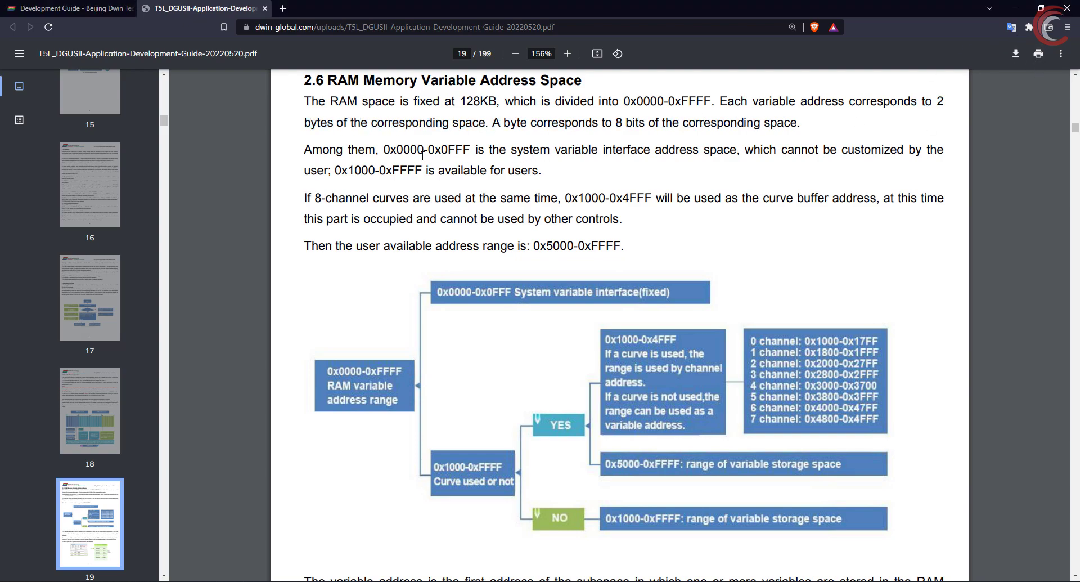
{"action": "left_click_drag", "start_coordinate": [366, 150], "coordinate": [731, 149]}
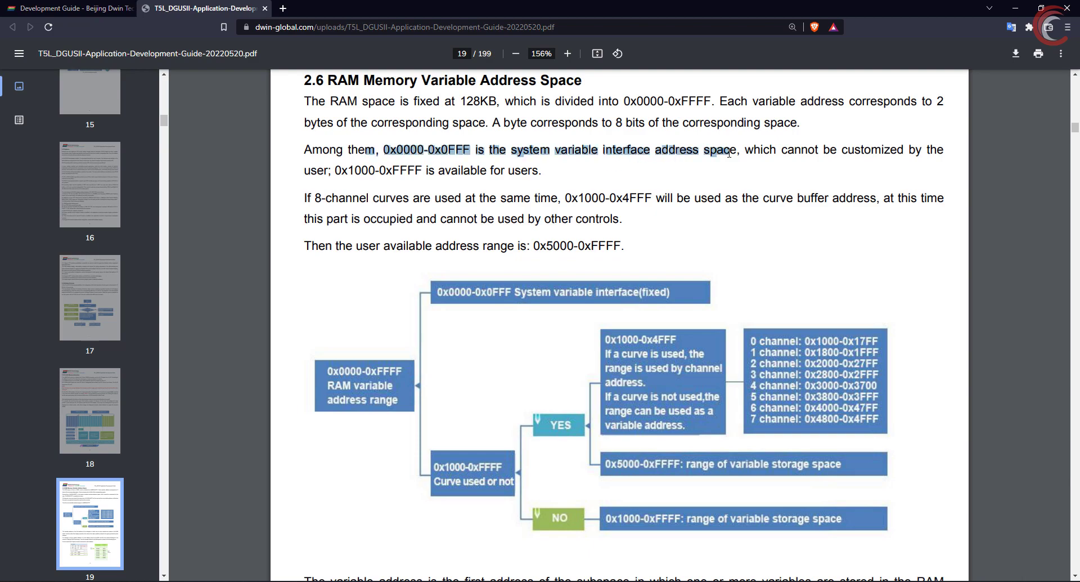
{"action": "mouse_move", "coordinate": [352, 172]}
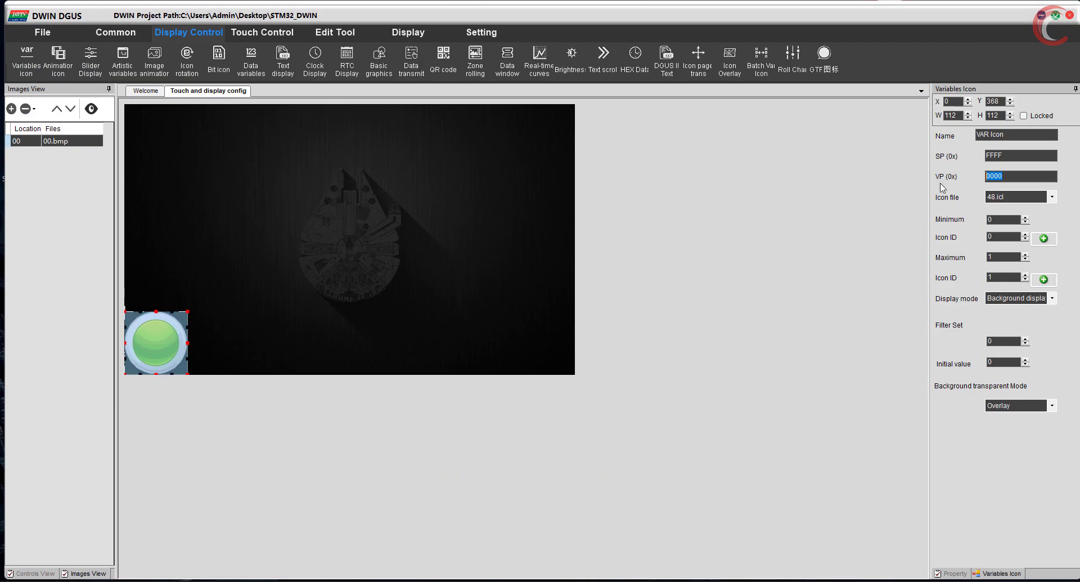
Enter 1100 as the variable icon's VP address and apply it
{"action": "type", "text": "1100"}
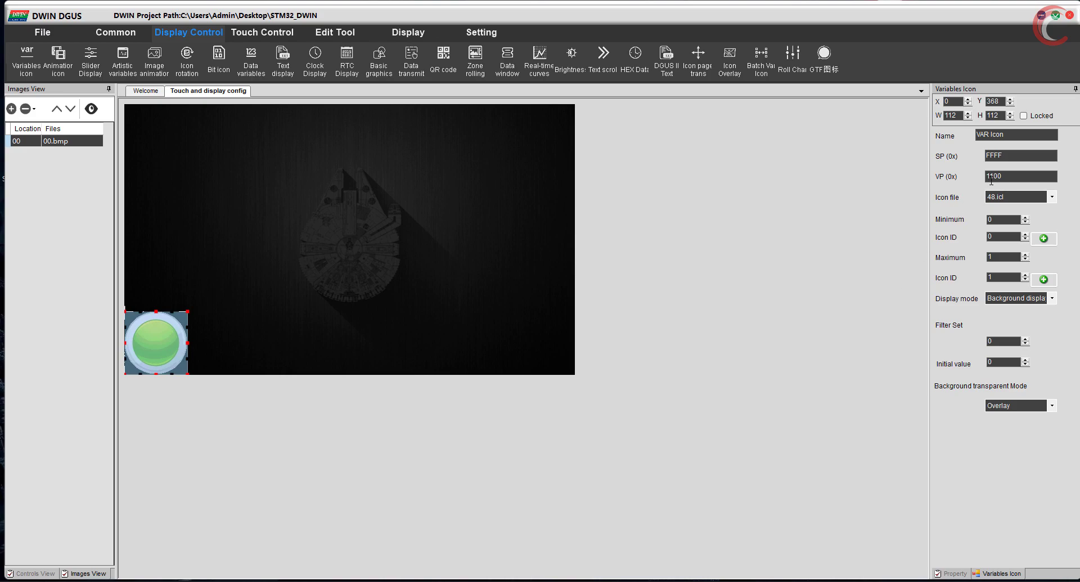
{"action": "mouse_move", "coordinate": [172, 344]}
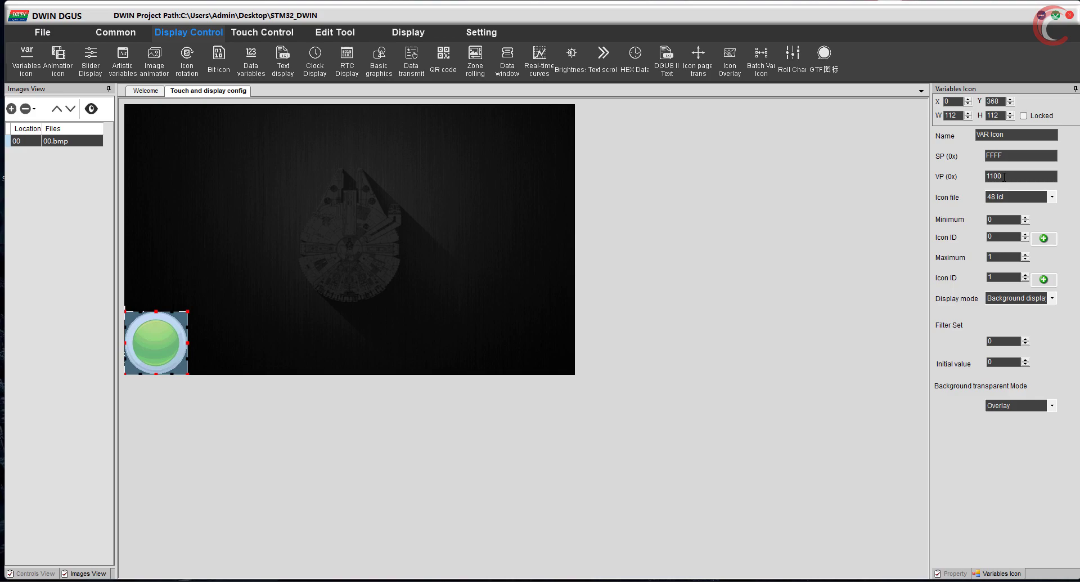
{"action": "left_click", "coordinate": [262, 33]}
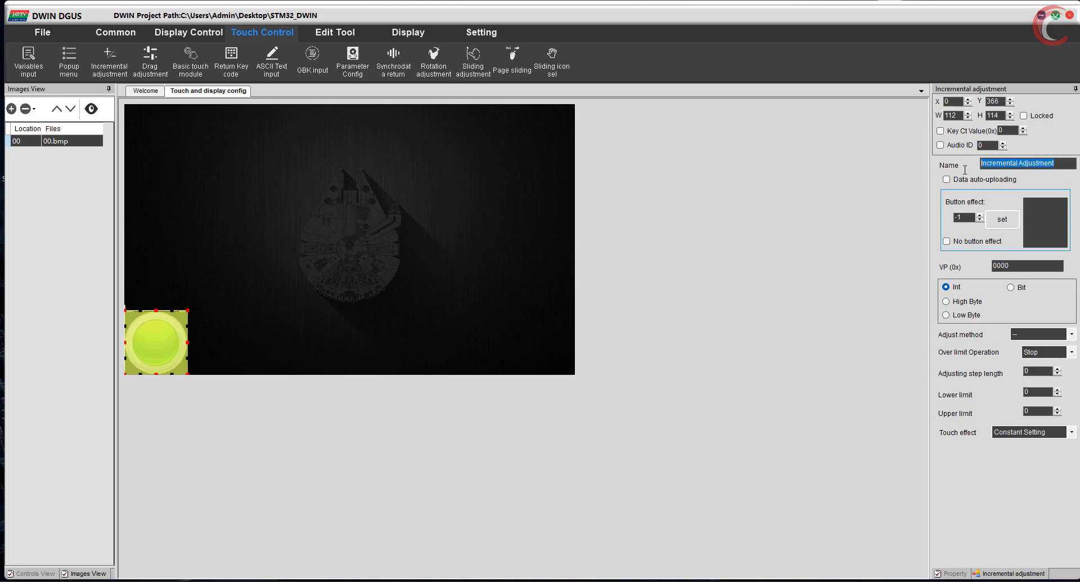
Enable data auto-upload for the incremental adjustment and give it VP address 1100
{"action": "left_click", "coordinate": [840, 221]}
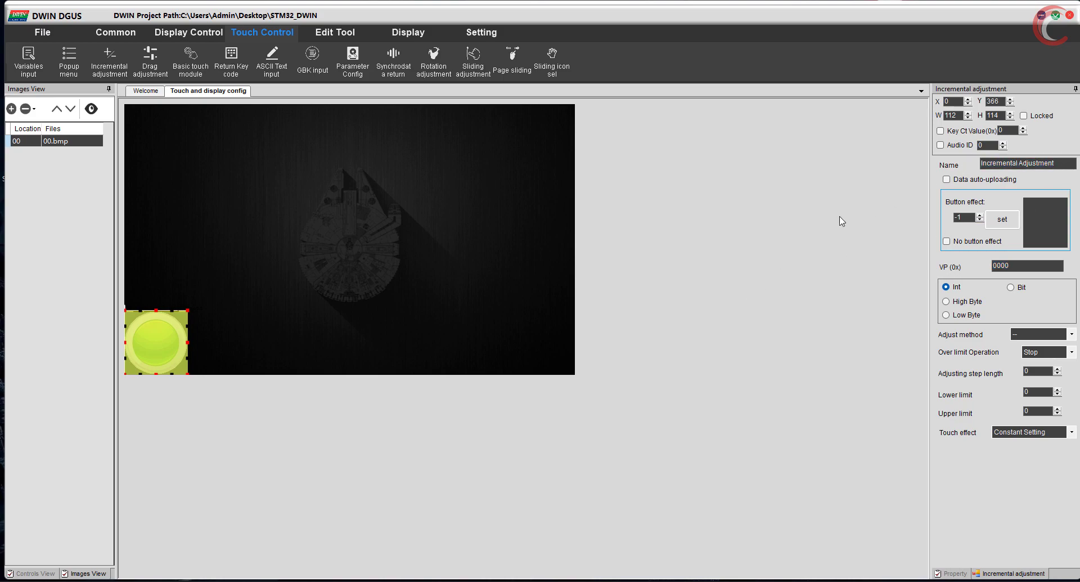
{"action": "mouse_move", "coordinate": [896, 218]}
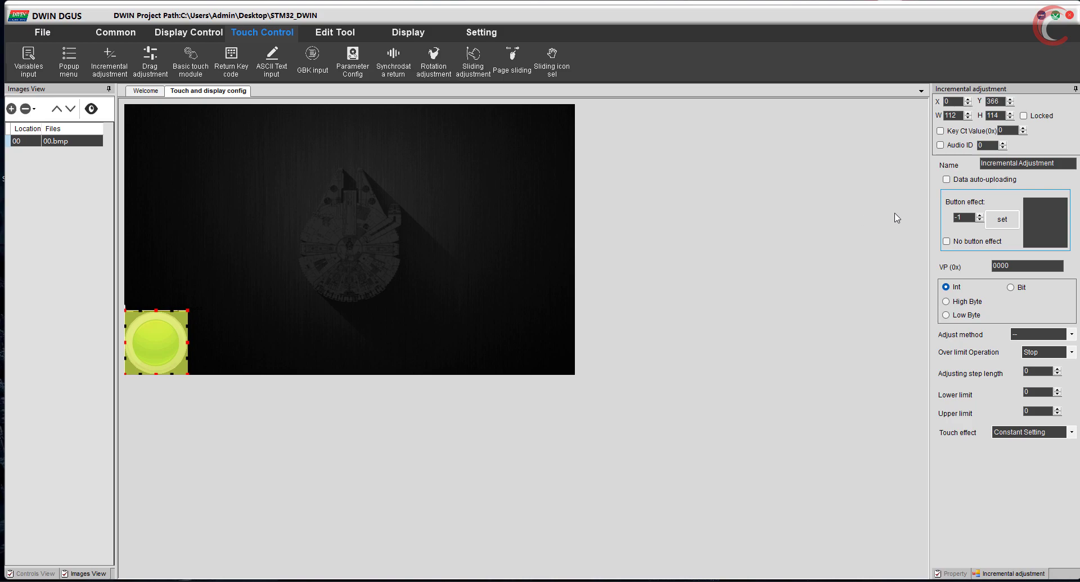
{"action": "left_click", "coordinate": [947, 179]}
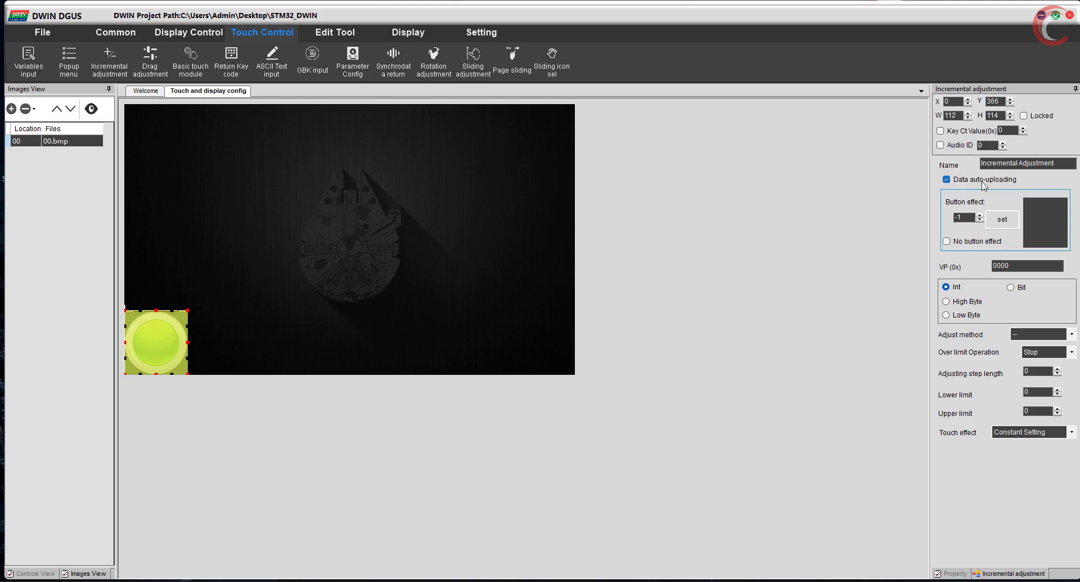
{"action": "left_click", "coordinate": [1026, 265]}
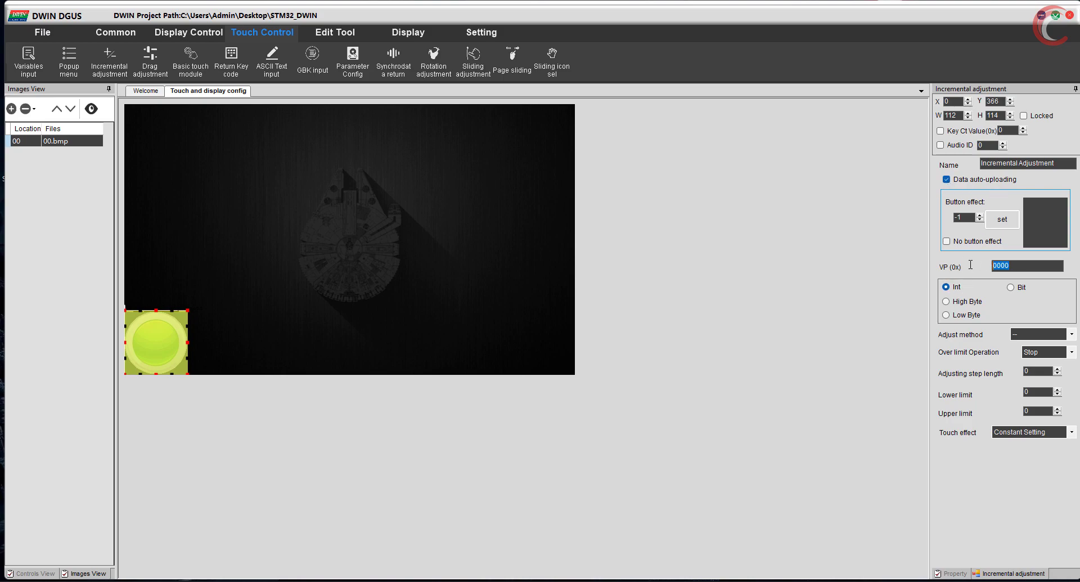
{"action": "type", "text": "1100"}
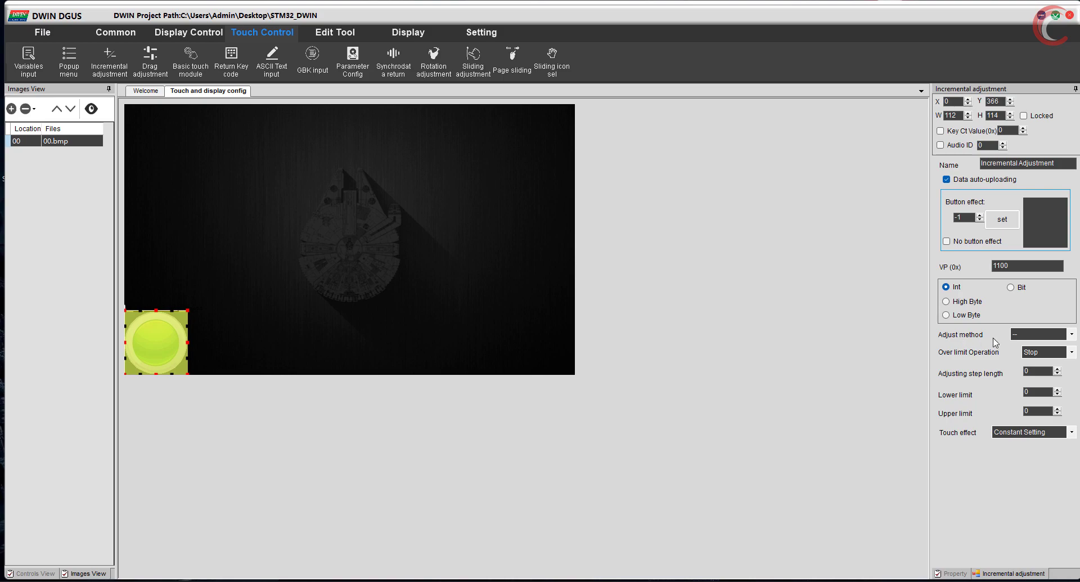
Set over-limit operation to Cycle, step length 1, limits 0–1, and a disposable touch effect
{"action": "left_click", "coordinate": [1070, 334]}
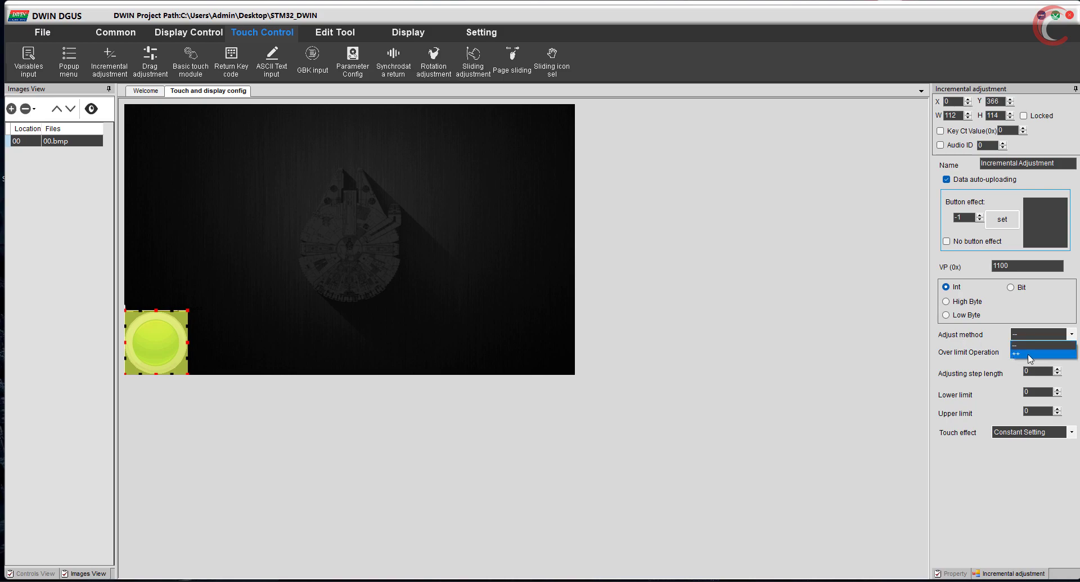
{"action": "left_click", "coordinate": [1071, 351]}
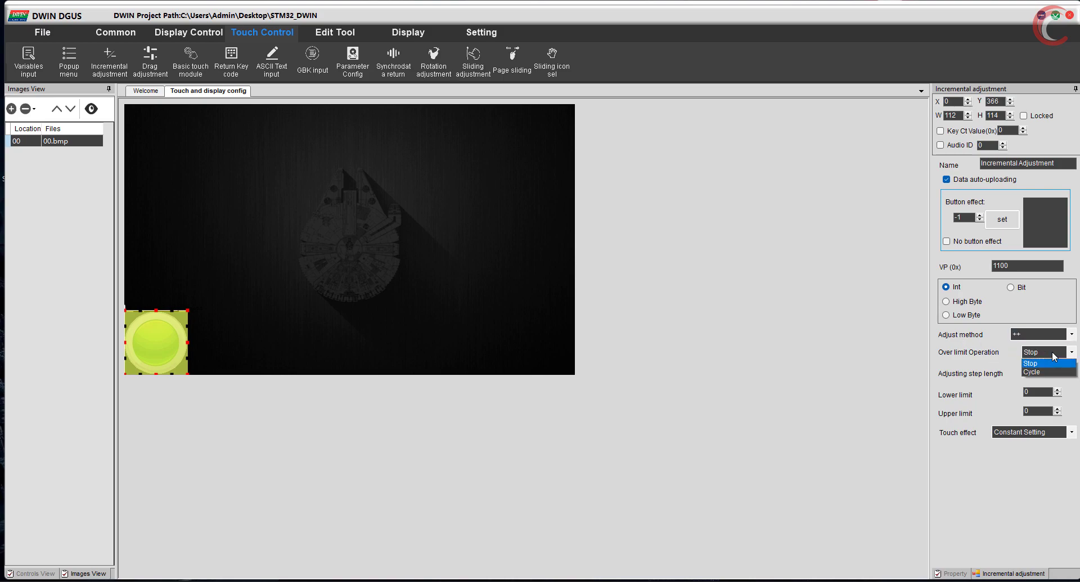
{"action": "mouse_move", "coordinate": [1034, 371]}
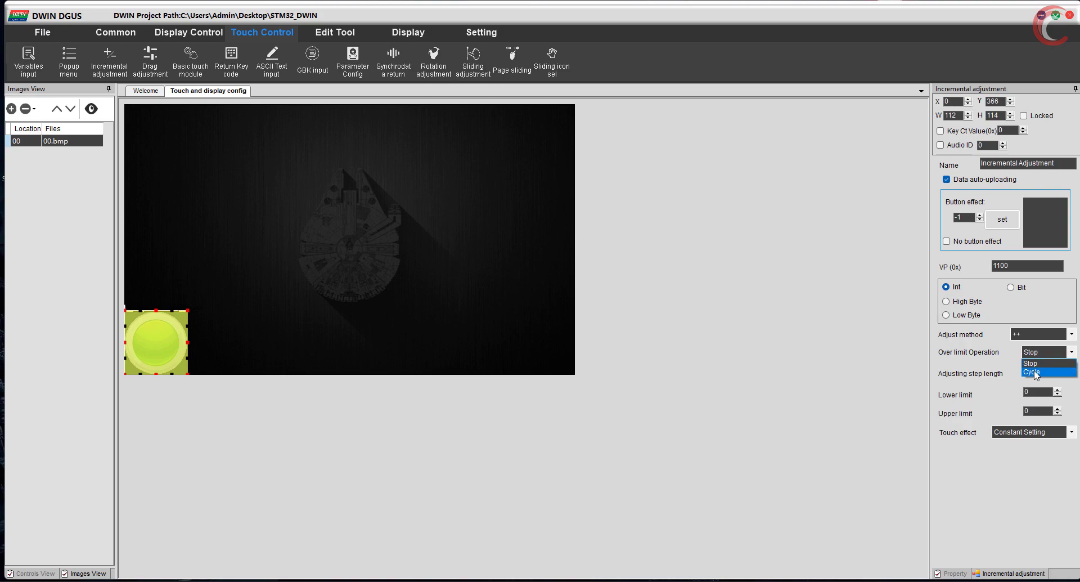
{"action": "left_click", "coordinate": [1034, 373]}
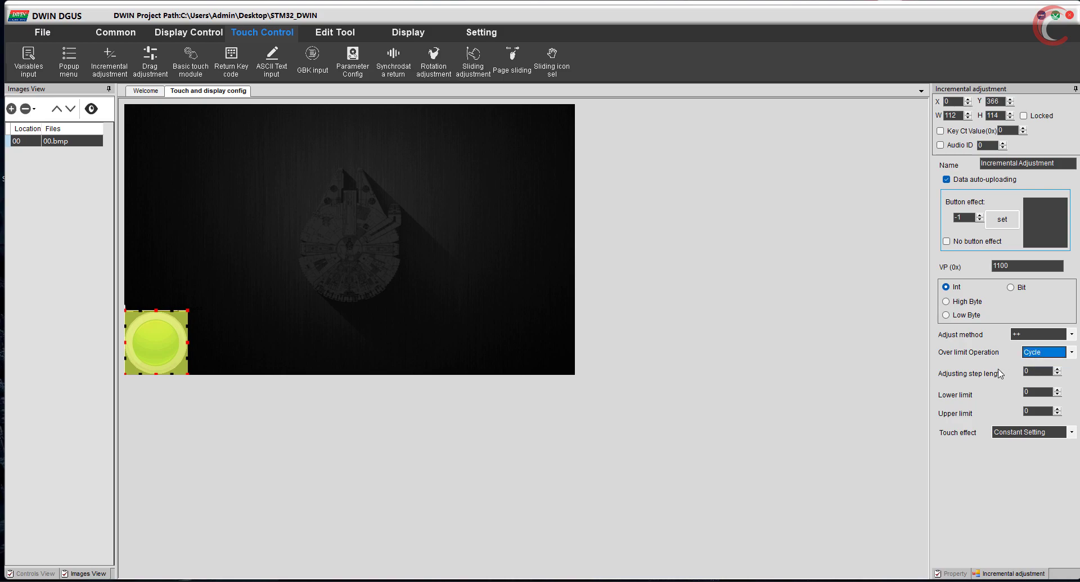
{"action": "left_click", "coordinate": [1059, 369]}
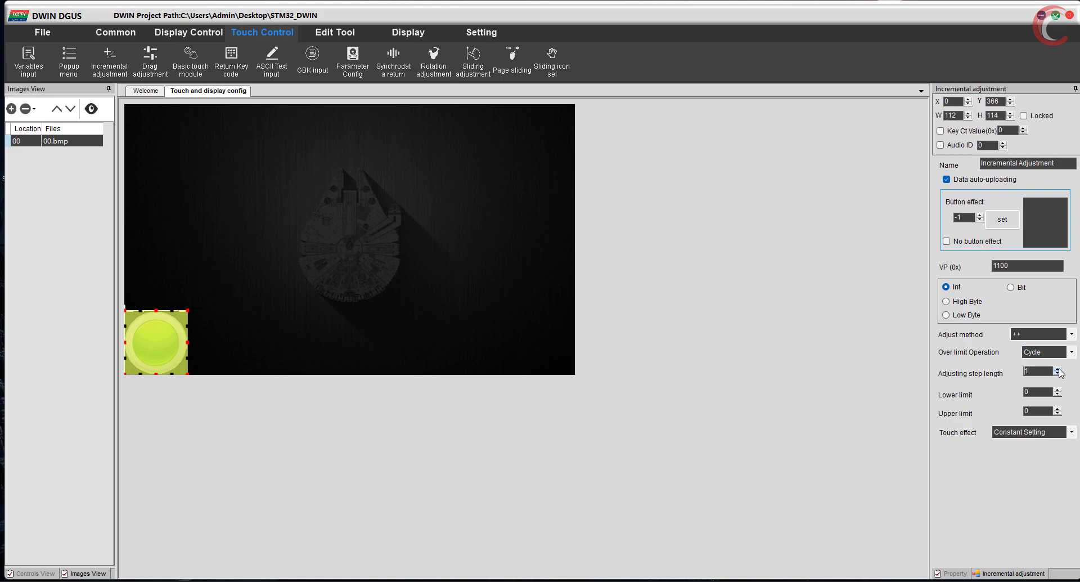
{"action": "mouse_move", "coordinate": [992, 374]}
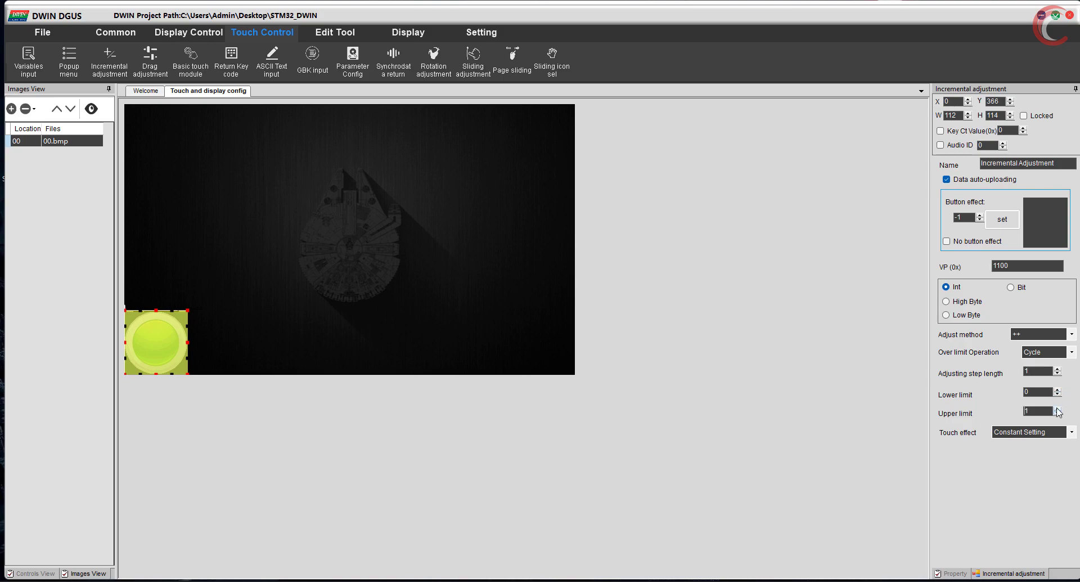
{"action": "left_click", "coordinate": [1069, 352]}
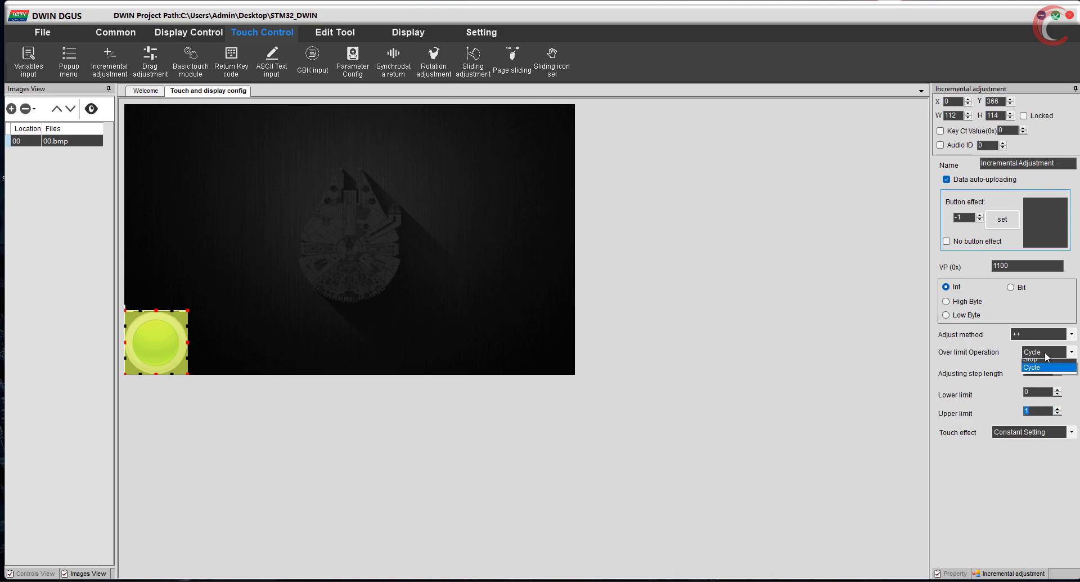
{"action": "left_click", "coordinate": [1034, 367]}
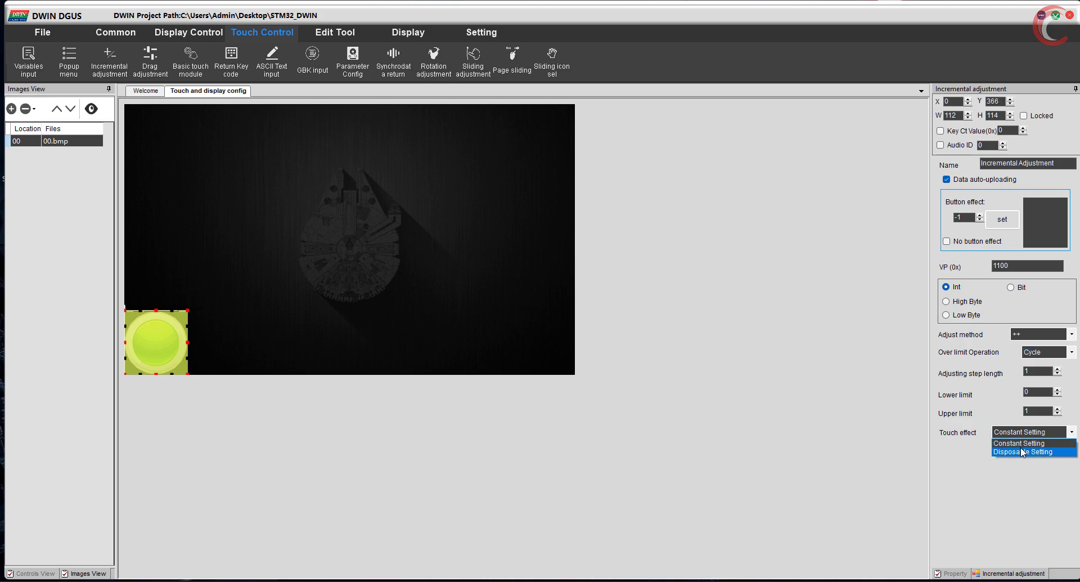
{"action": "left_click", "coordinate": [1027, 451]}
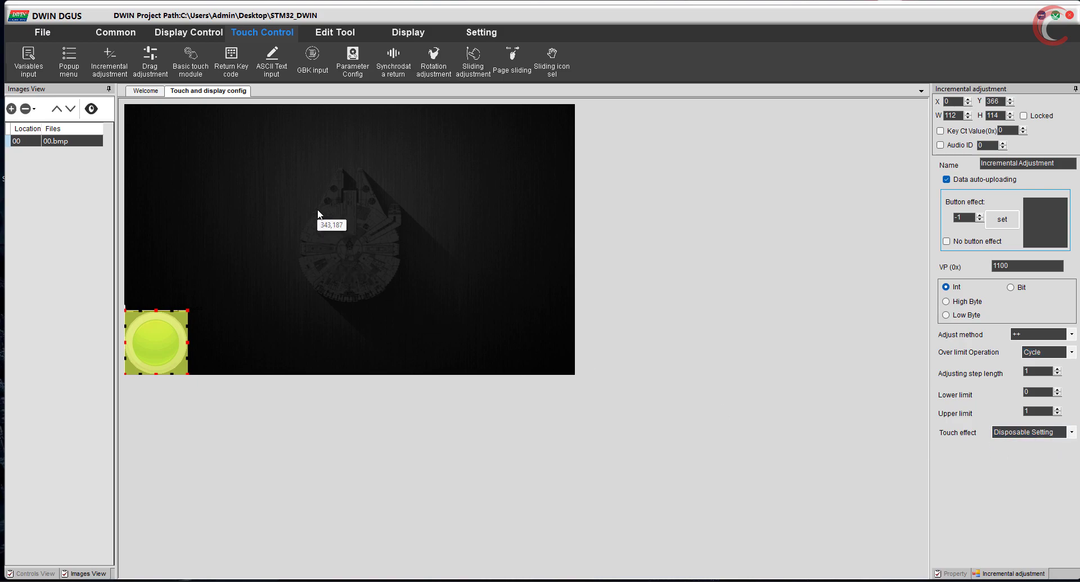
{"action": "left_click", "coordinate": [42, 32]}
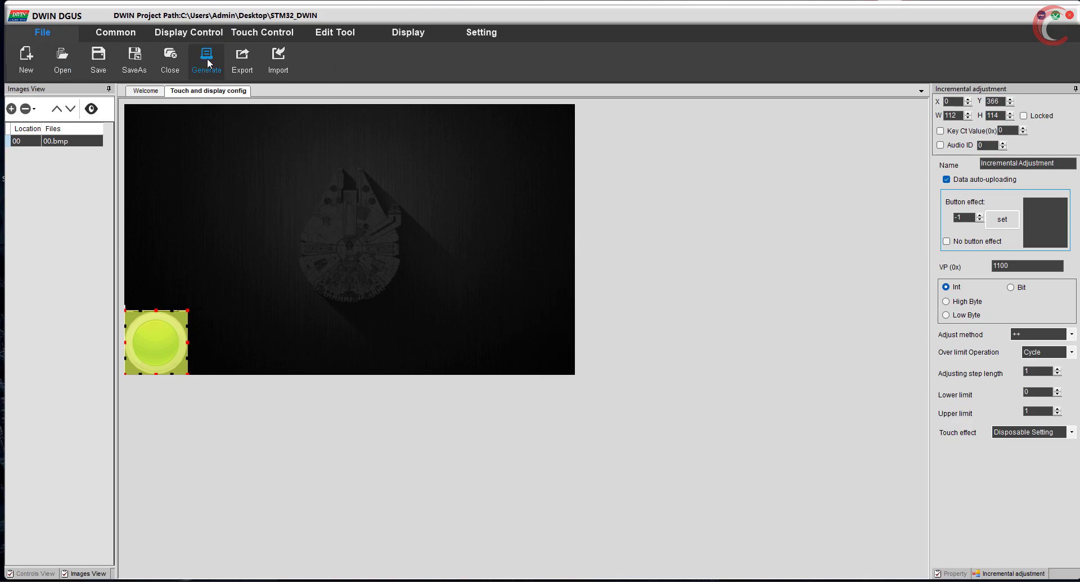
Generate the project and preview the current page, tapping the button
{"action": "left_click", "coordinate": [407, 33]}
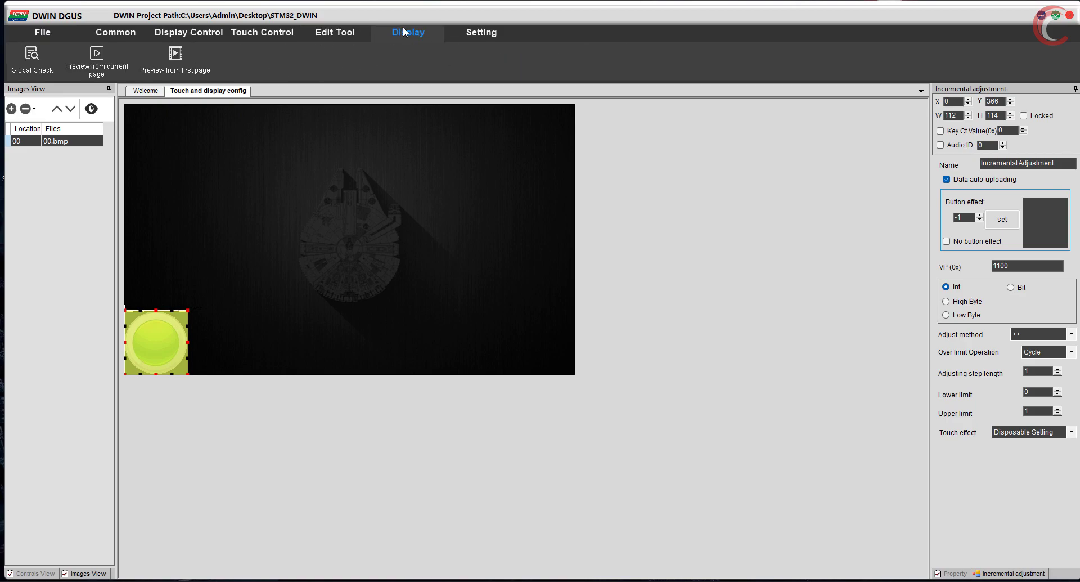
{"action": "left_click", "coordinate": [335, 33]}
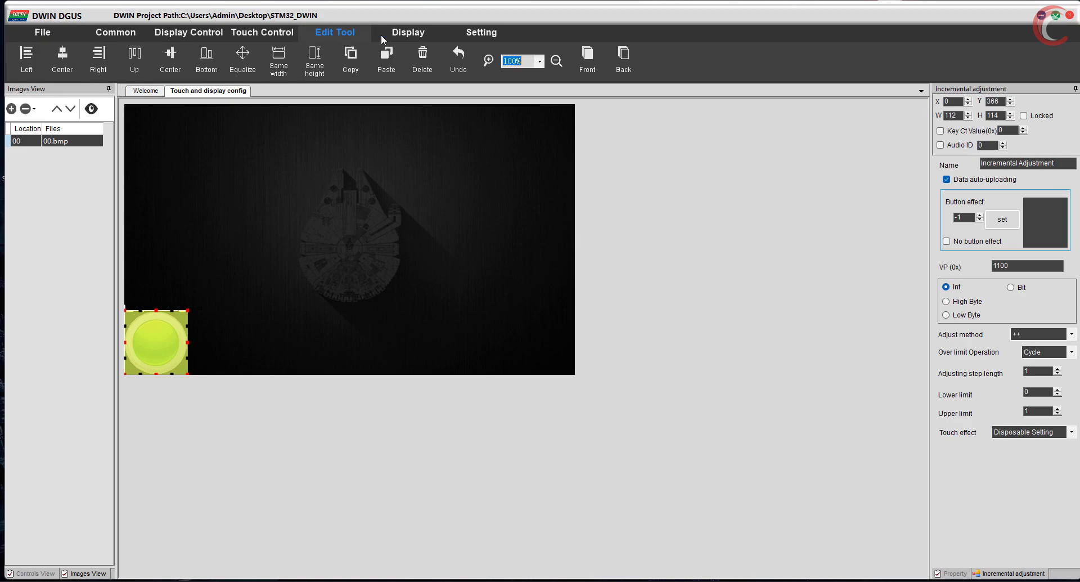
{"action": "left_click", "coordinate": [408, 32]}
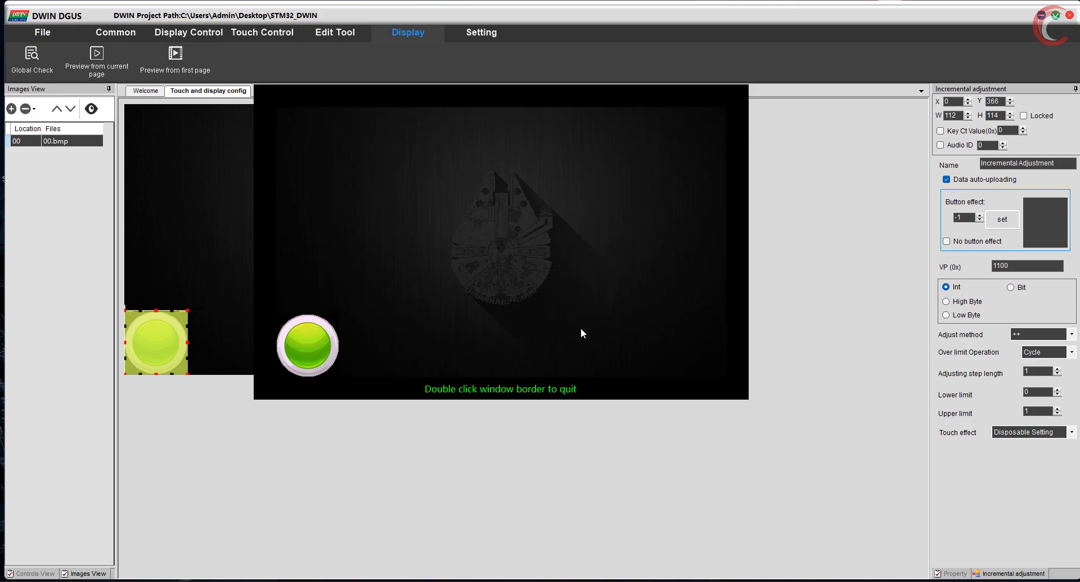
{"action": "left_click", "coordinate": [307, 347]}
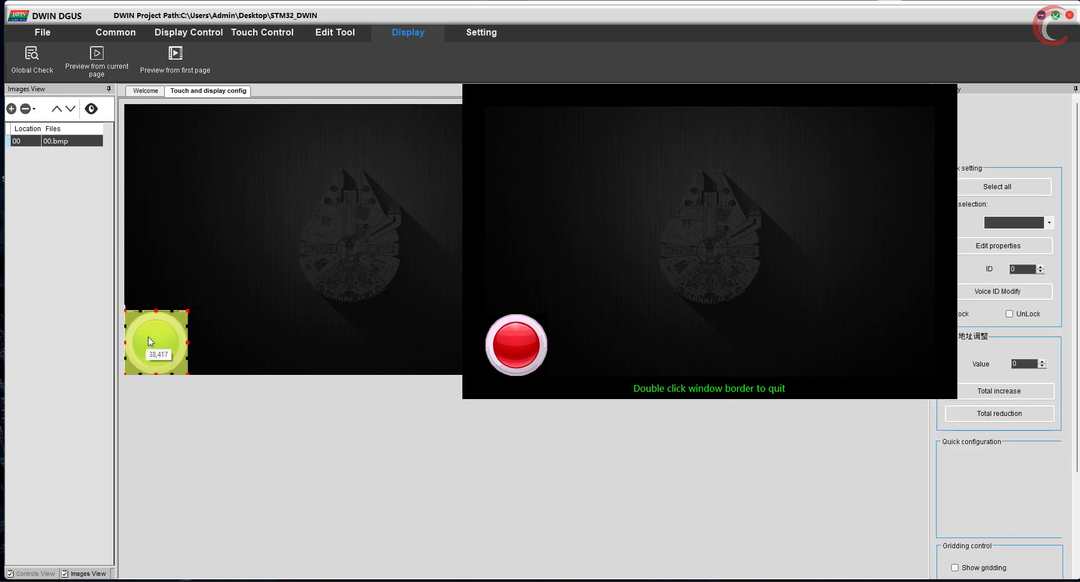
Move the button to the page centre, verify it toggles green and red, and close preview
{"action": "left_click_drag", "start_coordinate": [156, 341], "coordinate": [353, 250]}
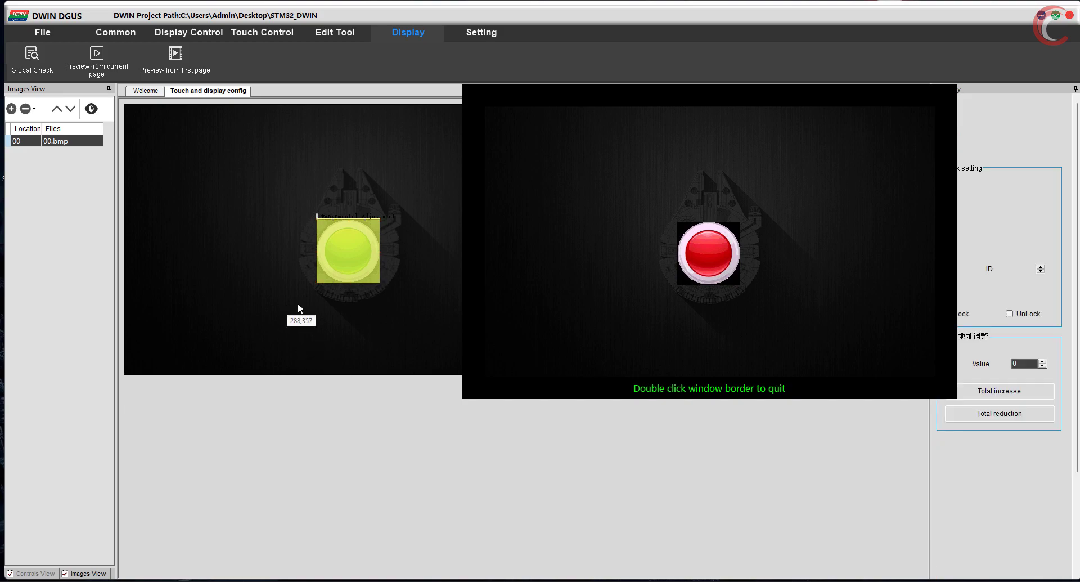
{"action": "left_click", "coordinate": [709, 255]}
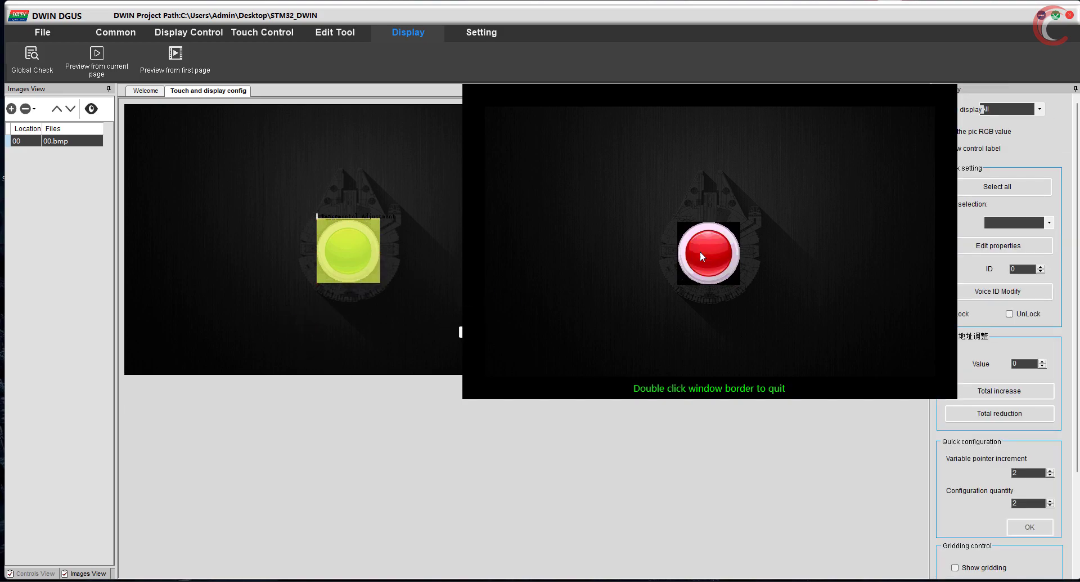
{"action": "left_click", "coordinate": [709, 255]}
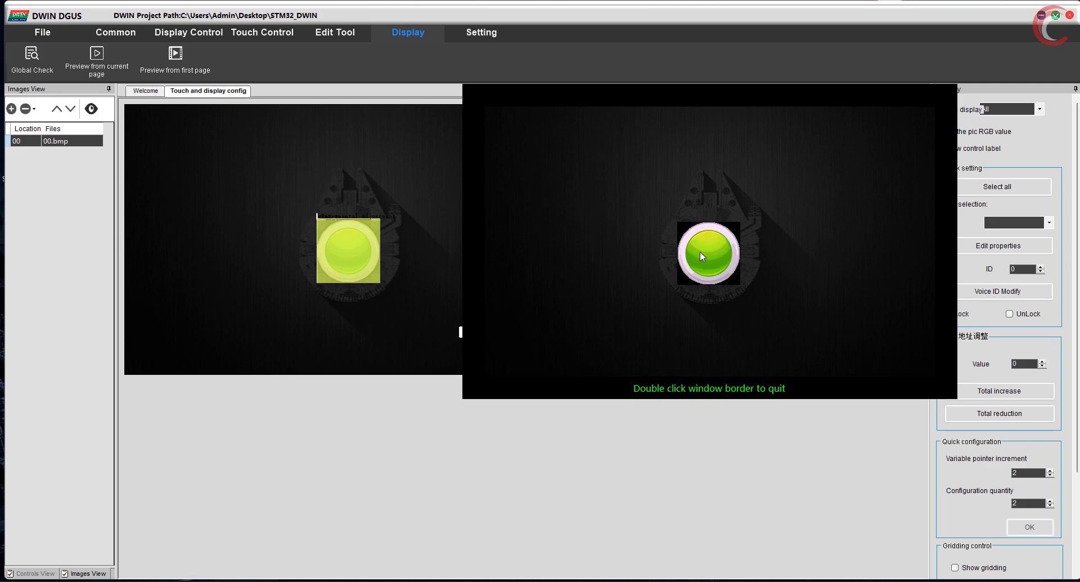
{"action": "left_click", "coordinate": [709, 255]}
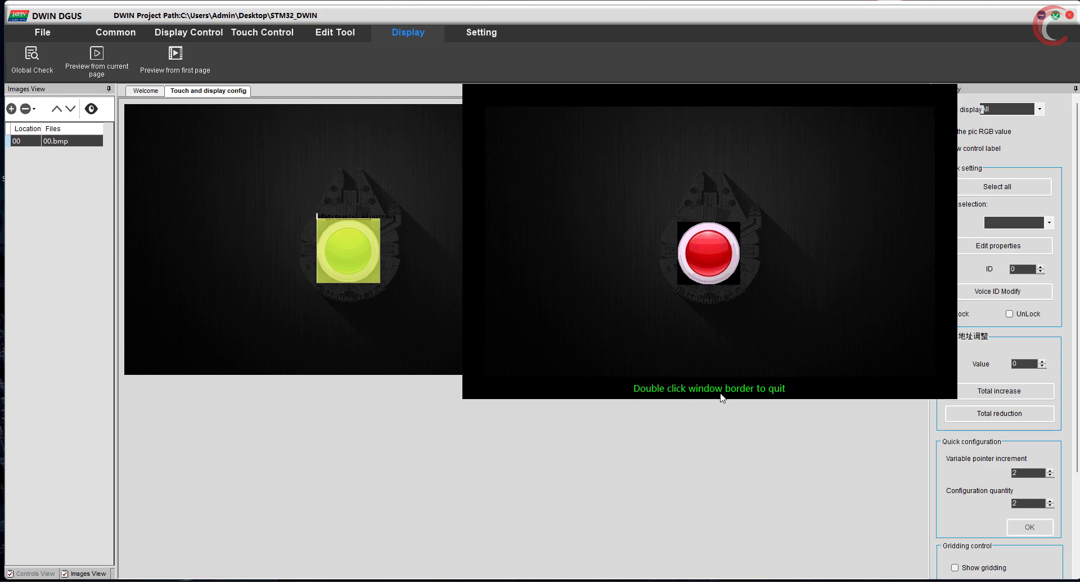
{"action": "double_click", "coordinate": [710, 388]}
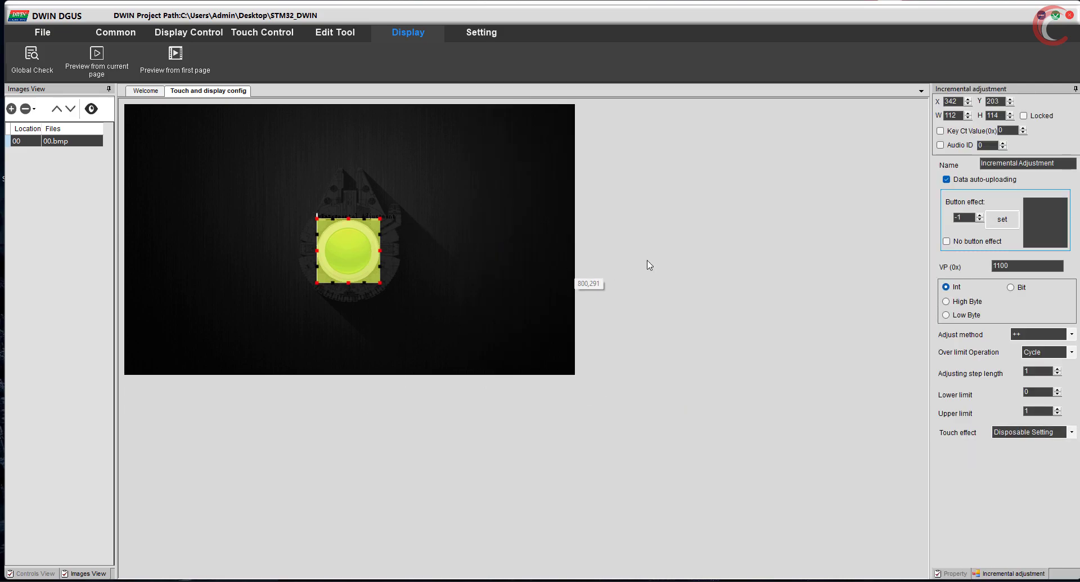
{"action": "mouse_move", "coordinate": [660, 259]}
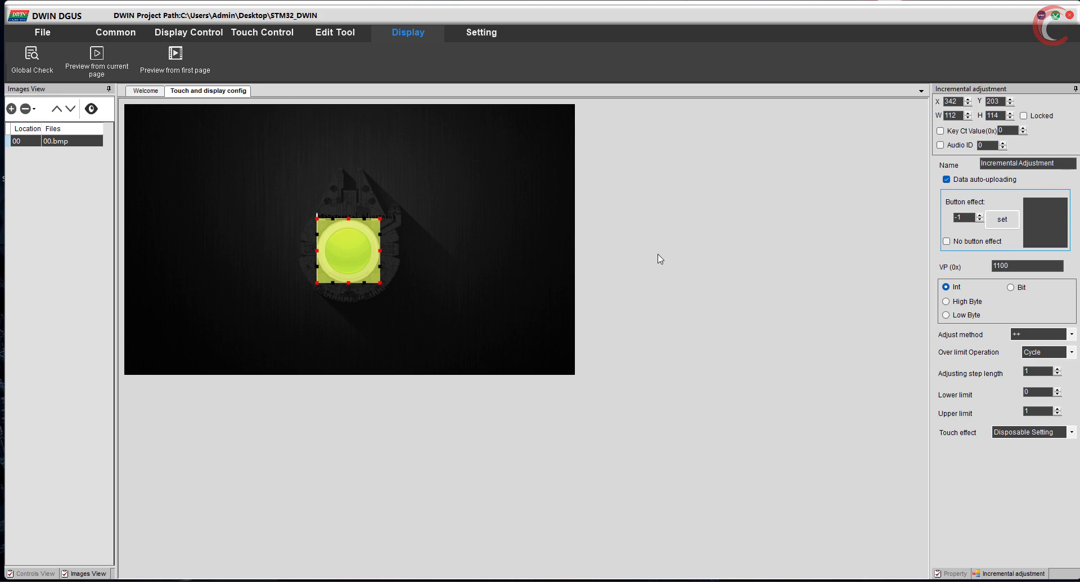
{"action": "left_click", "coordinate": [482, 32]}
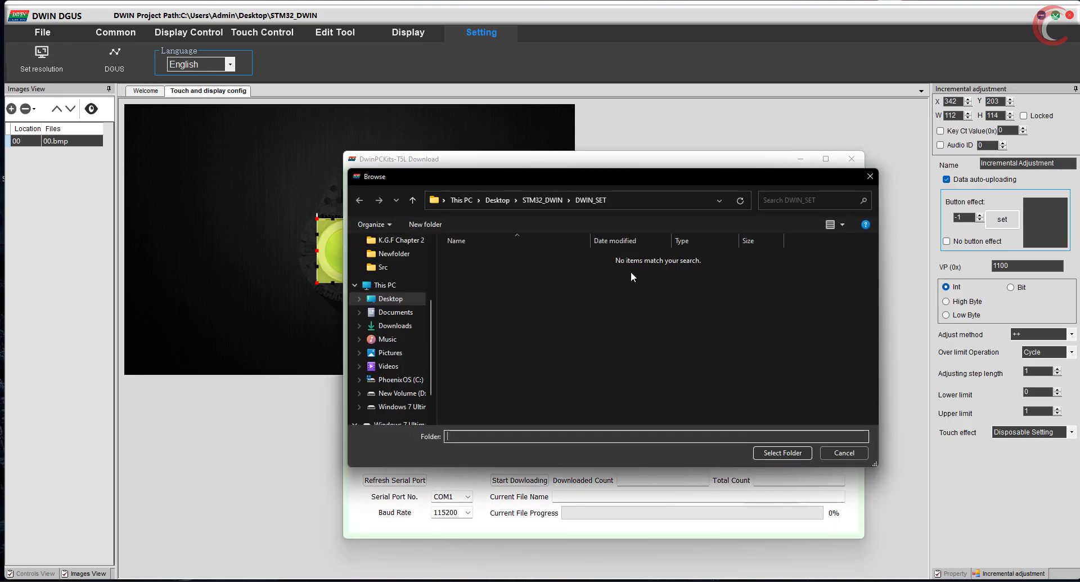
Download the DWIN_SET folder to the LCD over COM11 at 115200 baud
{"action": "left_click", "coordinate": [542, 200]}
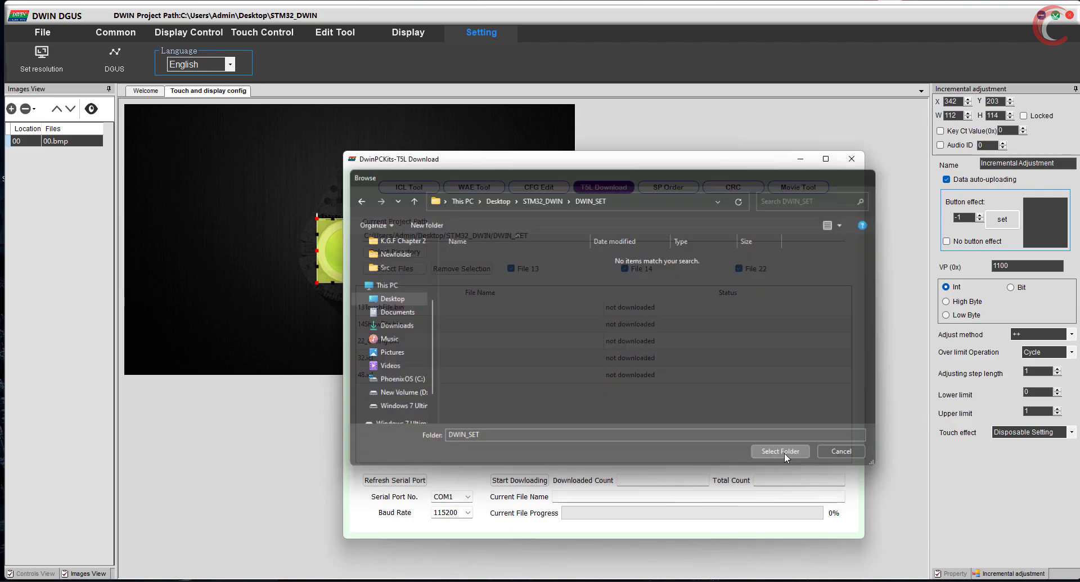
{"action": "left_click", "coordinate": [779, 451]}
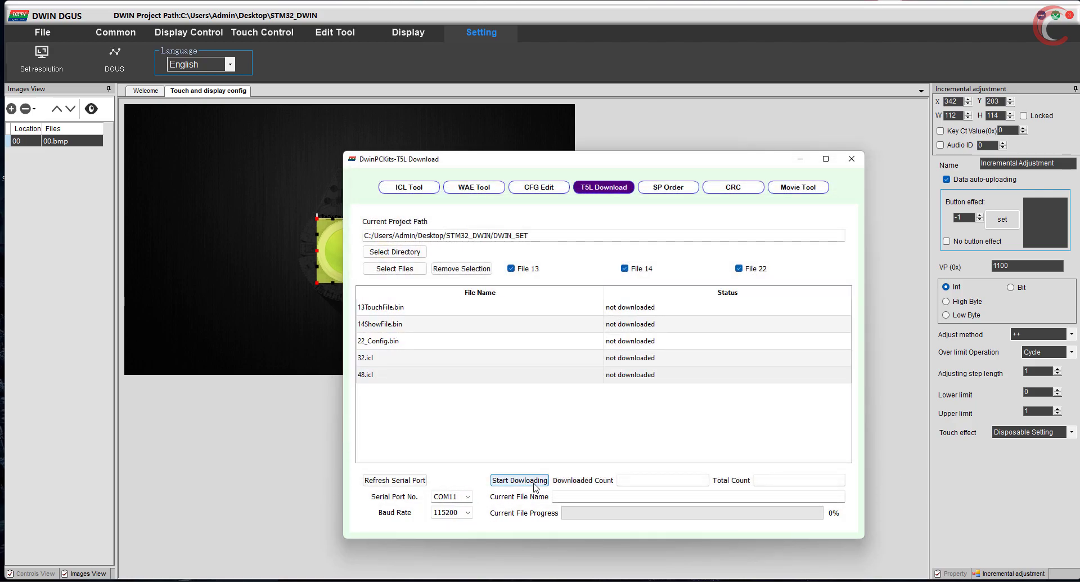
{"action": "left_click", "coordinate": [519, 480]}
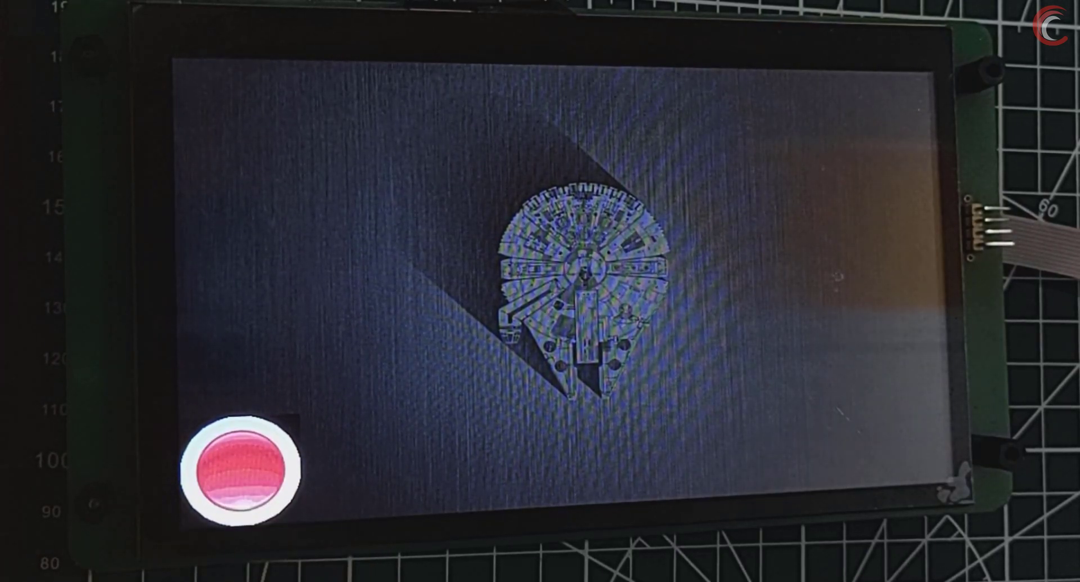
Tap the LCD button to turn it green, then launch sscom5.13.1.exe from its archive
{"action": "left_click", "coordinate": [241, 469]}
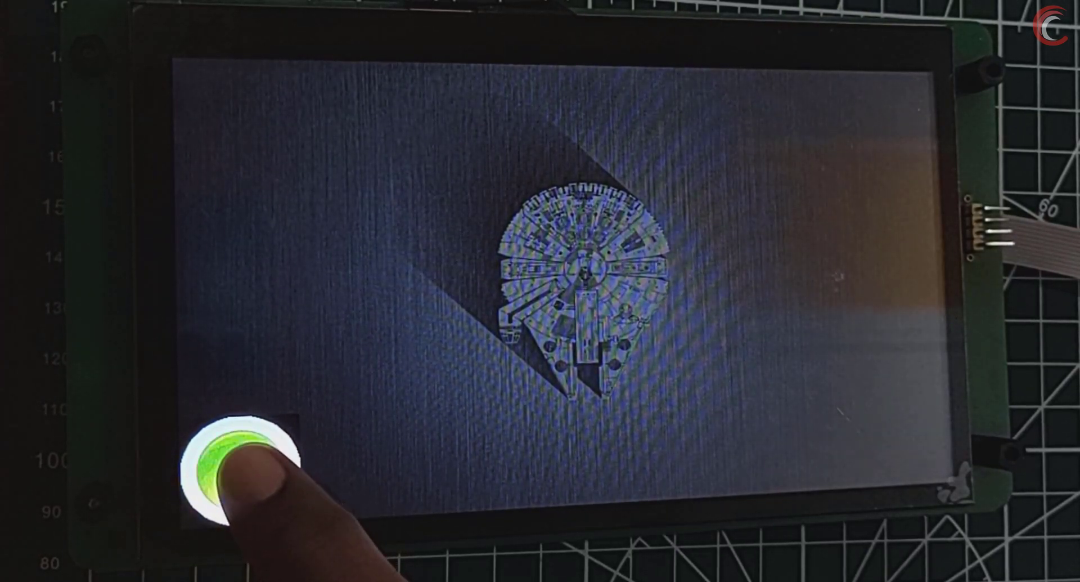
{"action": "left_click", "coordinate": [237, 469]}
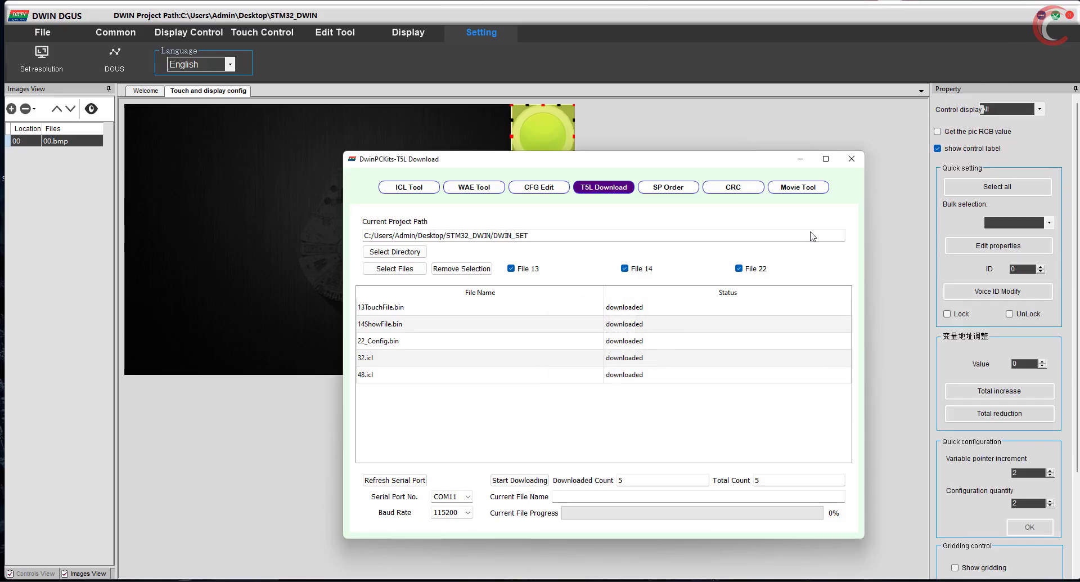
{"action": "left_click", "coordinate": [850, 159]}
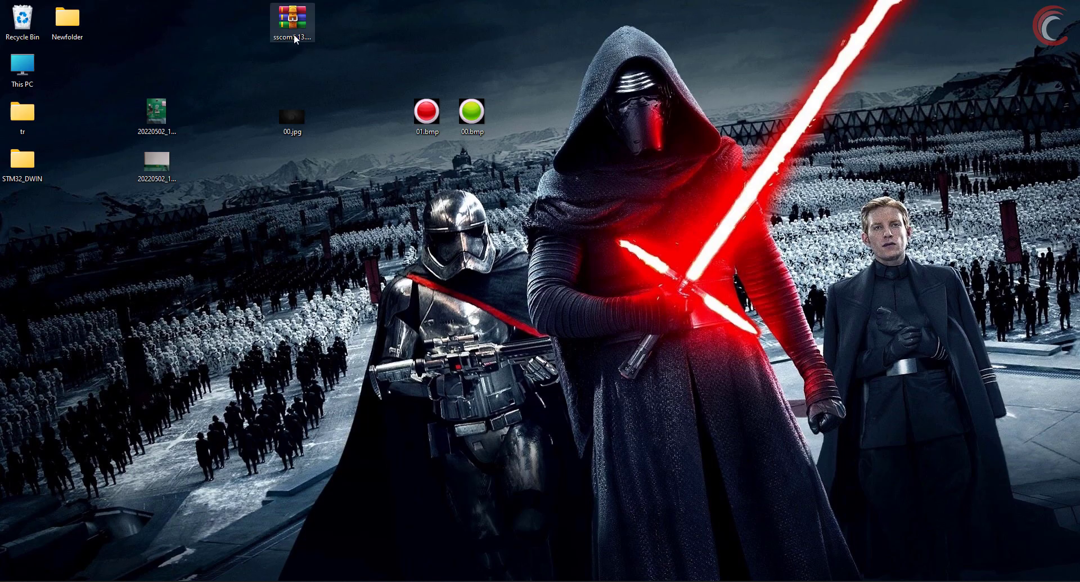
{"action": "double_click", "coordinate": [292, 19]}
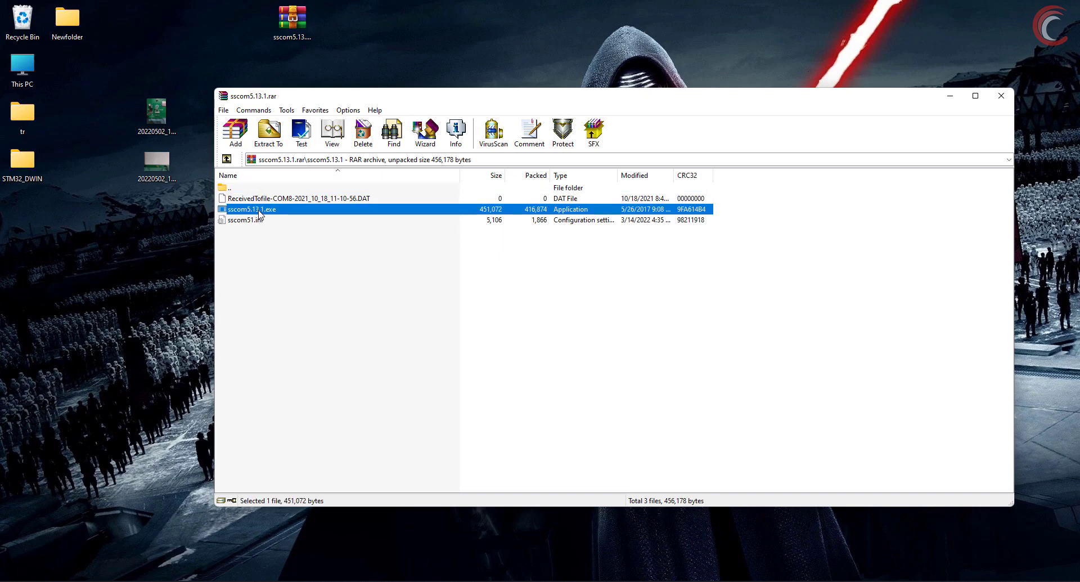
{"action": "double_click", "coordinate": [252, 209]}
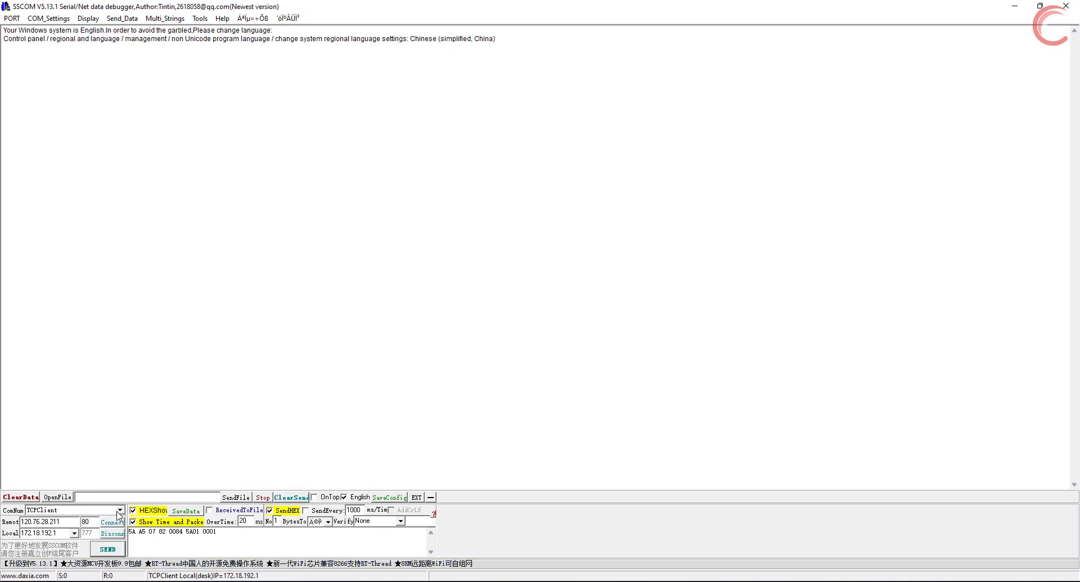
Set SSCOM to the COM11 USB UART port at 115200 baud
{"action": "left_click", "coordinate": [120, 510]}
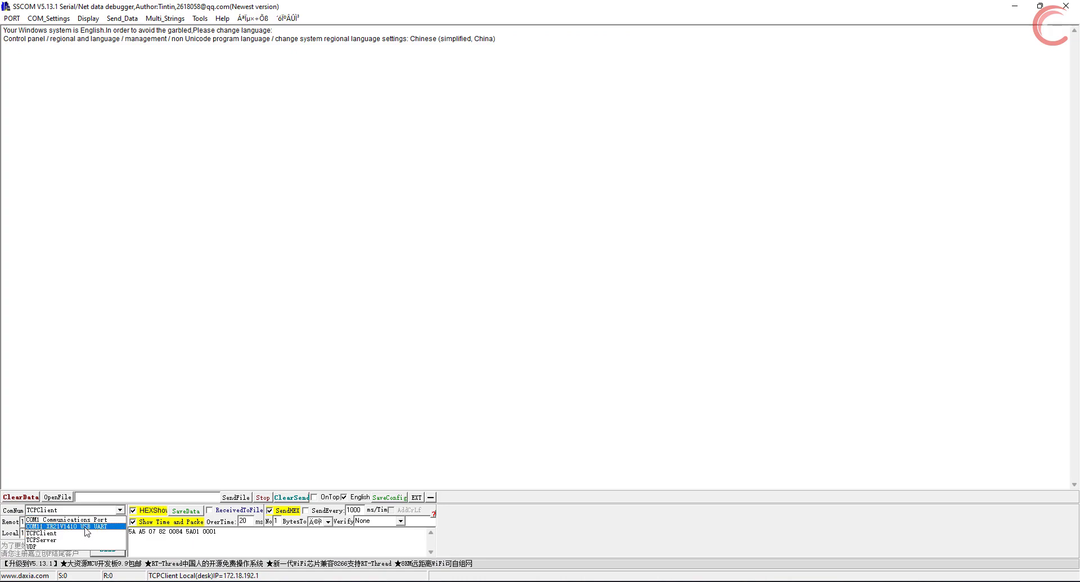
{"action": "left_click", "coordinate": [69, 525]}
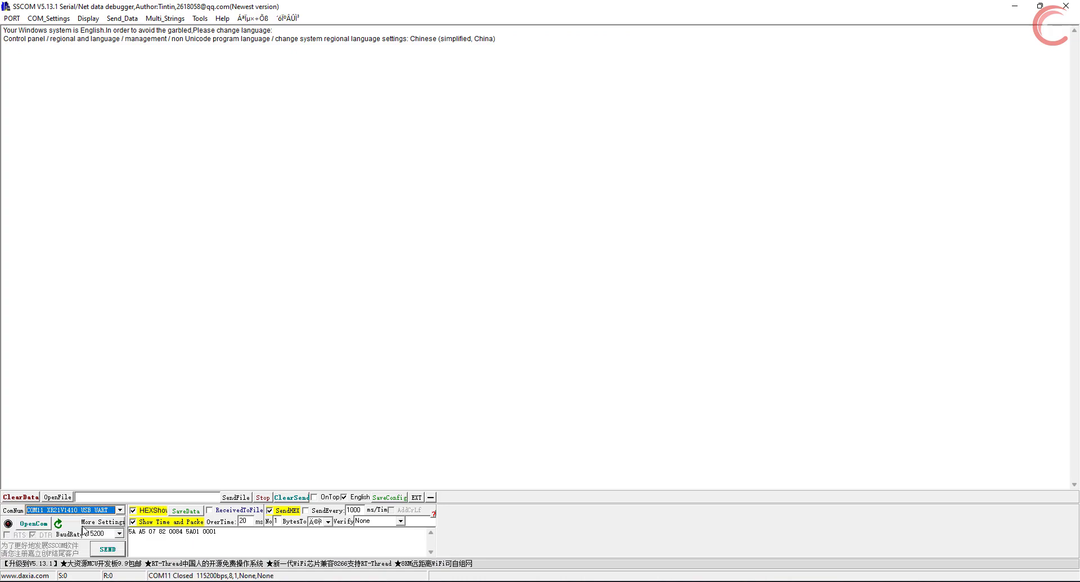
{"action": "left_click", "coordinate": [119, 534]}
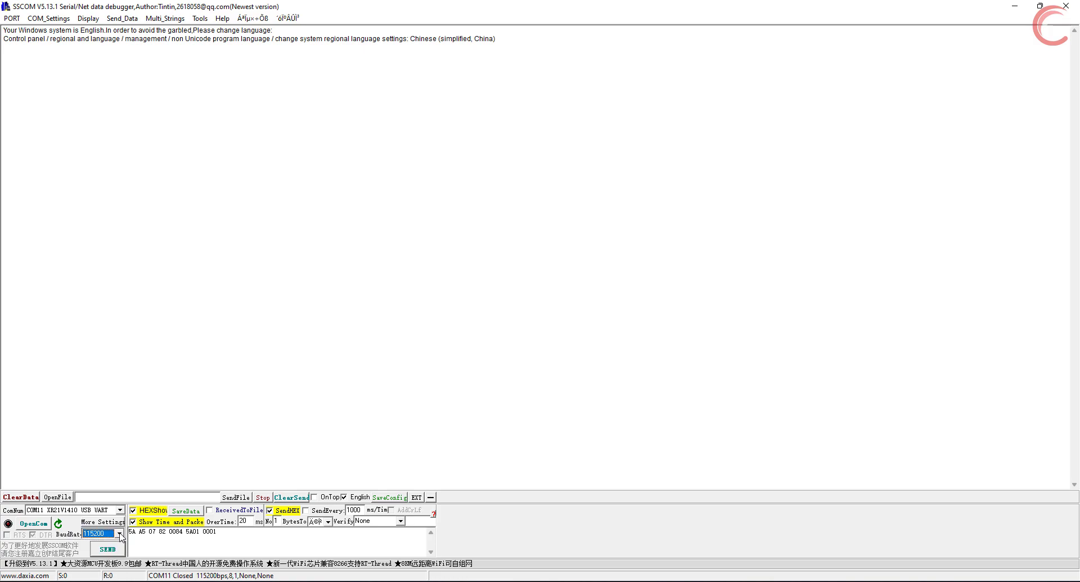
{"action": "left_click", "coordinate": [33, 523]}
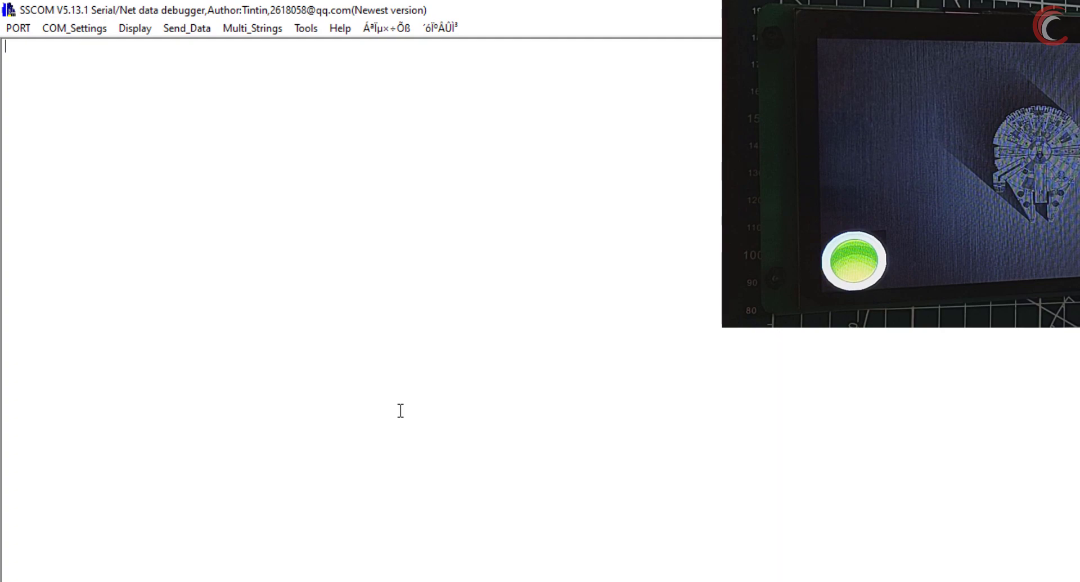
Bring the Brave DGUS guide forward at section 2.6, the RAM variable address space
{"action": "left_click", "coordinate": [854, 260]}
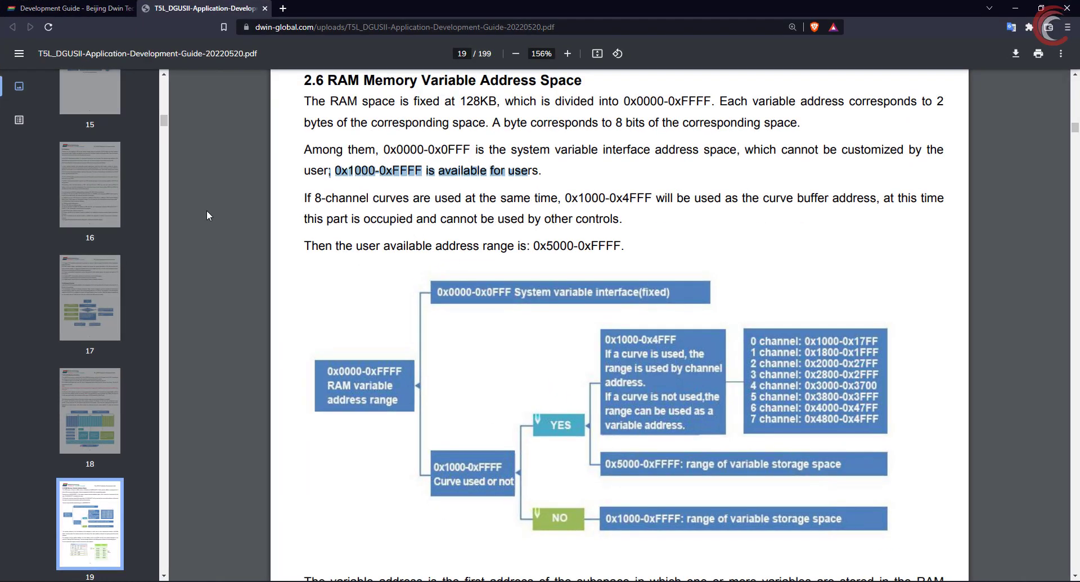
Show section 4.1 Data Frame Structure on page 42 of the DWIN guide
{"action": "left_click", "coordinate": [89, 238]}
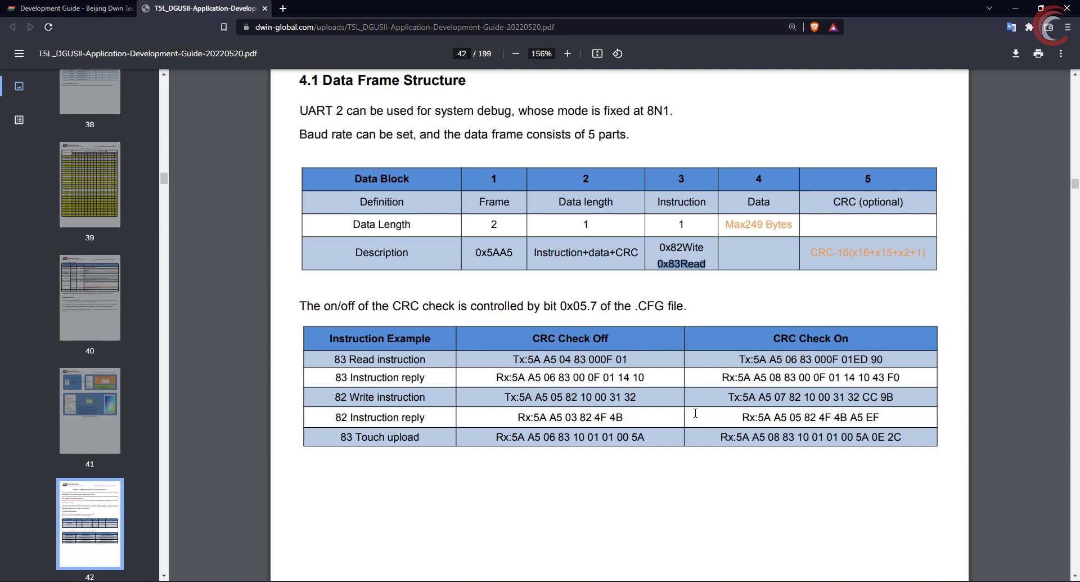
{"action": "mouse_move", "coordinate": [798, 290]}
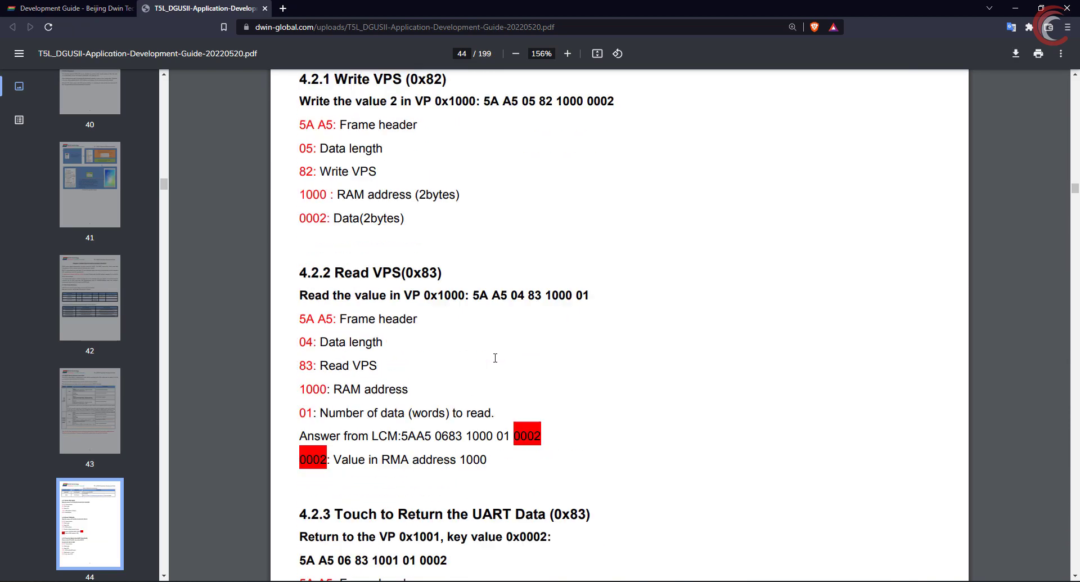
Read the write and read VP examples in sections 4.2.1–4.2.3, then return to SSCOM
{"action": "scroll", "scroll_direction": "down", "scroll_amount": 3}
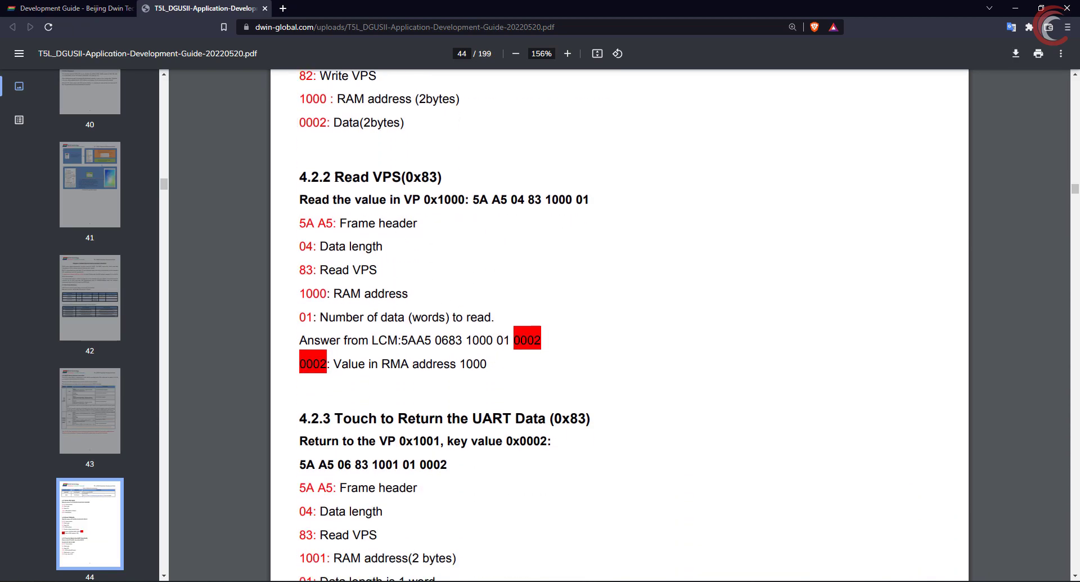
{"action": "mouse_move", "coordinate": [436, 271]}
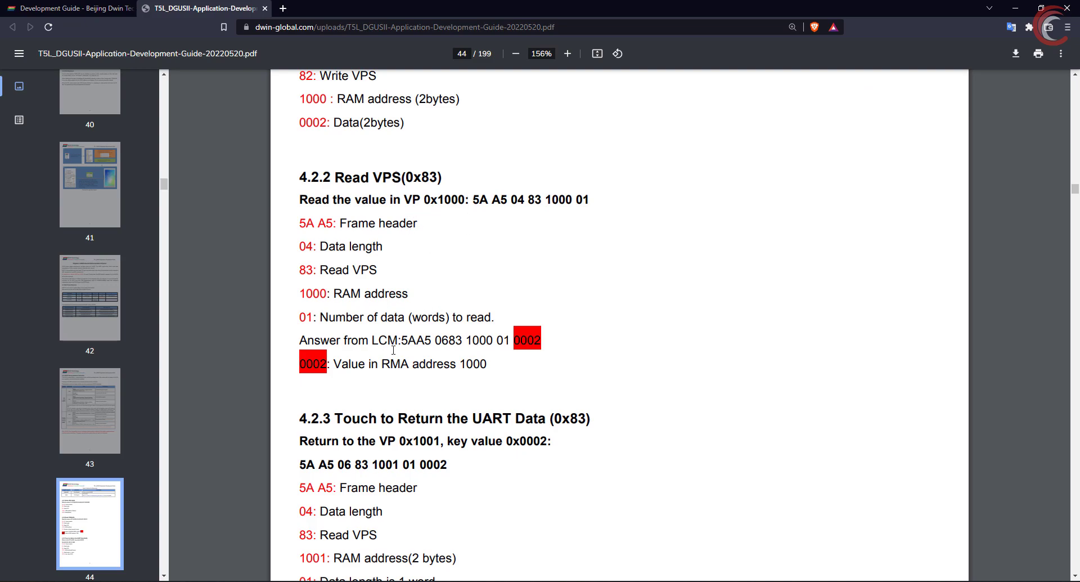
{"action": "double_click", "coordinate": [355, 340]}
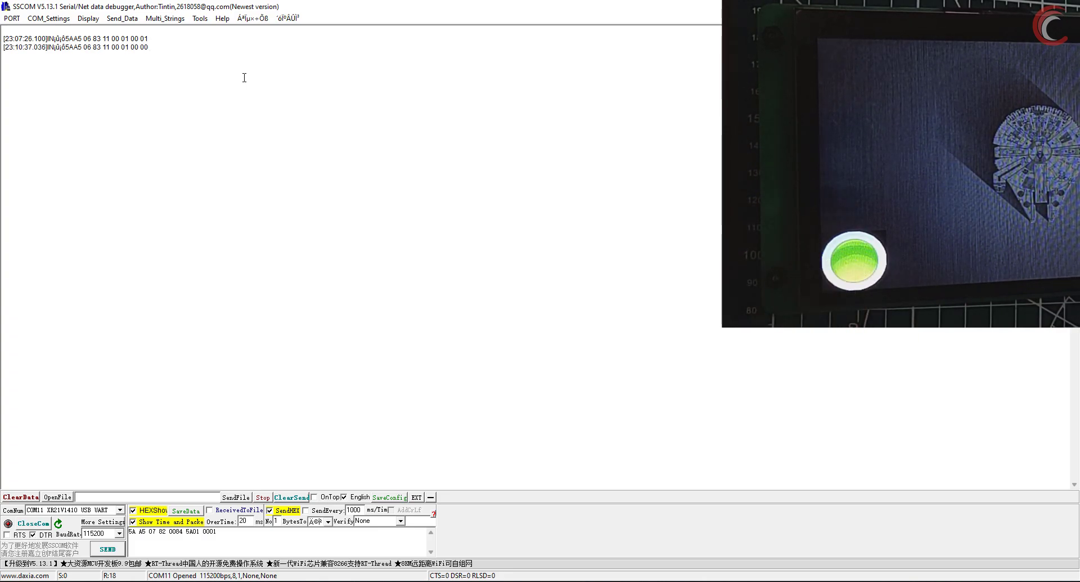
Log about a dozen alternating 00 01 / 00 00 touch frames from VP 1100
{"action": "double_click", "coordinate": [141, 47]}
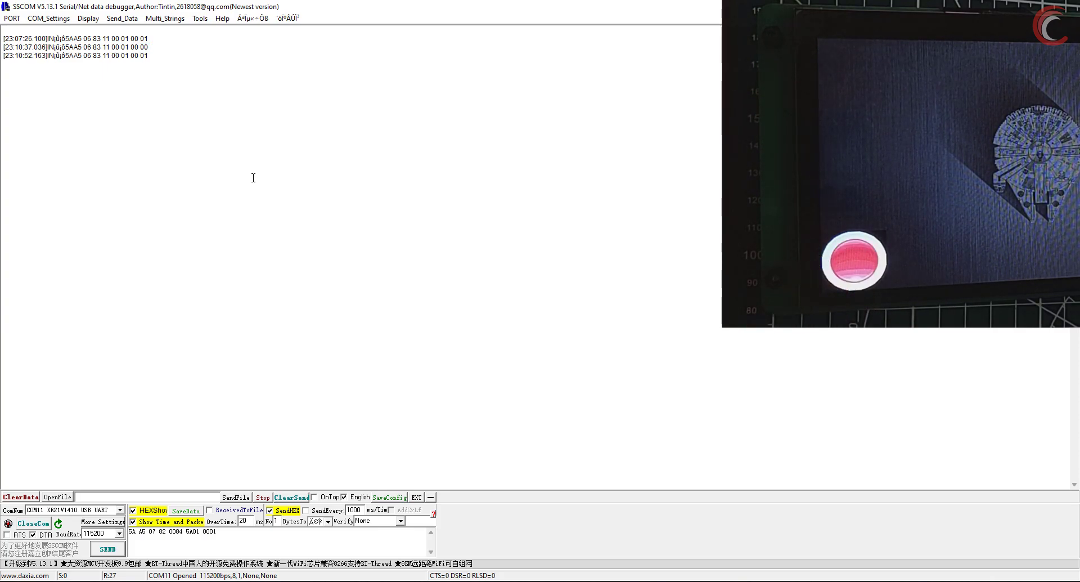
{"action": "double_click", "coordinate": [144, 56]}
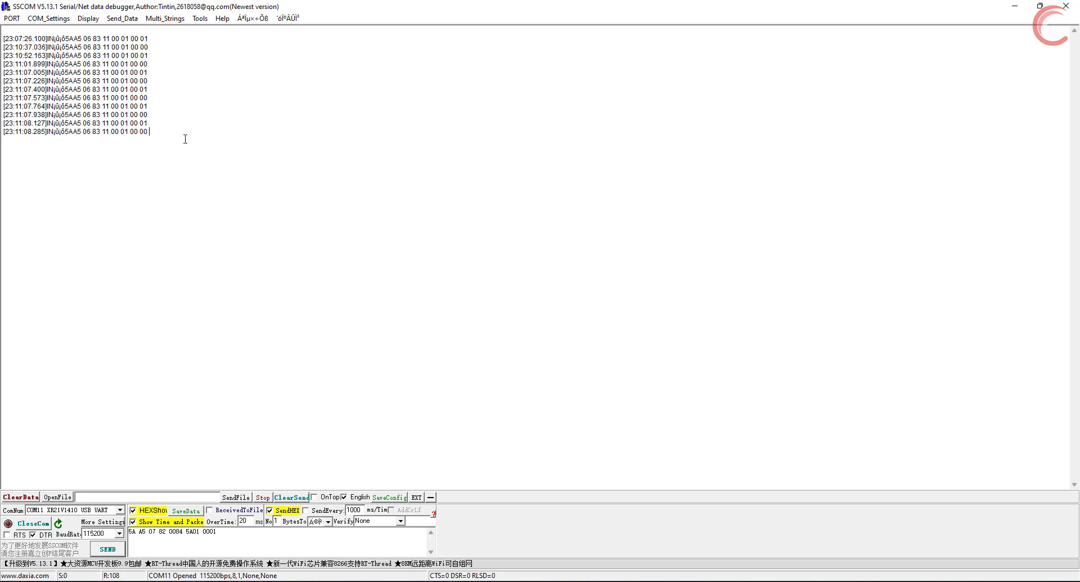
{"action": "mouse_move", "coordinate": [328, 125]}
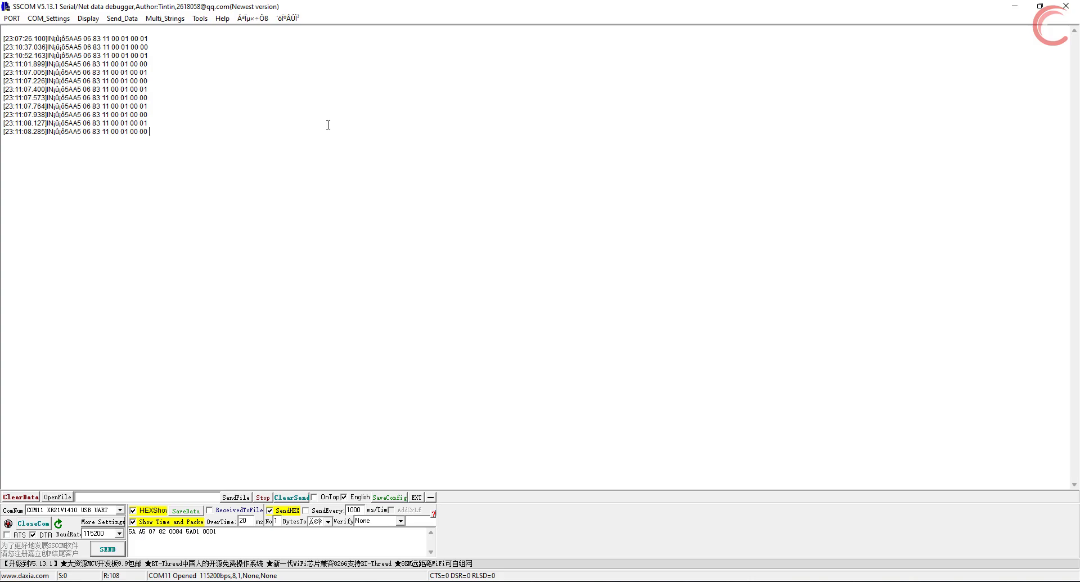
{"action": "double_click", "coordinate": [73, 132]}
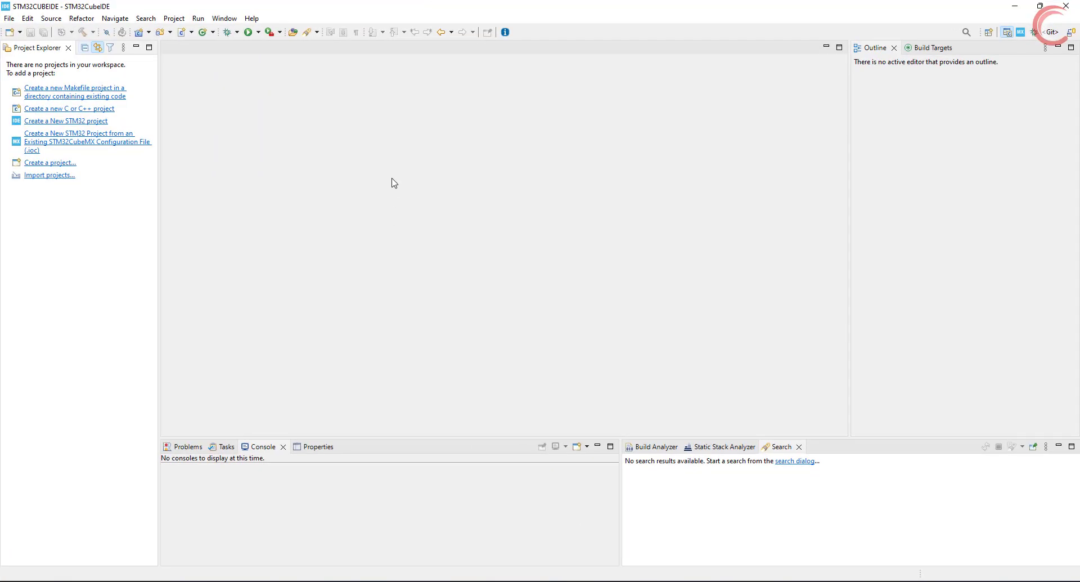
Create project DWIN_STM32 for the favourite STM32F103C8T6 microcontroller
{"action": "left_click", "coordinate": [65, 120]}
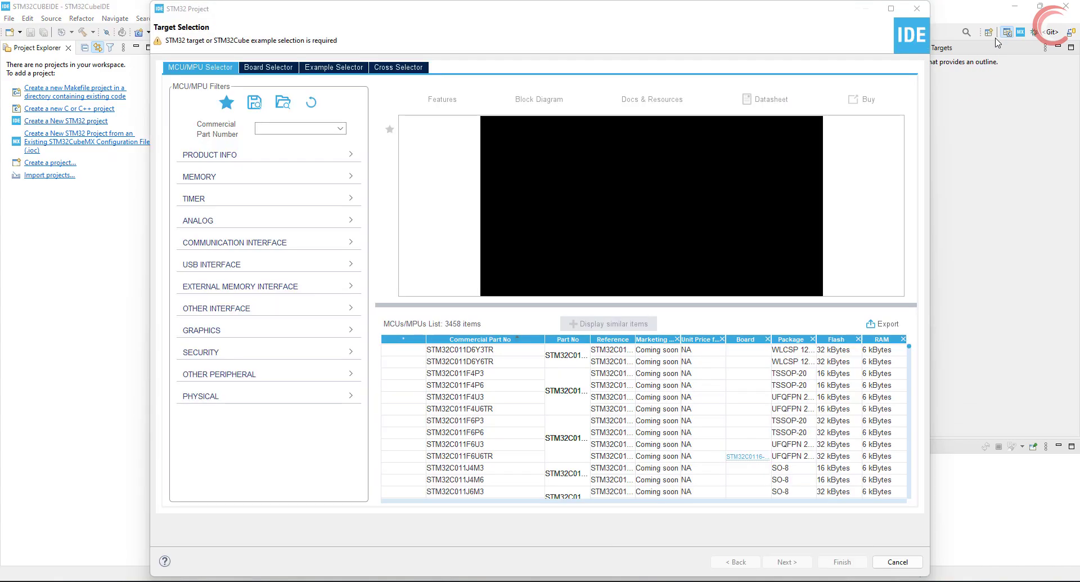
{"action": "left_click", "coordinate": [226, 102]}
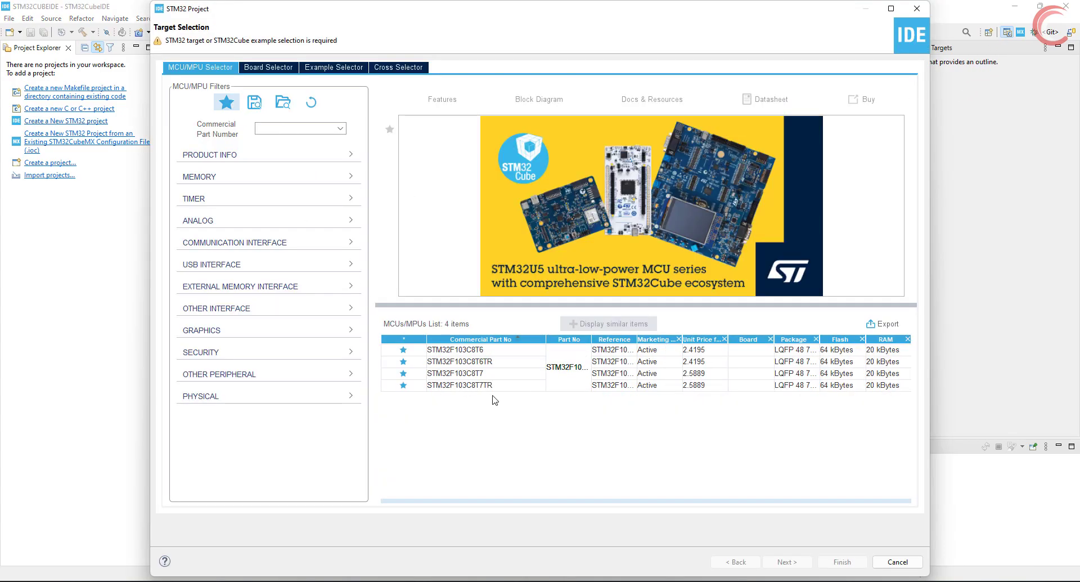
{"action": "left_click", "coordinate": [455, 350]}
{"action": "type", "text": "D"}
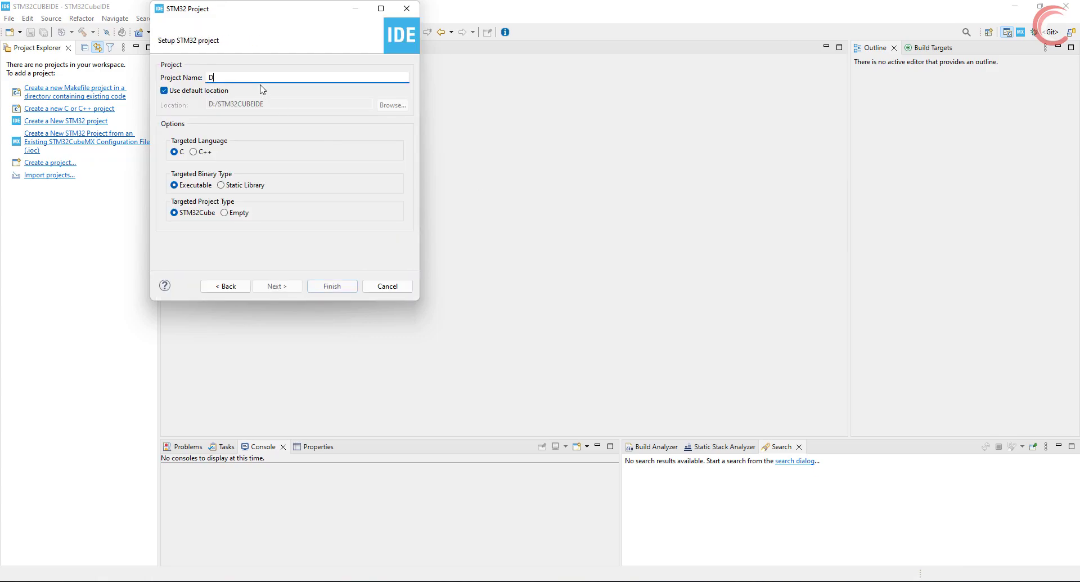
{"action": "type", "text": "WIN_STM3"}
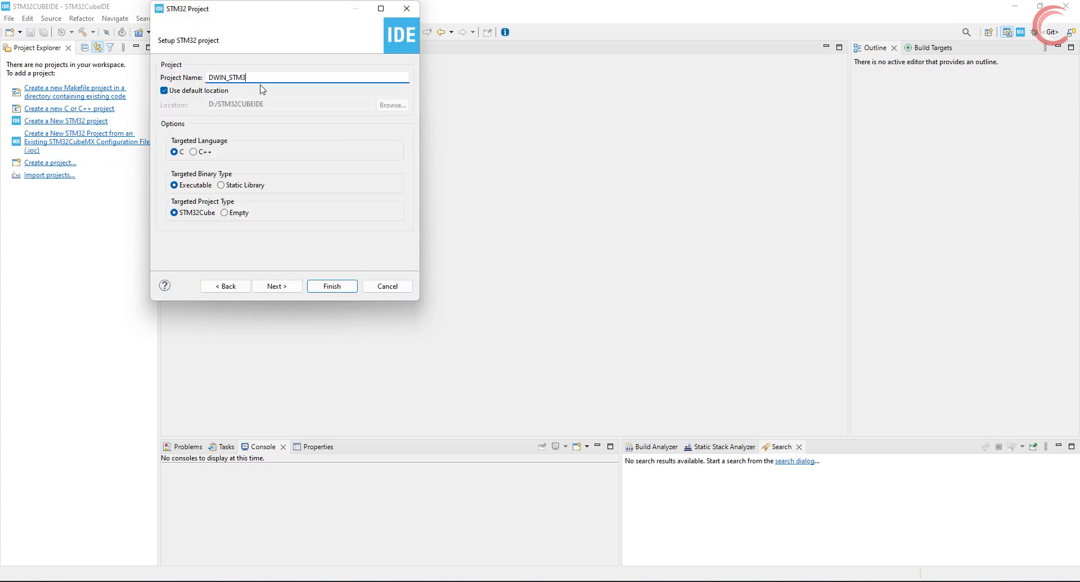
{"action": "left_click", "coordinate": [331, 285]}
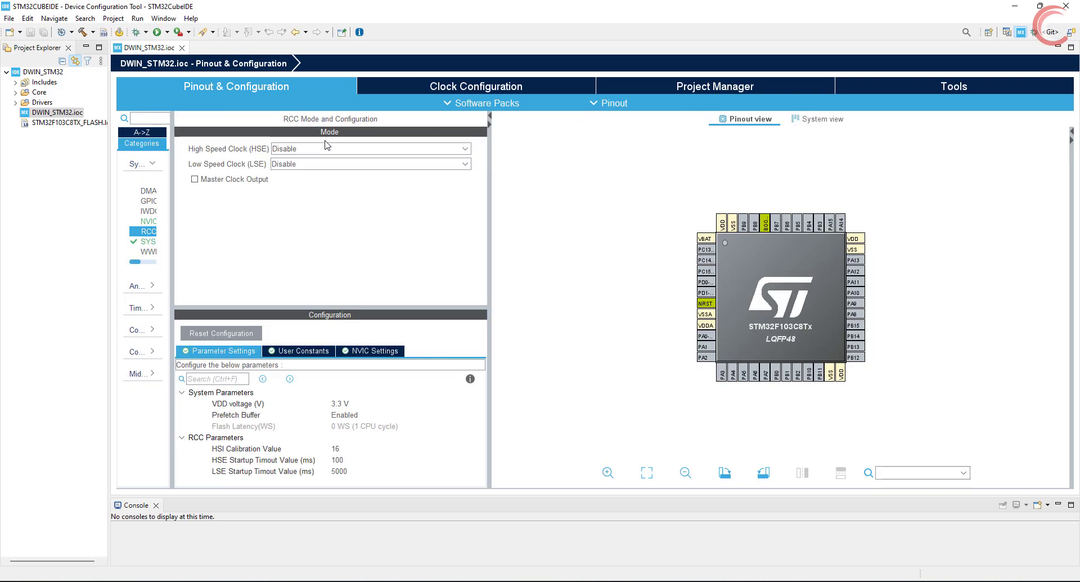
Set HSE crystal at 72 MHz, Serial Wire debug, and USART1 async with global interrupt
{"action": "left_click", "coordinate": [475, 86]}
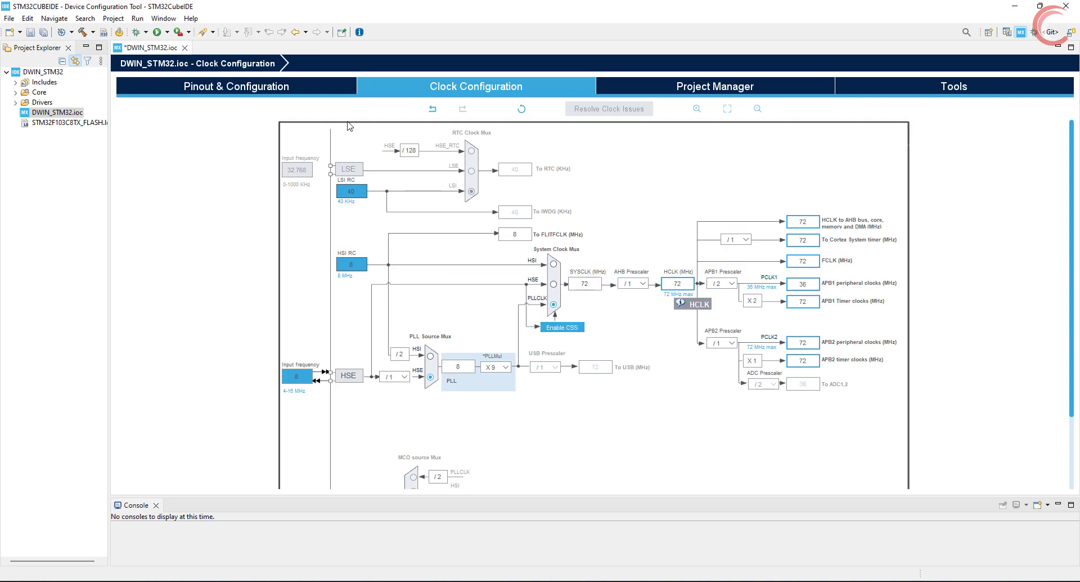
{"action": "left_click", "coordinate": [236, 86]}
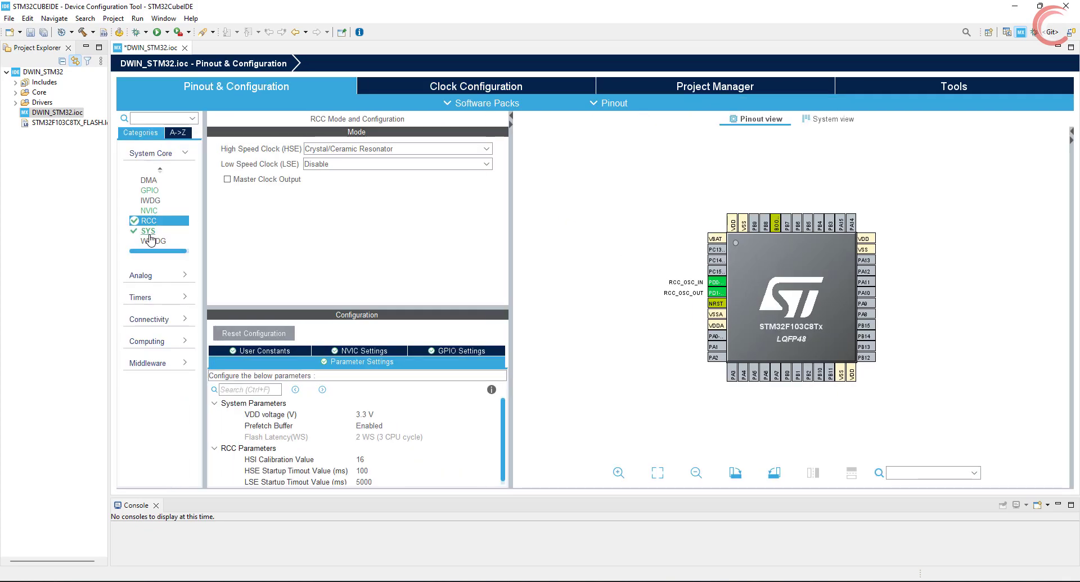
{"action": "left_click", "coordinate": [147, 230]}
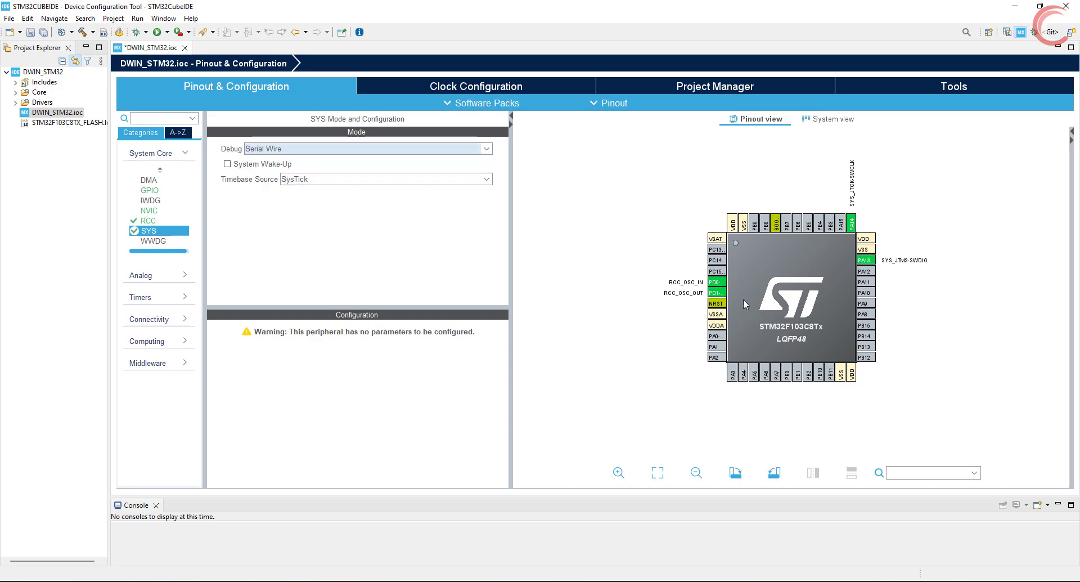
{"action": "left_click", "coordinate": [148, 319]}
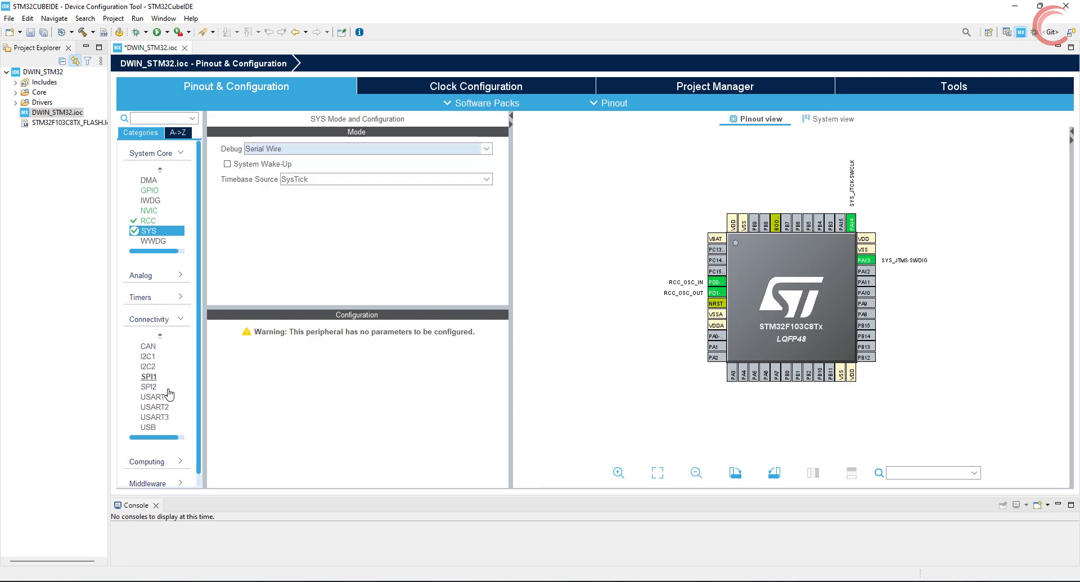
{"action": "left_click", "coordinate": [153, 396]}
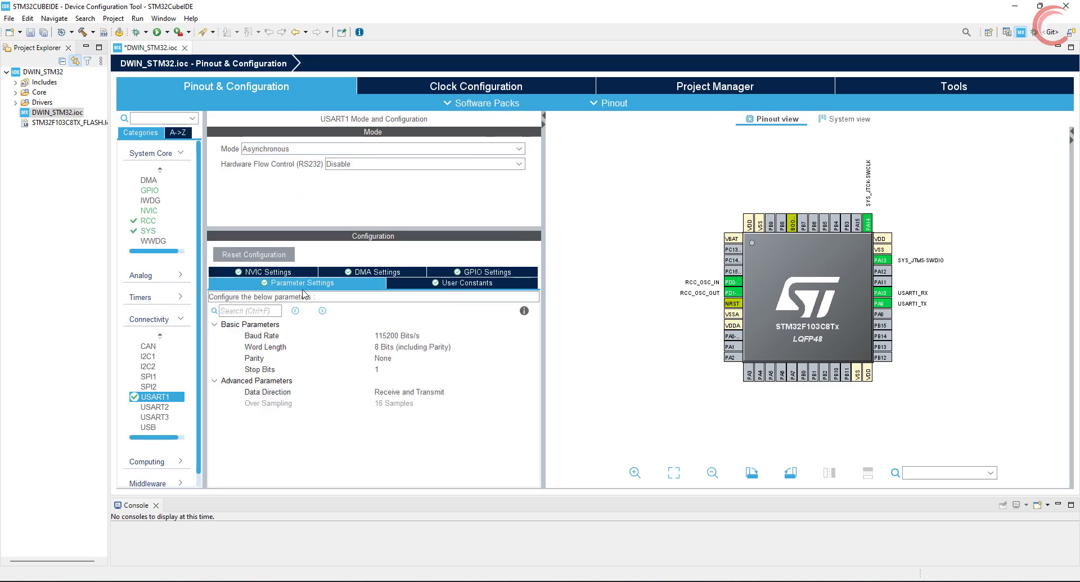
{"action": "left_click", "coordinate": [267, 272]}
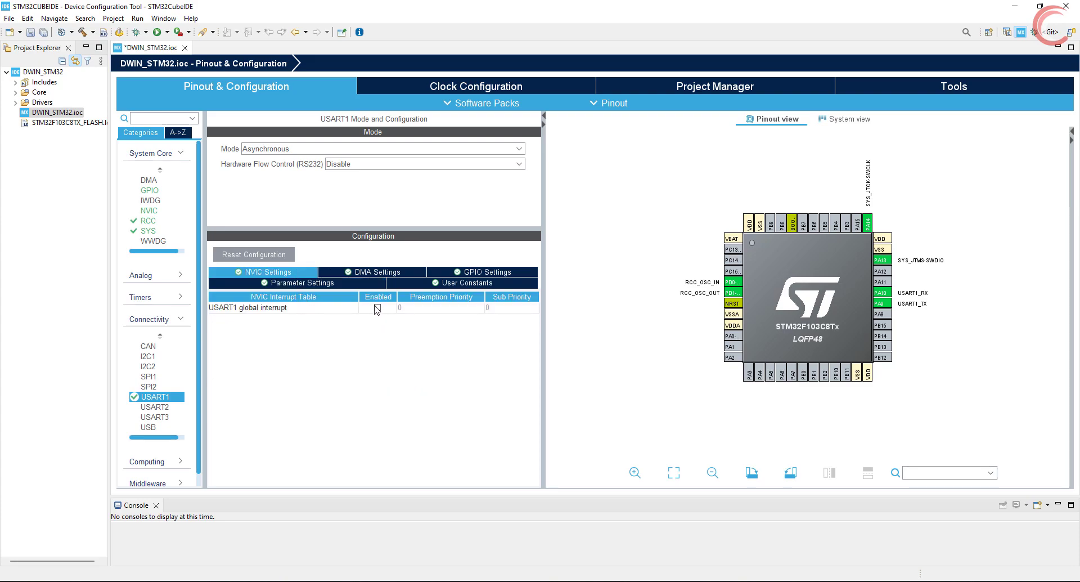
{"action": "left_click", "coordinate": [377, 307]}
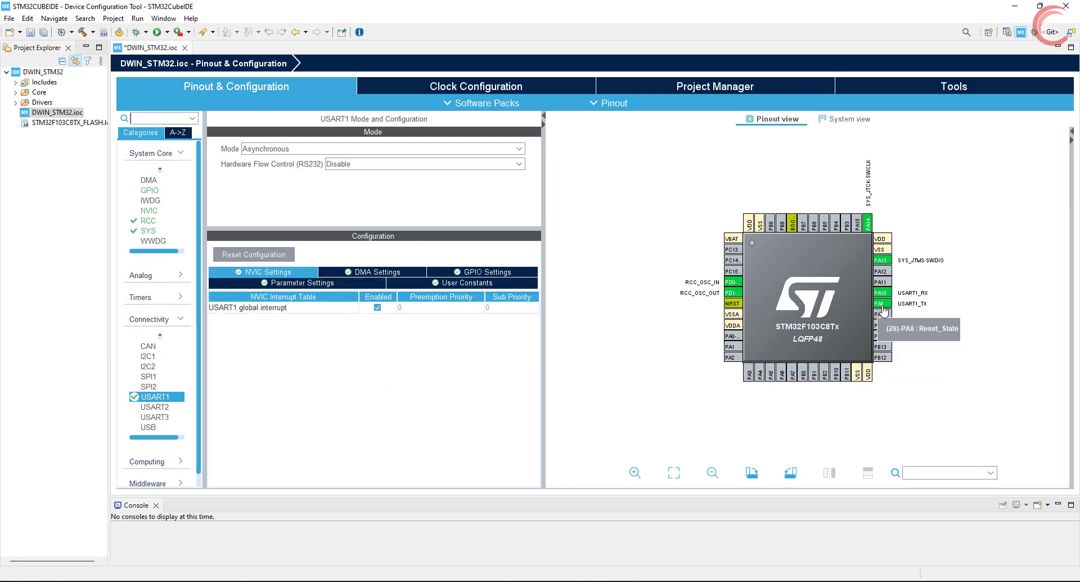
{"action": "mouse_move", "coordinate": [887, 293]}
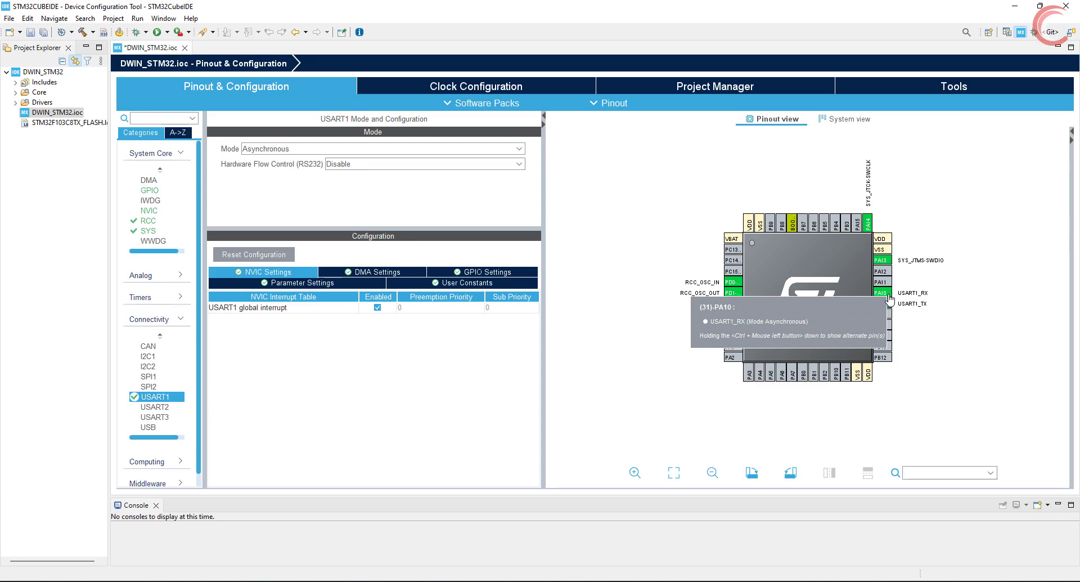
{"action": "mouse_move", "coordinate": [466, 298]}
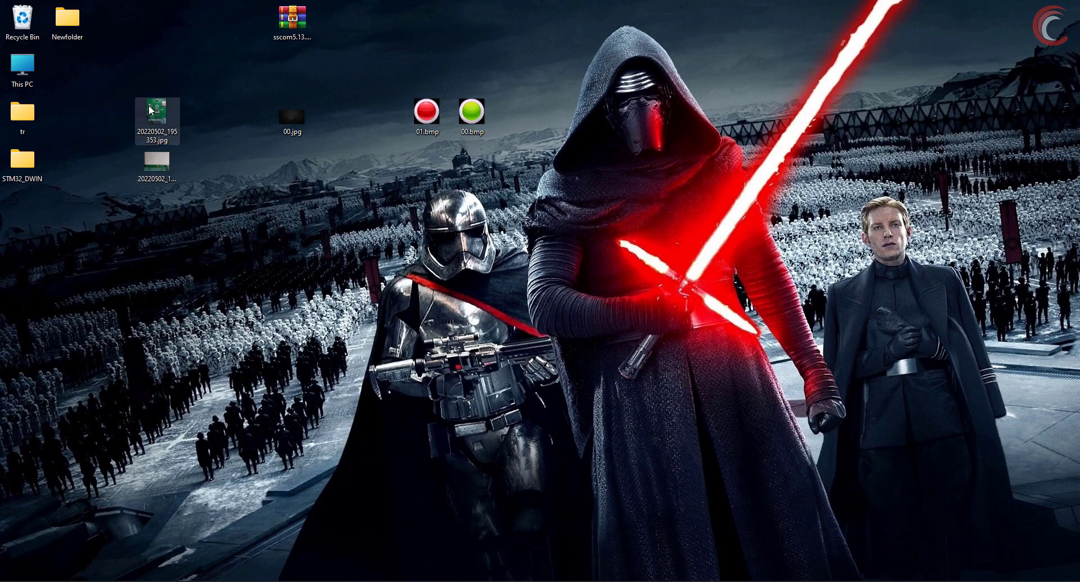
Open the board photo to see the LCD's four-pin TX/RX header
{"action": "double_click", "coordinate": [158, 111]}
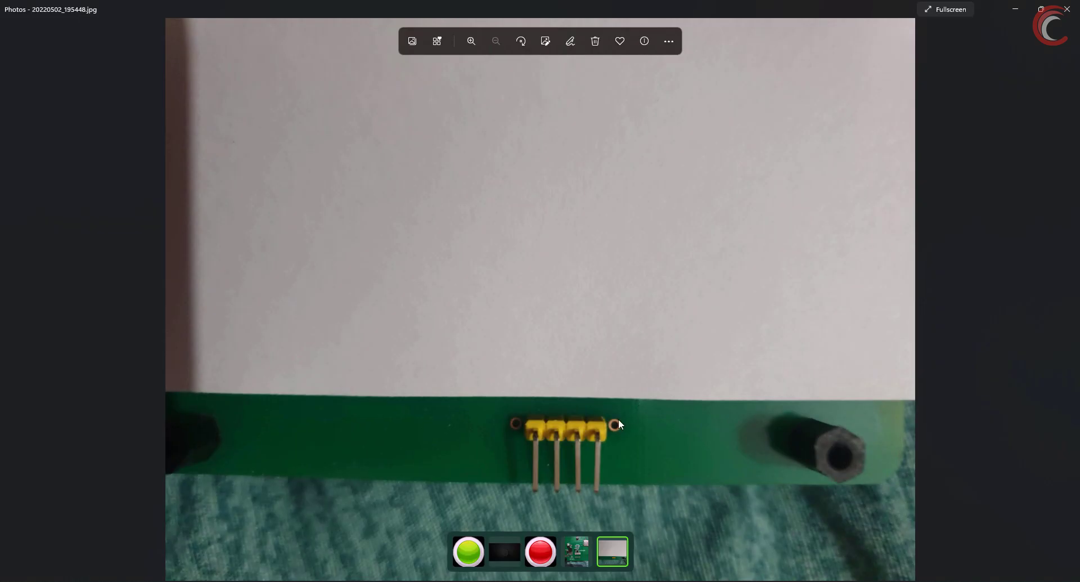
{"action": "mouse_move", "coordinate": [626, 433]}
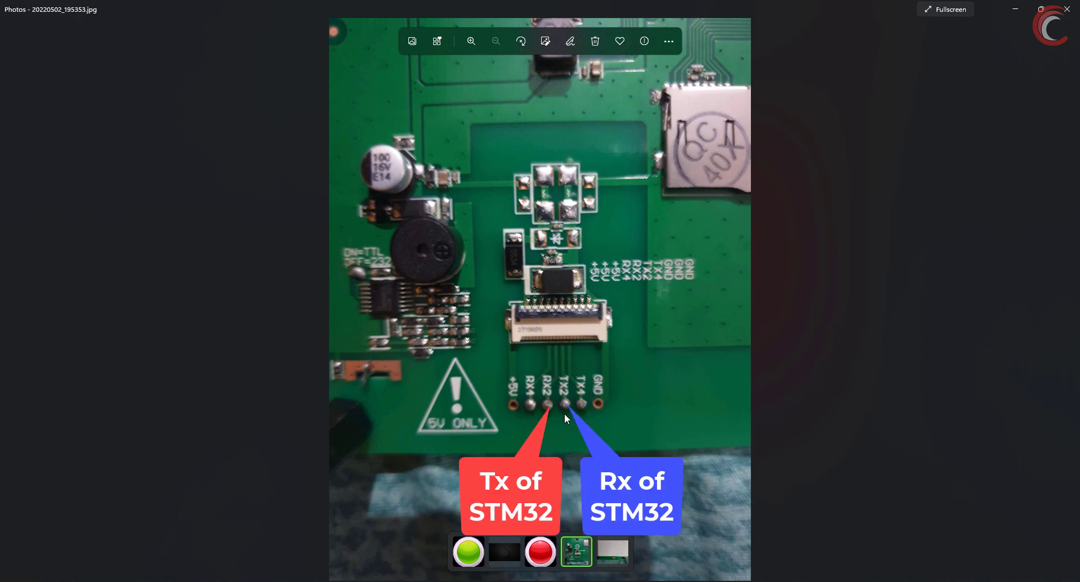
{"action": "mouse_move", "coordinate": [810, 346]}
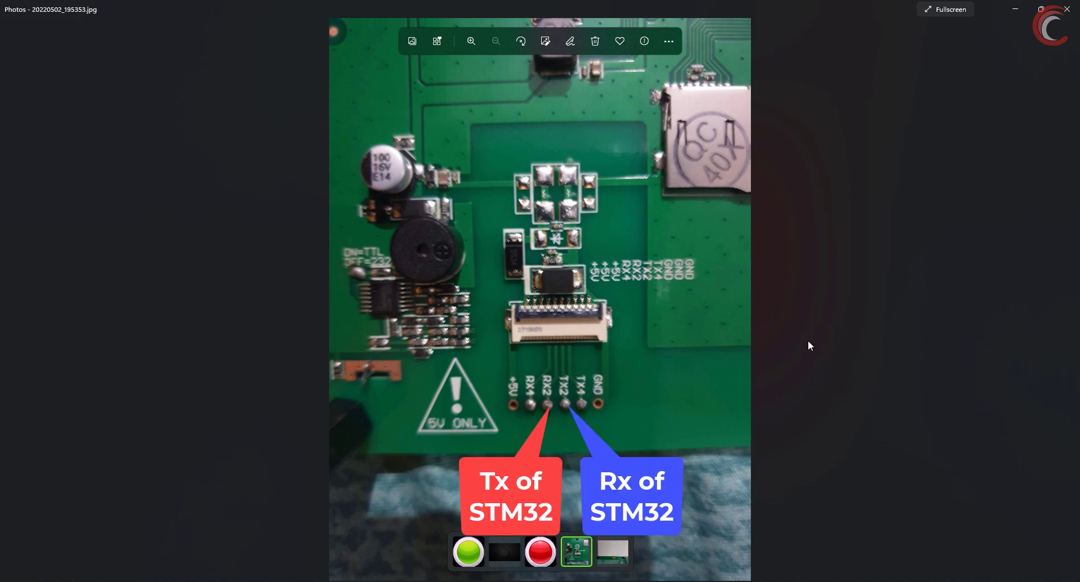
{"action": "mouse_move", "coordinate": [765, 269]}
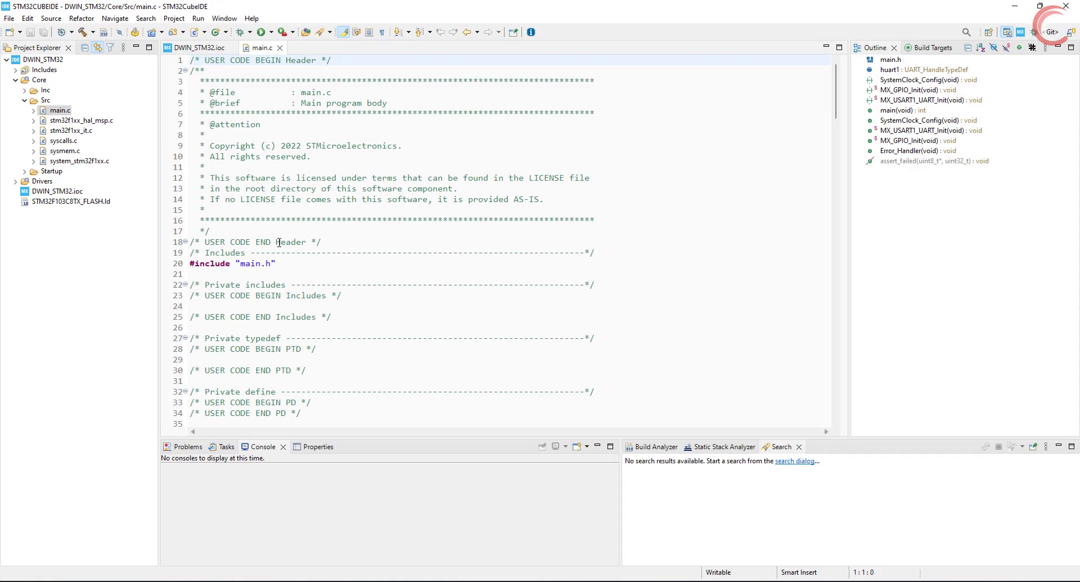
Declare uint8_t RxData[9] and add HAL_UART_RxCpltCallback re-arming HAL_UART_Receive_IT on huart1
{"action": "scroll", "scroll_direction": "down", "scroll_amount": 3}
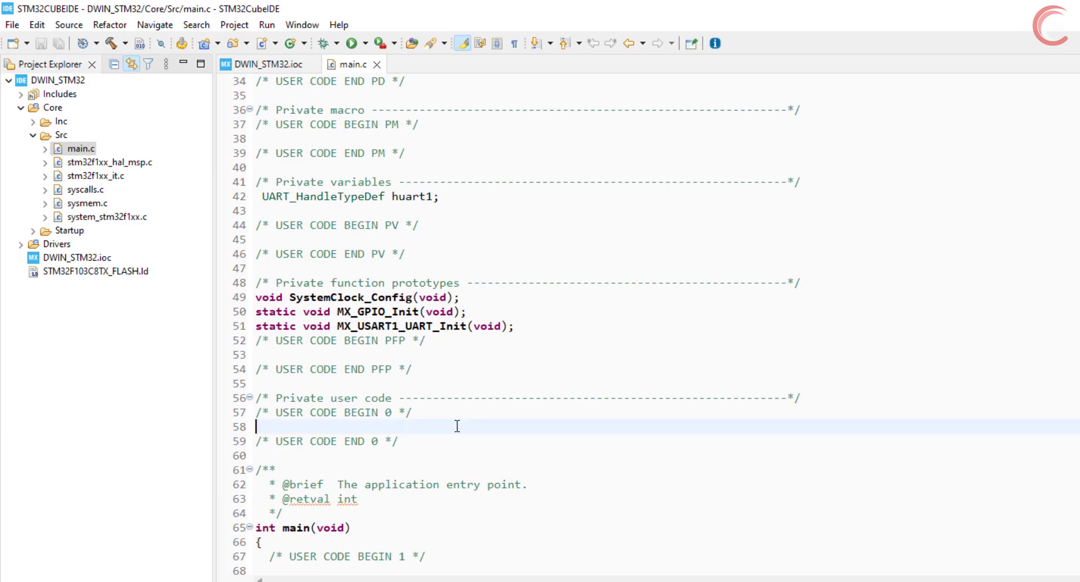
{"action": "type", "text": "uint8_t"}
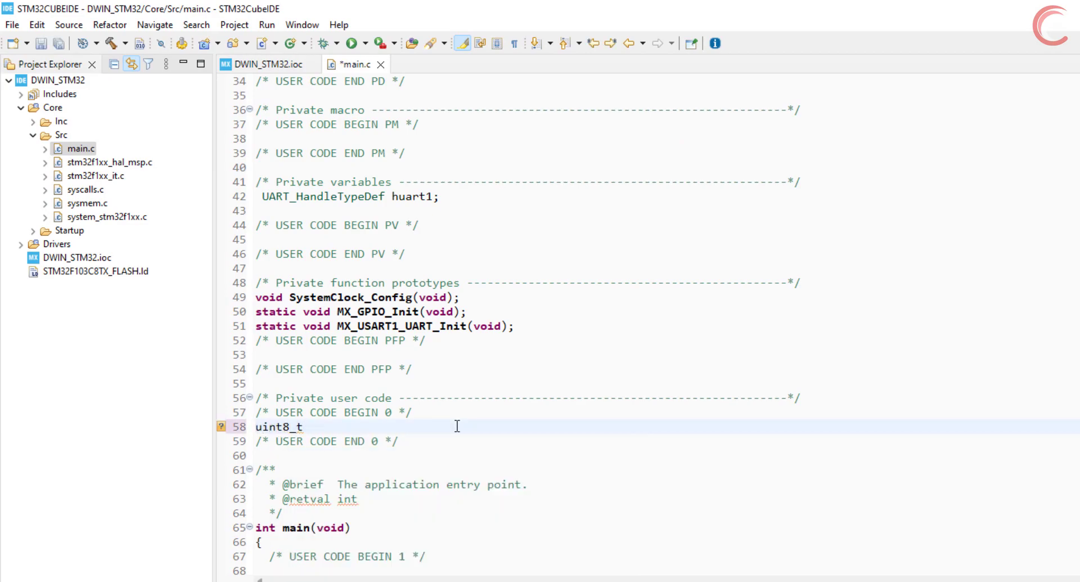
{"action": "type", "text": "RxData[9]"}
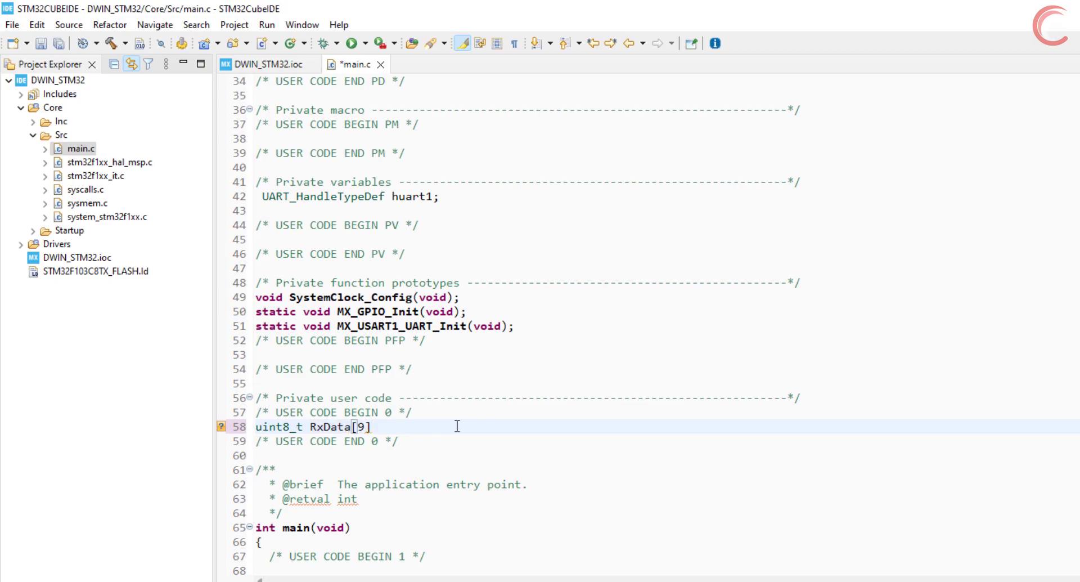
{"action": "scroll", "scroll_direction": "down", "scroll_amount": 3}
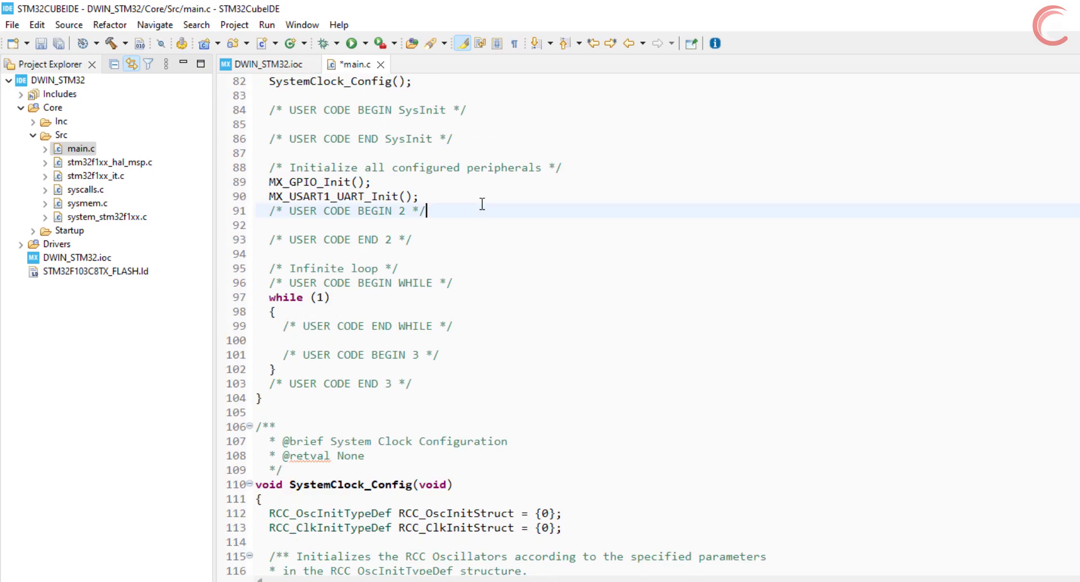
{"action": "type", "text": "HAL_UART"}
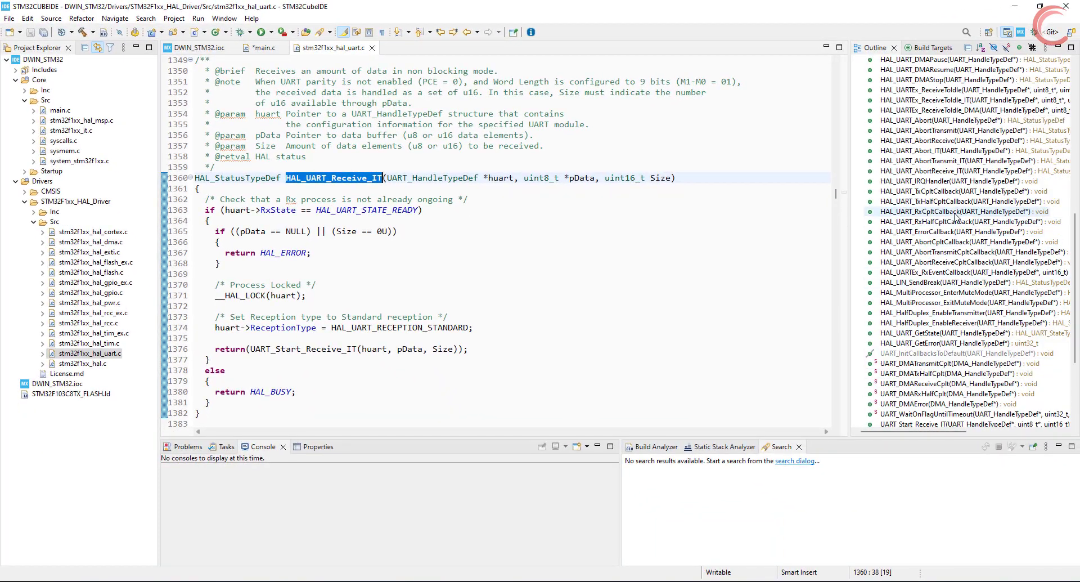
{"action": "left_click", "coordinate": [954, 211]}
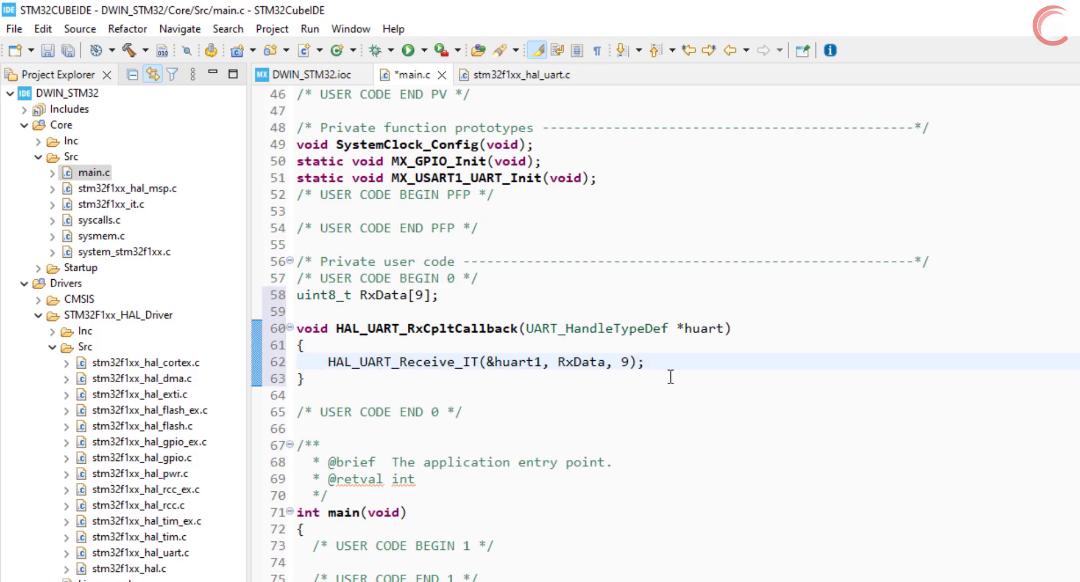
{"action": "mouse_move", "coordinate": [596, 361]}
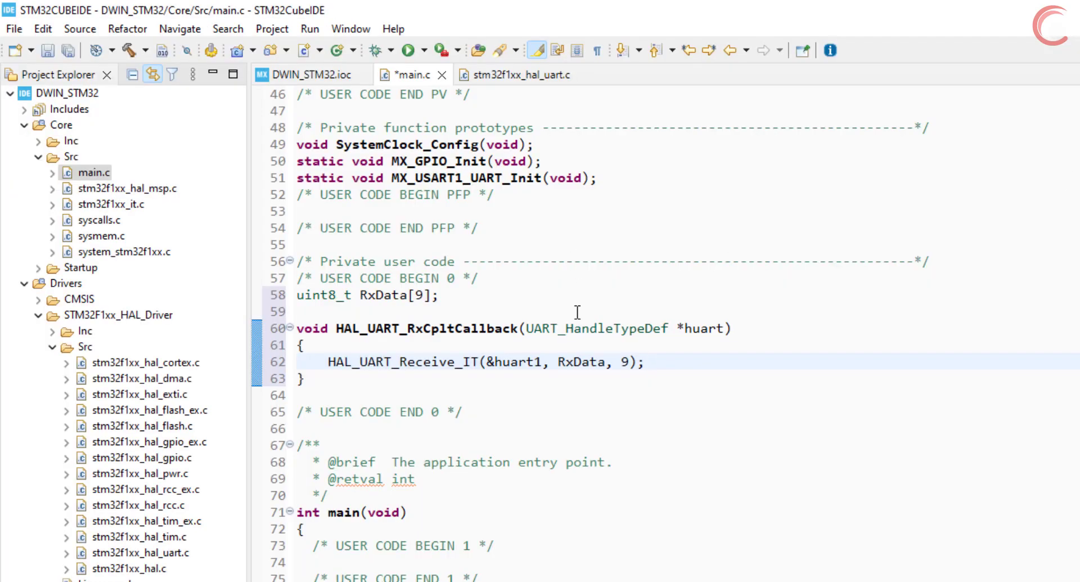
Add if (RxData[8] == 1) resetting GPIOC PIN 13, plus a similar RxData[8] == 0 line
{"action": "scroll", "scroll_direction": "down", "scroll_amount": 3}
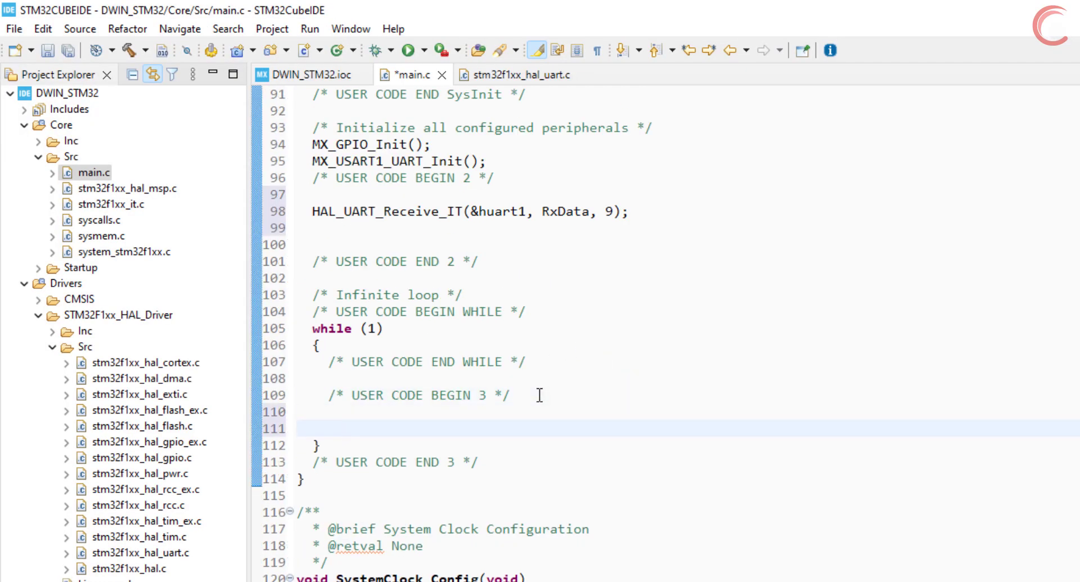
{"action": "type", "text": "if"}
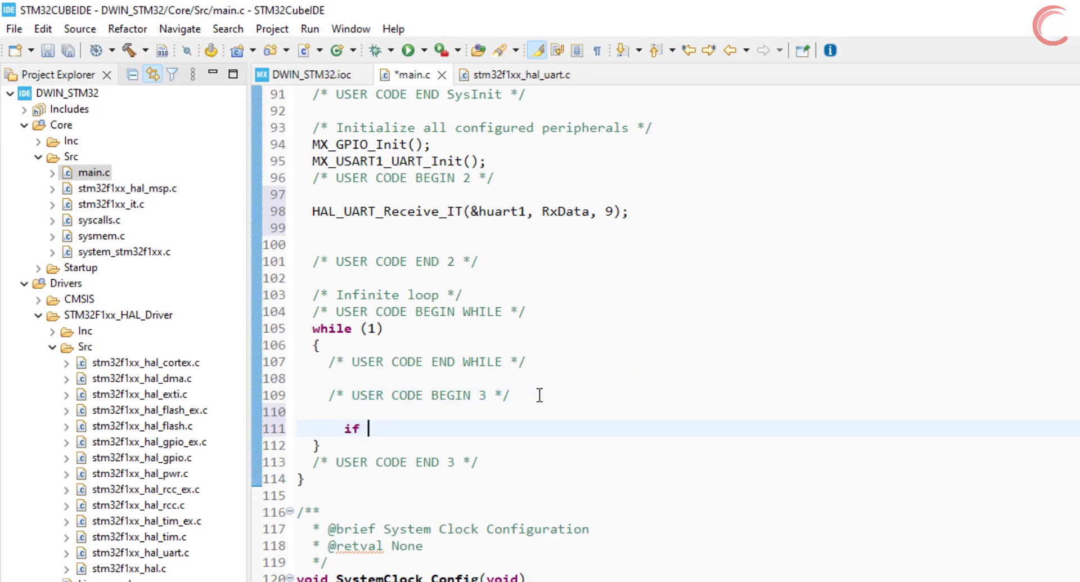
{"action": "type", "text": "(RxData[8])"}
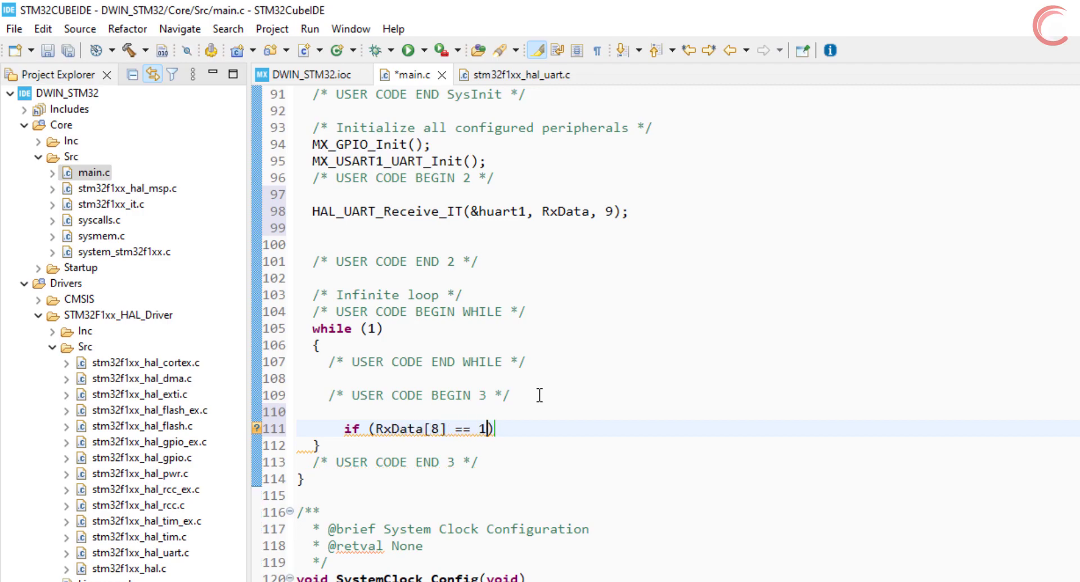
{"action": "type", "text": ")"}
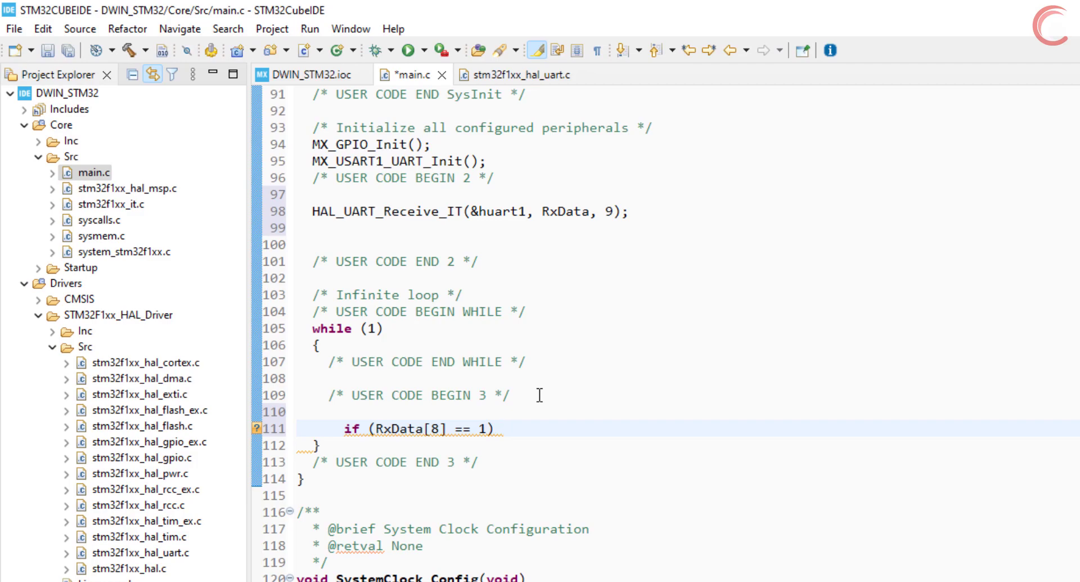
{"action": "left_click", "coordinate": [500, 428]}
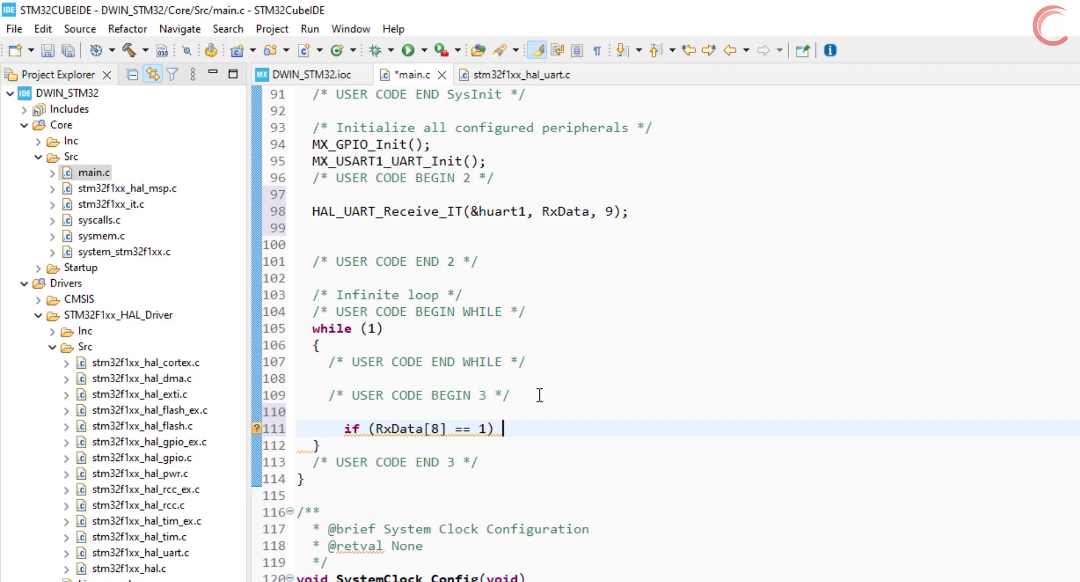
{"action": "type", "text": "HAL_G"}
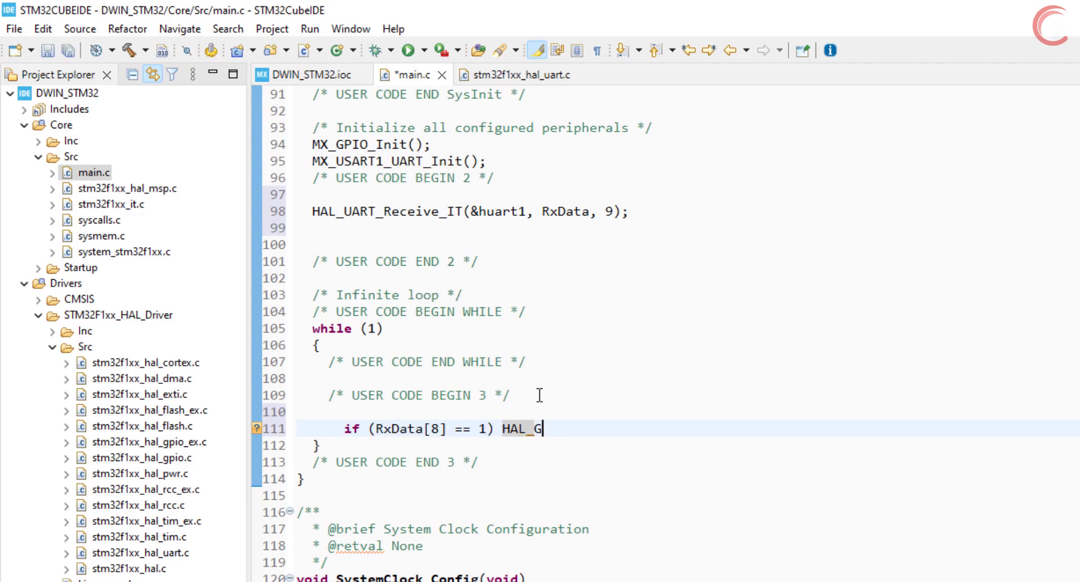
{"action": "type", "text": "PIO_WritePin(GPIOC, GPIO_Pin, PinState"}
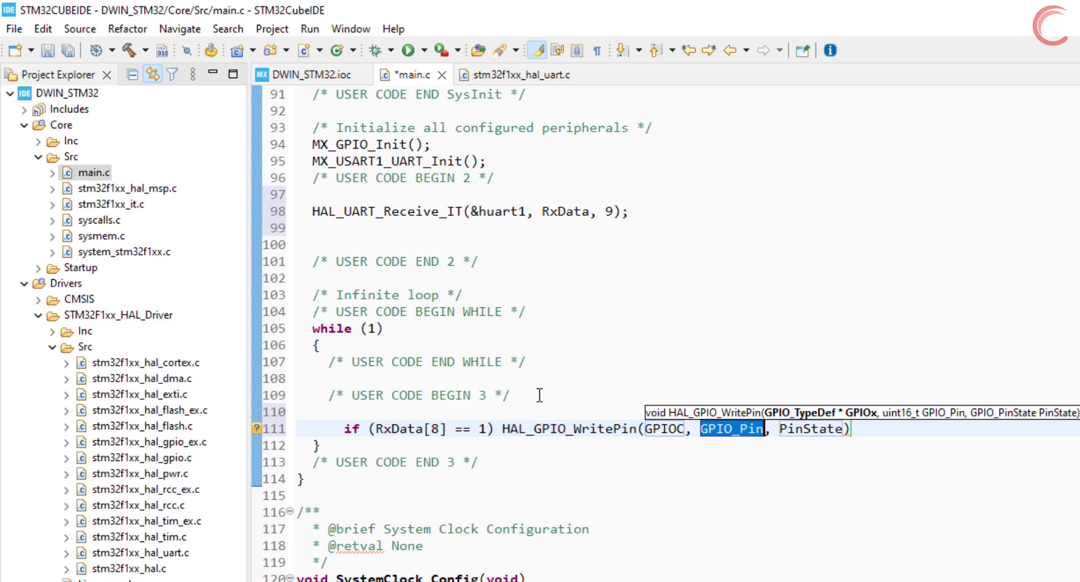
{"action": "type", "text": "GPIO_PIN_13"}
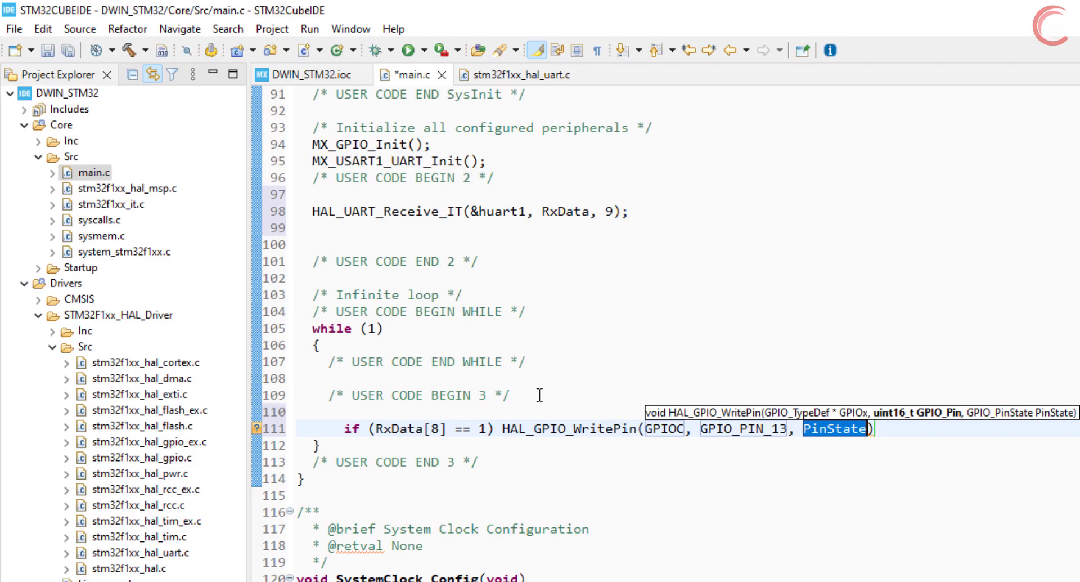
{"action": "type", "text": "GPIO_P"}
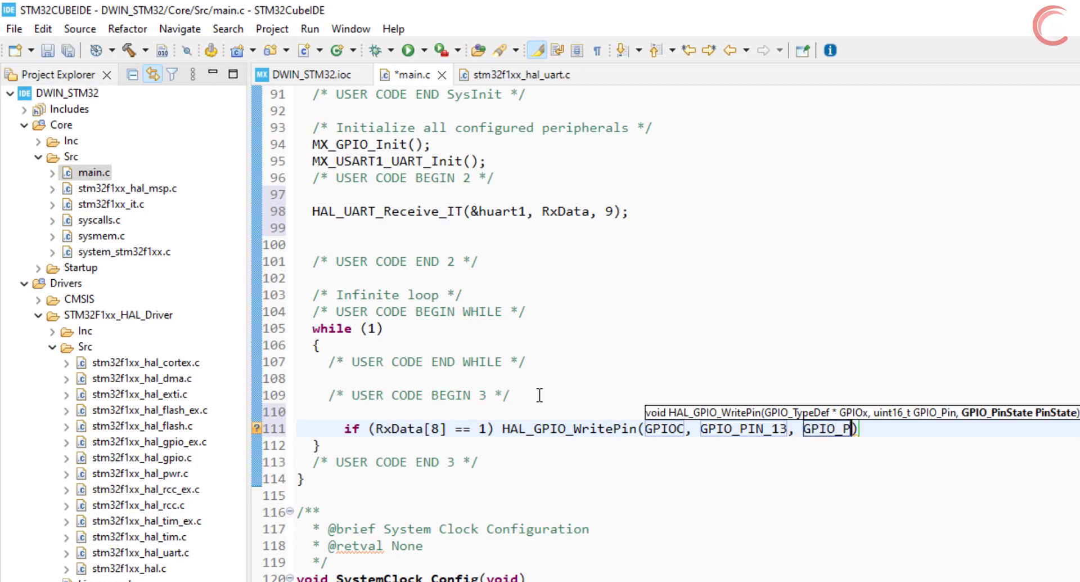
{"action": "type", "text": "IN_RESET"}
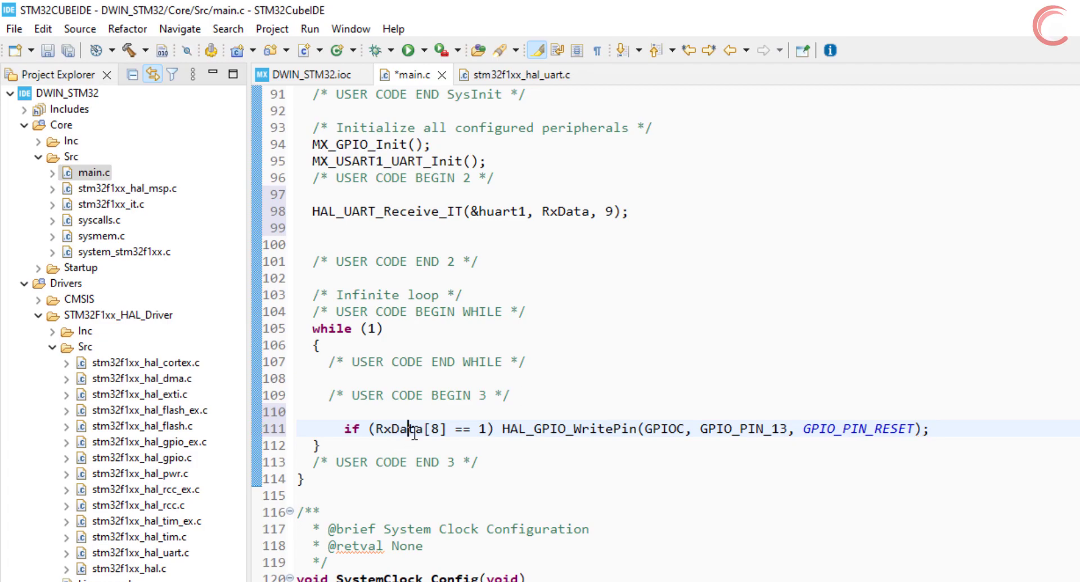
{"action": "double_click", "coordinate": [858, 428]}
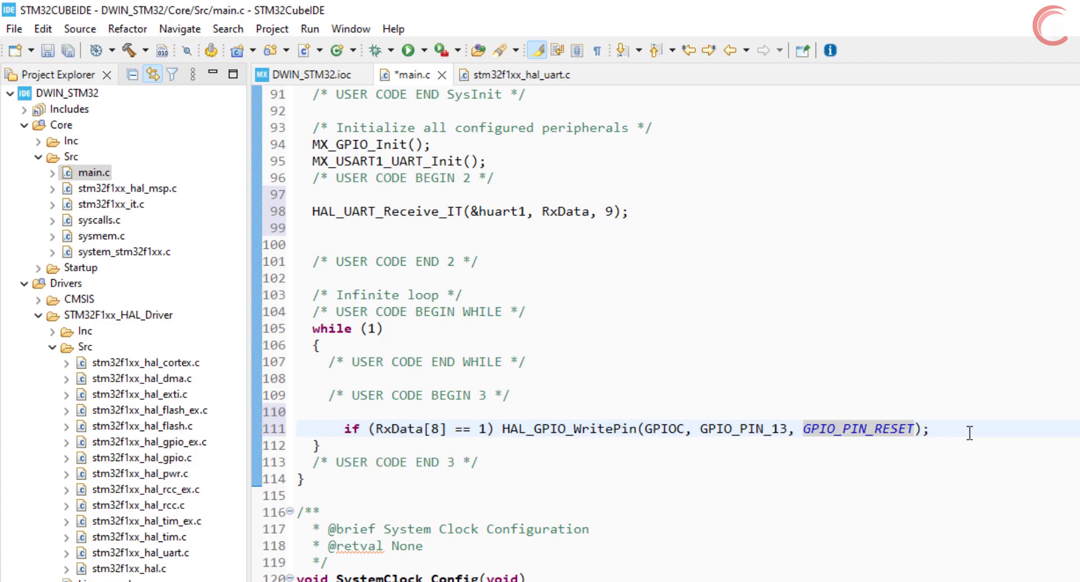
{"action": "type", "text": "if (RxData[8] == 0) HAL_GPIO_WritePin(GPIOC, GPIO_PIN_13, GPIO_PIN_RESET);"}
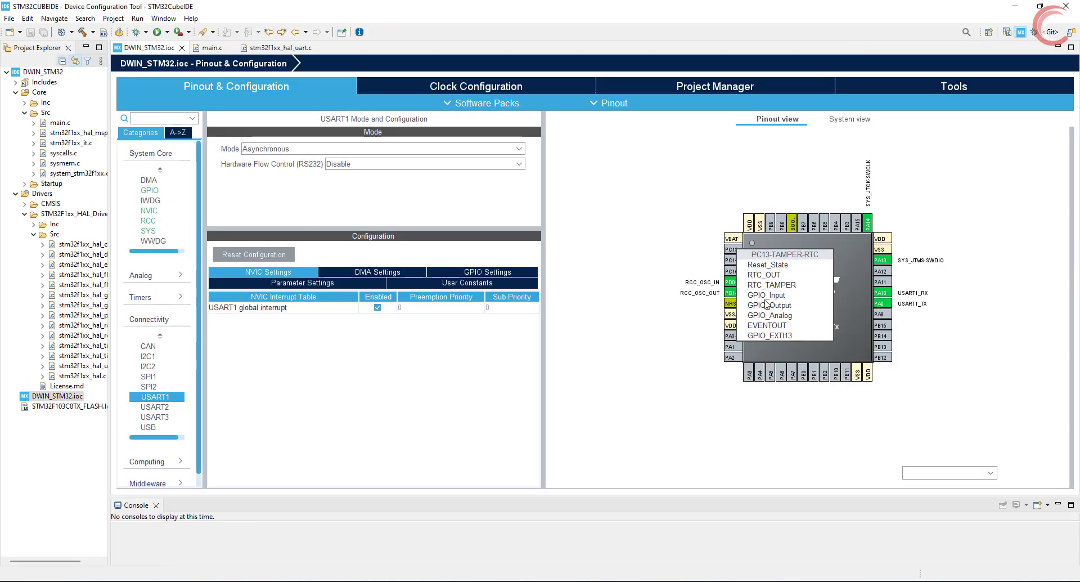
Set pin PC13 to GPIO_Output in the DWIN_STM32.ioc pinout view
{"action": "left_click", "coordinate": [769, 305]}
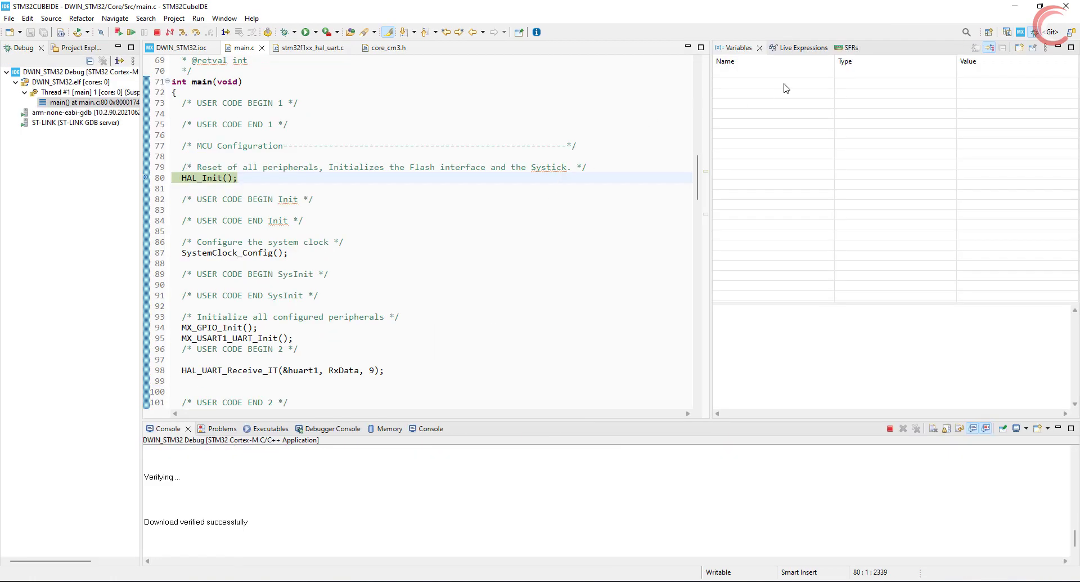
Add RxData to Live Expressions, expand its nine elements, and display them in hex
{"action": "left_click", "coordinate": [801, 48]}
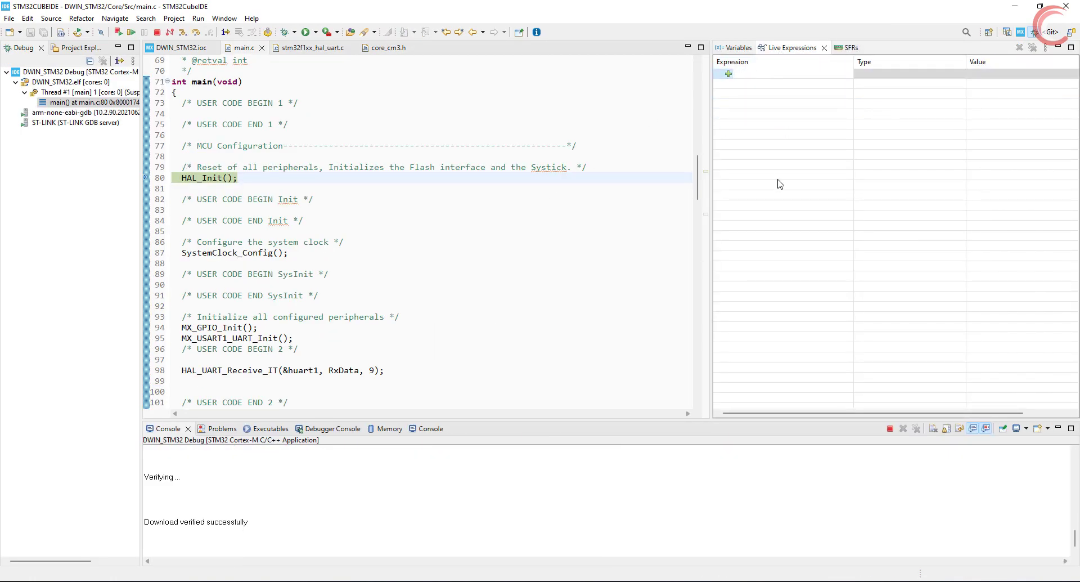
{"action": "type", "text": "RxData"}
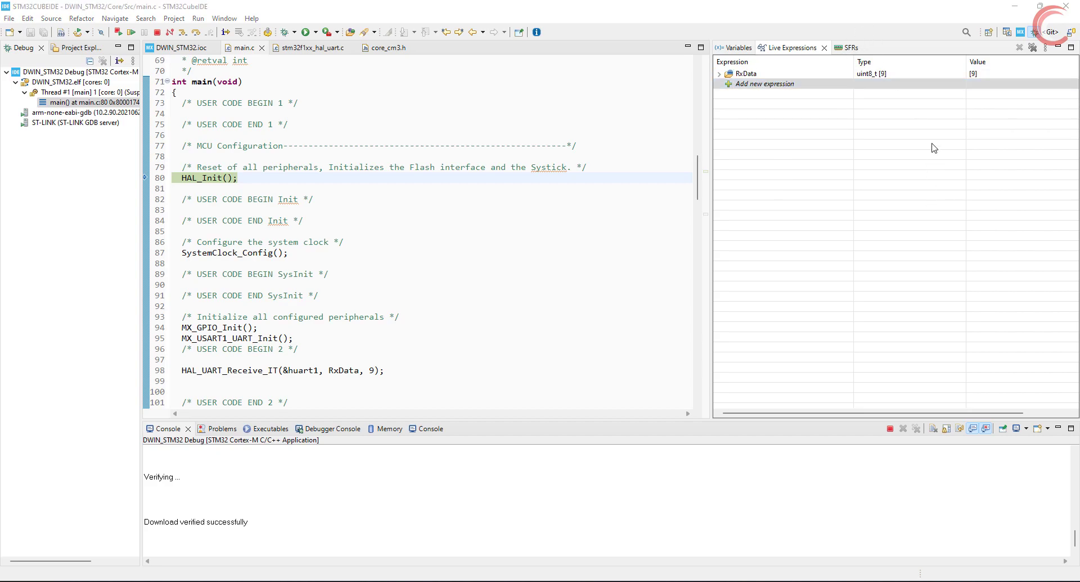
{"action": "left_click", "coordinate": [718, 74]}
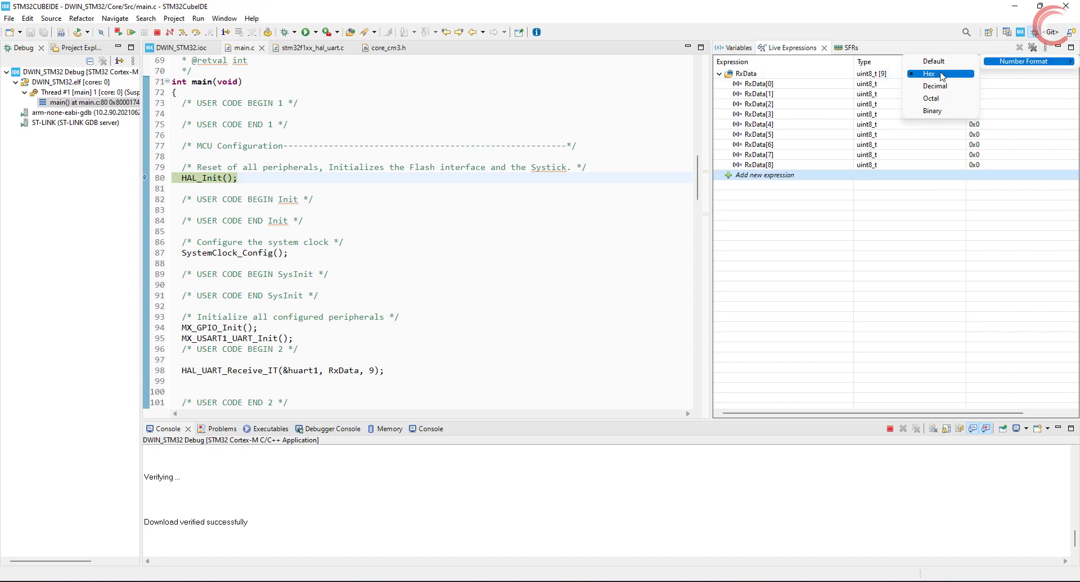
{"action": "mouse_move", "coordinate": [934, 60]}
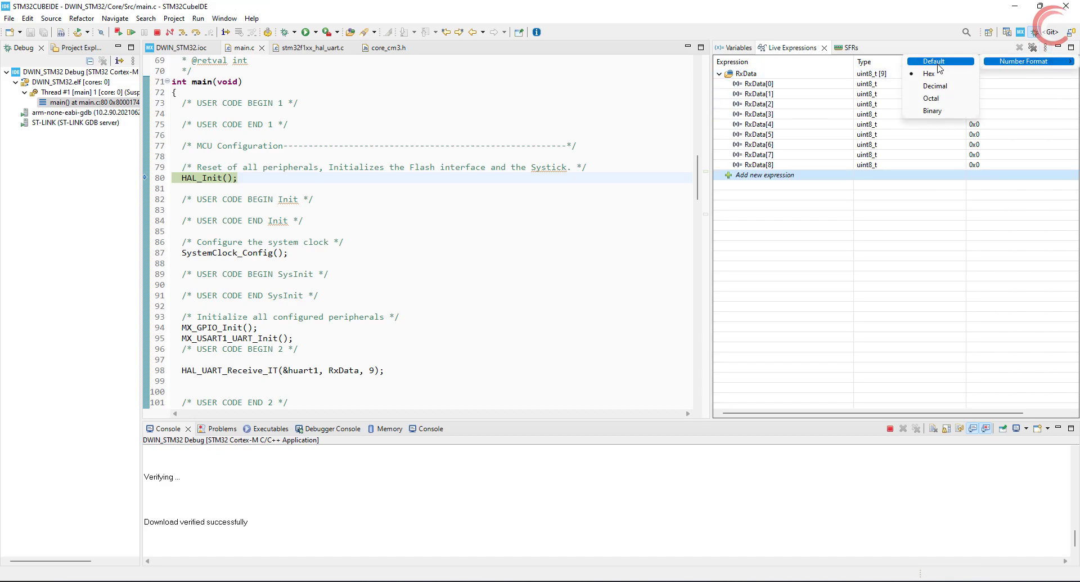
{"action": "left_click", "coordinate": [933, 61]}
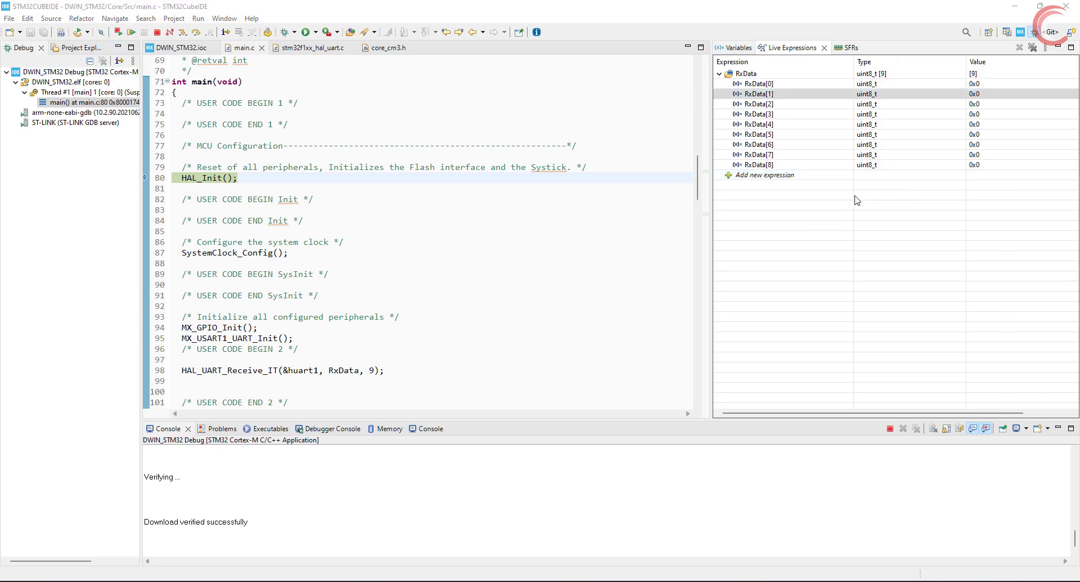
{"action": "mouse_move", "coordinate": [448, 76]}
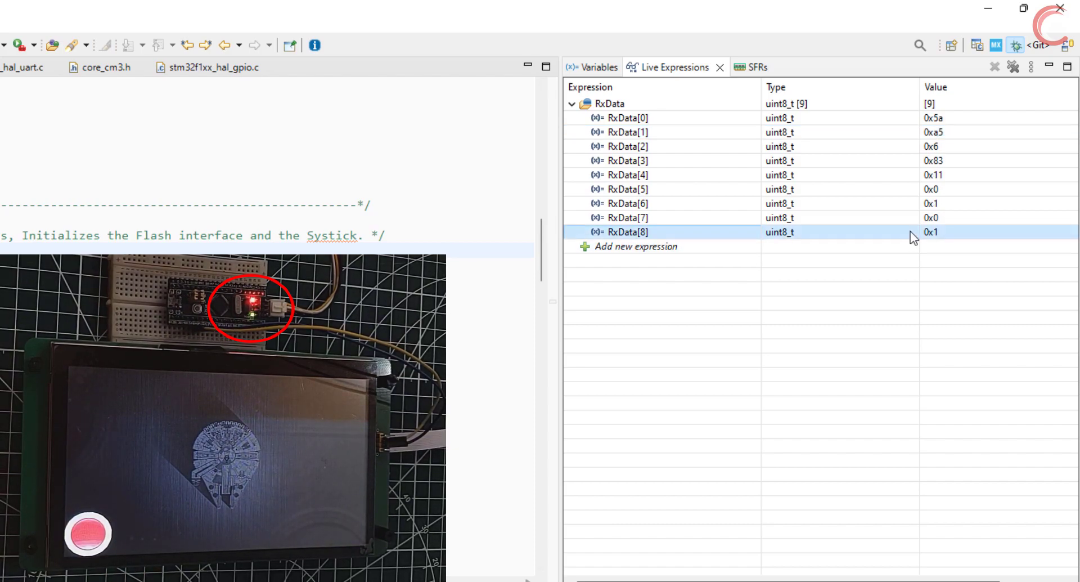
{"action": "mouse_move", "coordinate": [950, 239]}
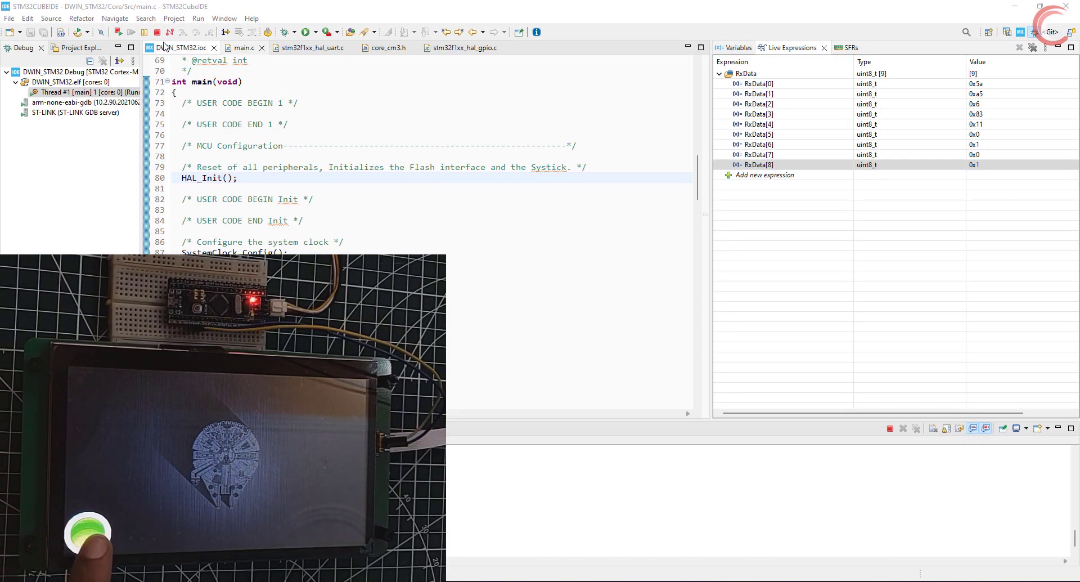
Resume the debug session so RxData captures the touch frame ending in 0x1
{"action": "left_click", "coordinate": [157, 31]}
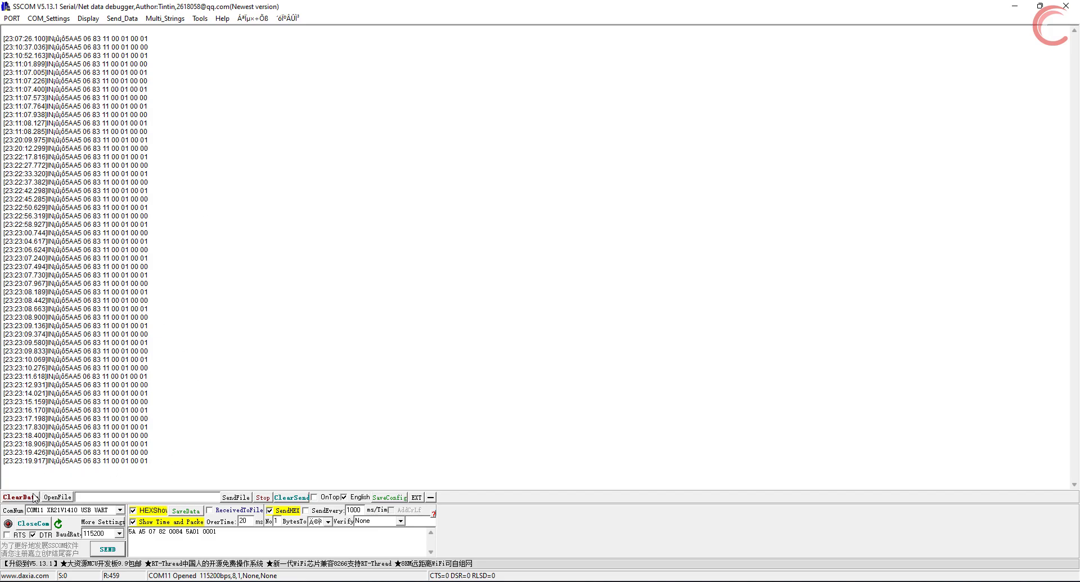
Empty SSCOM's receive log with ClearData, leaving COM11 open at 115200 baud
{"action": "left_click", "coordinate": [19, 496]}
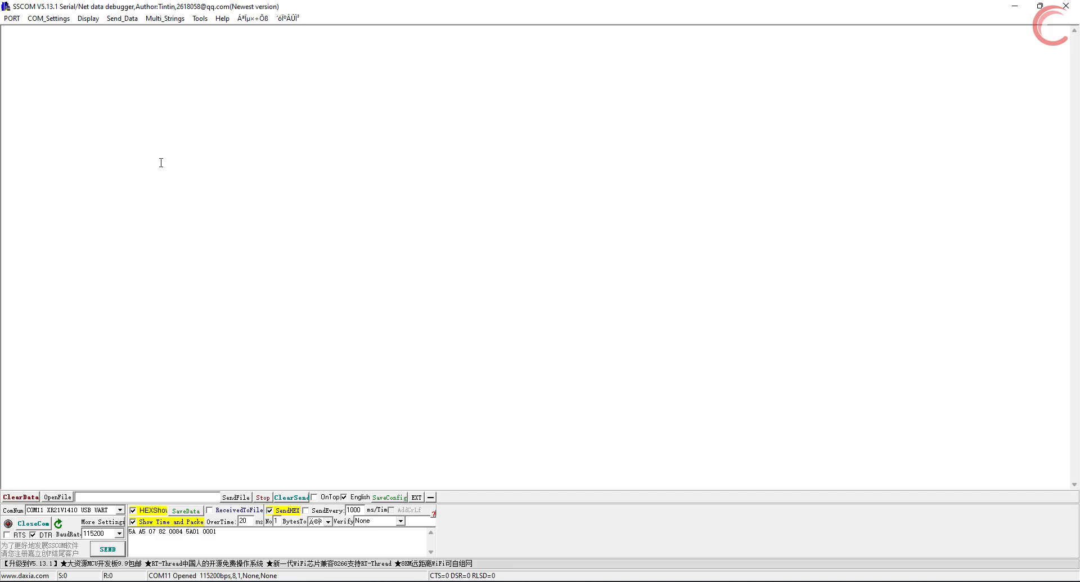